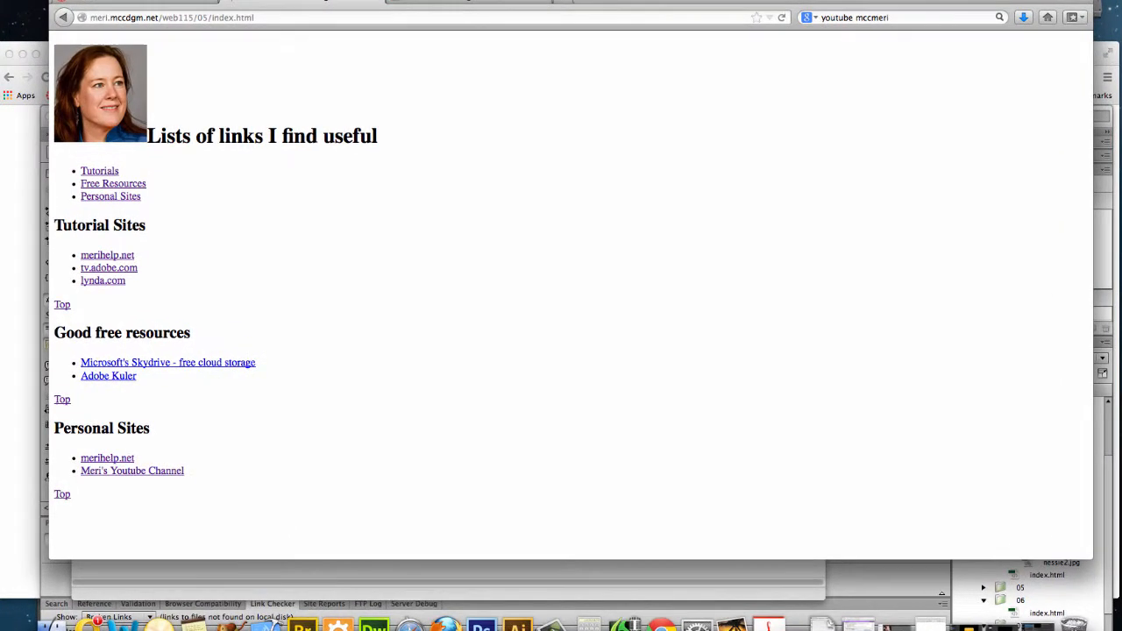
{"action": "mouse_move", "coordinate": [1075, 561]}
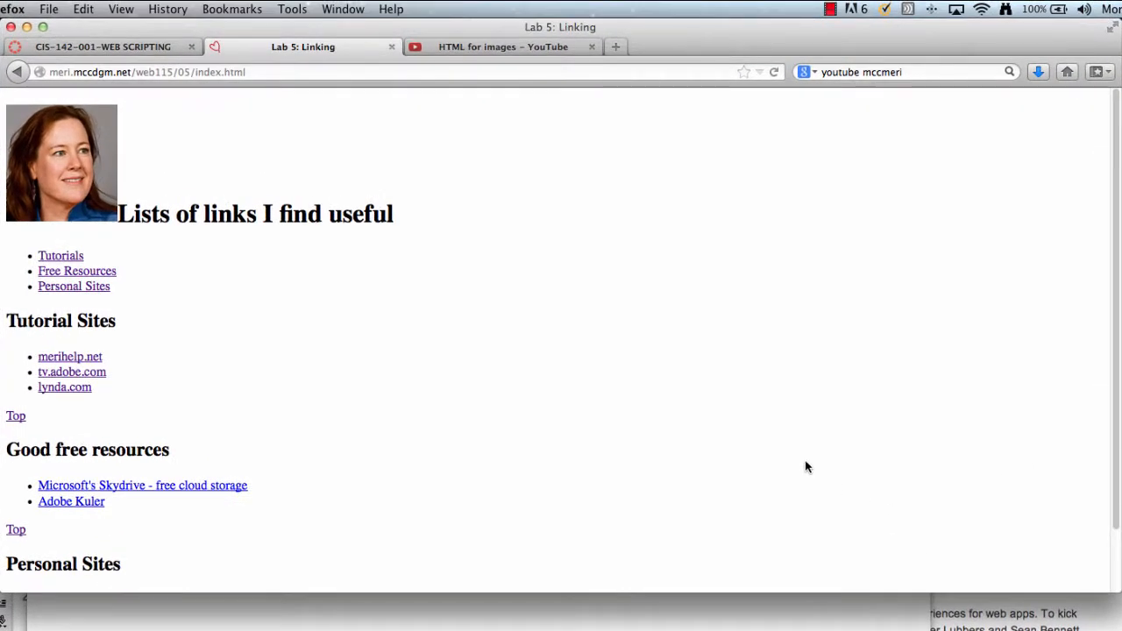
{"action": "mouse_move", "coordinate": [135, 239]}
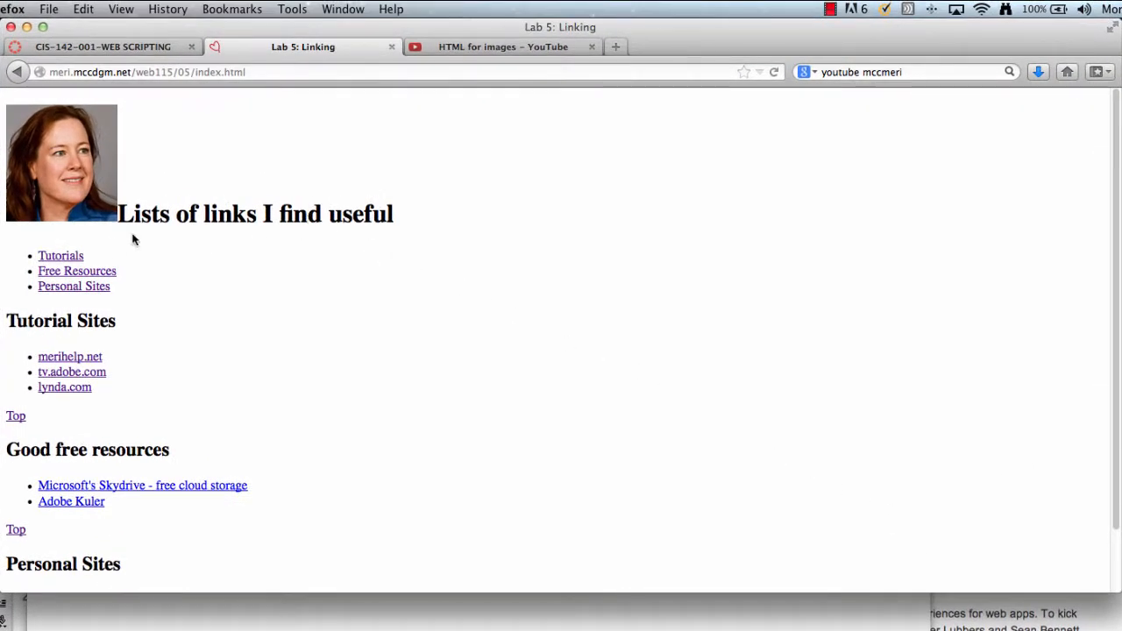
{"action": "mouse_move", "coordinate": [77, 270]}
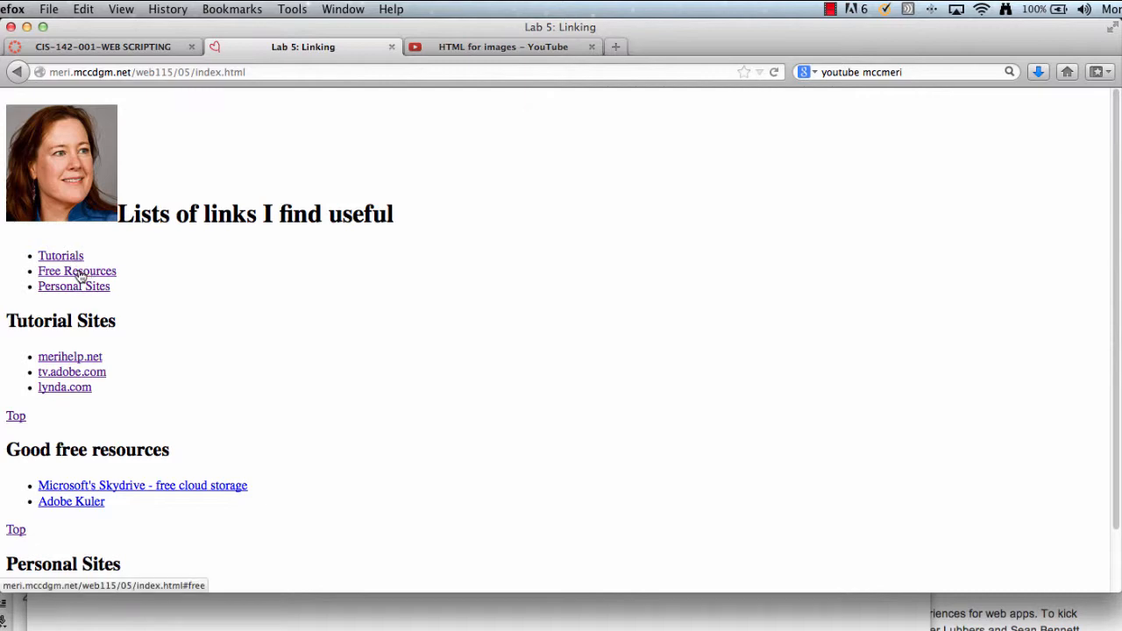
Test the Free Resources, Tutorials, Top and Personal Sites anchors, then open the merihelp.net link
{"action": "left_click", "coordinate": [77, 270]}
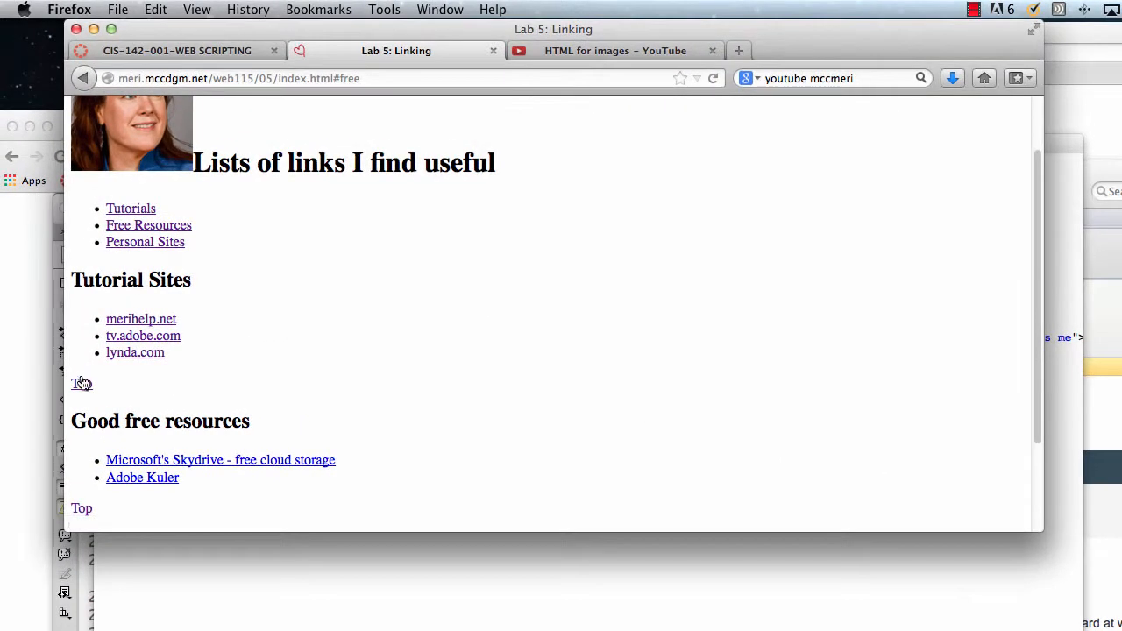
{"action": "left_click", "coordinate": [130, 207]}
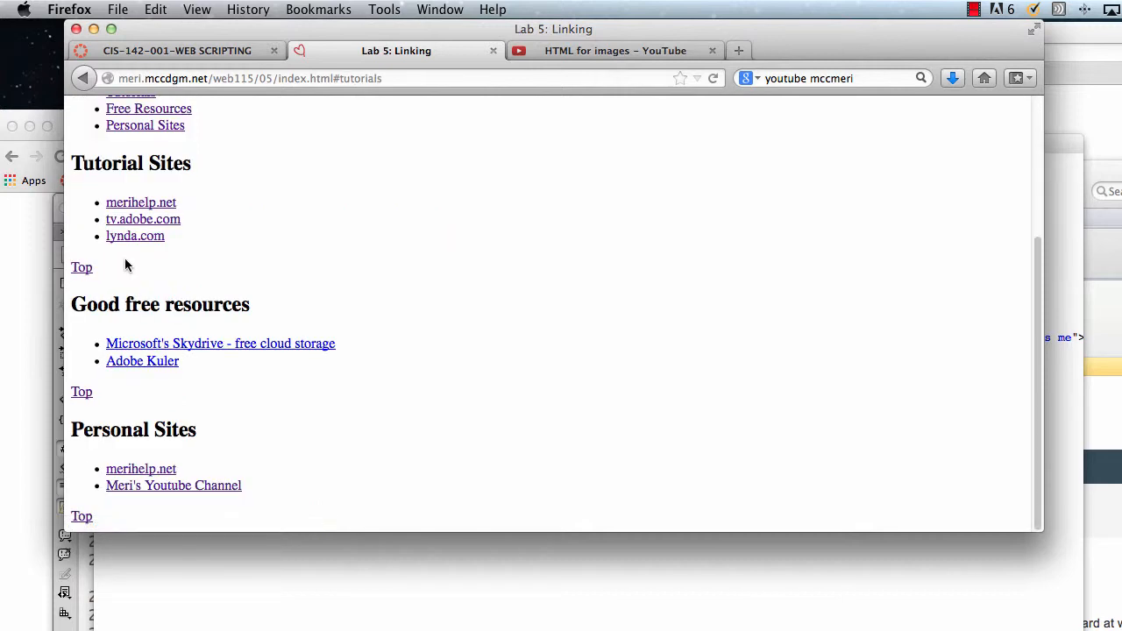
{"action": "left_click", "coordinate": [81, 266]}
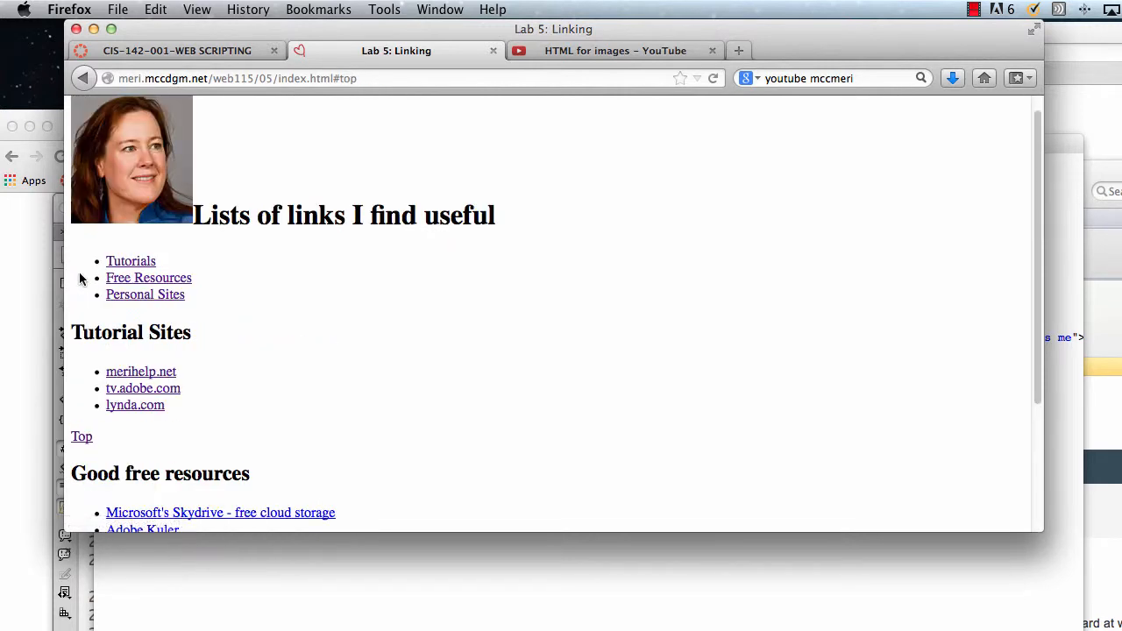
{"action": "left_click", "coordinate": [144, 295]}
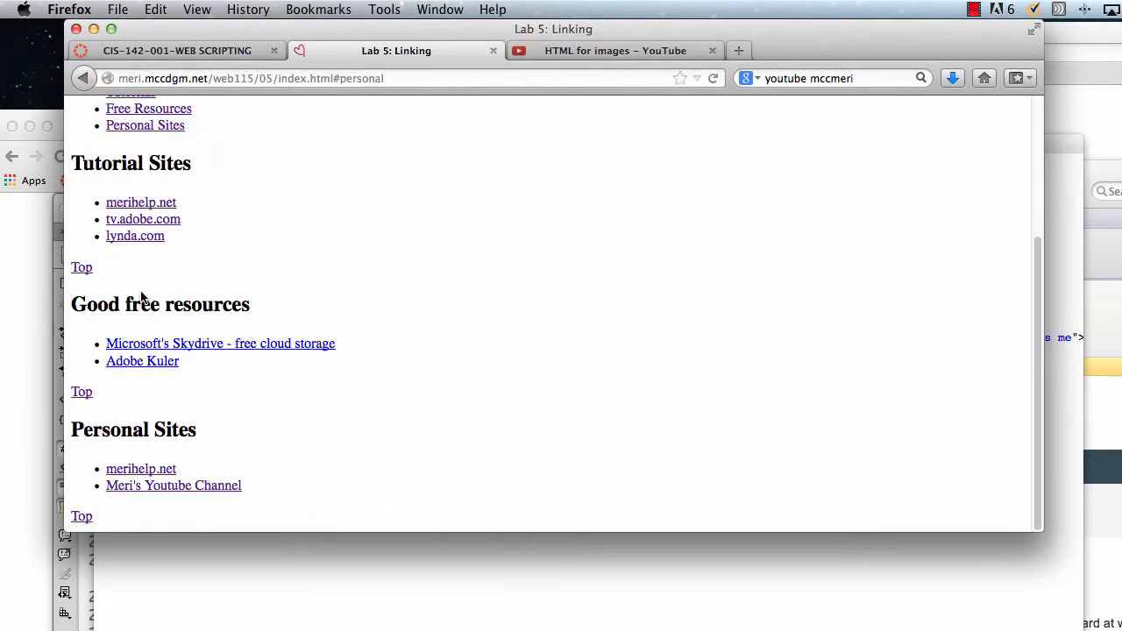
{"action": "mouse_move", "coordinate": [134, 235]}
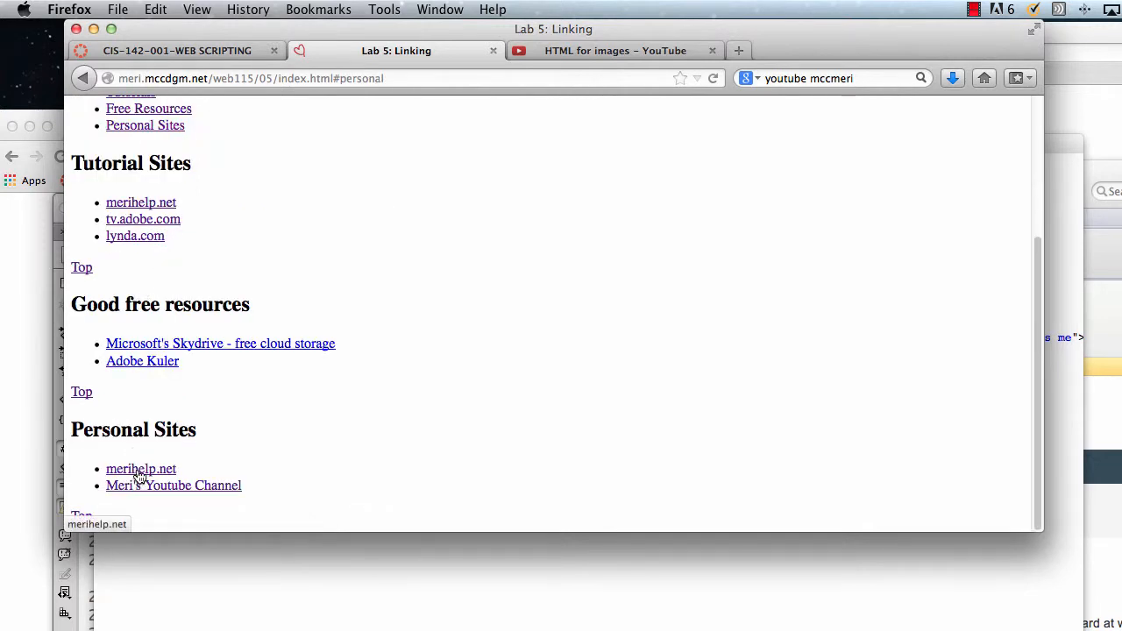
{"action": "left_click", "coordinate": [140, 468]}
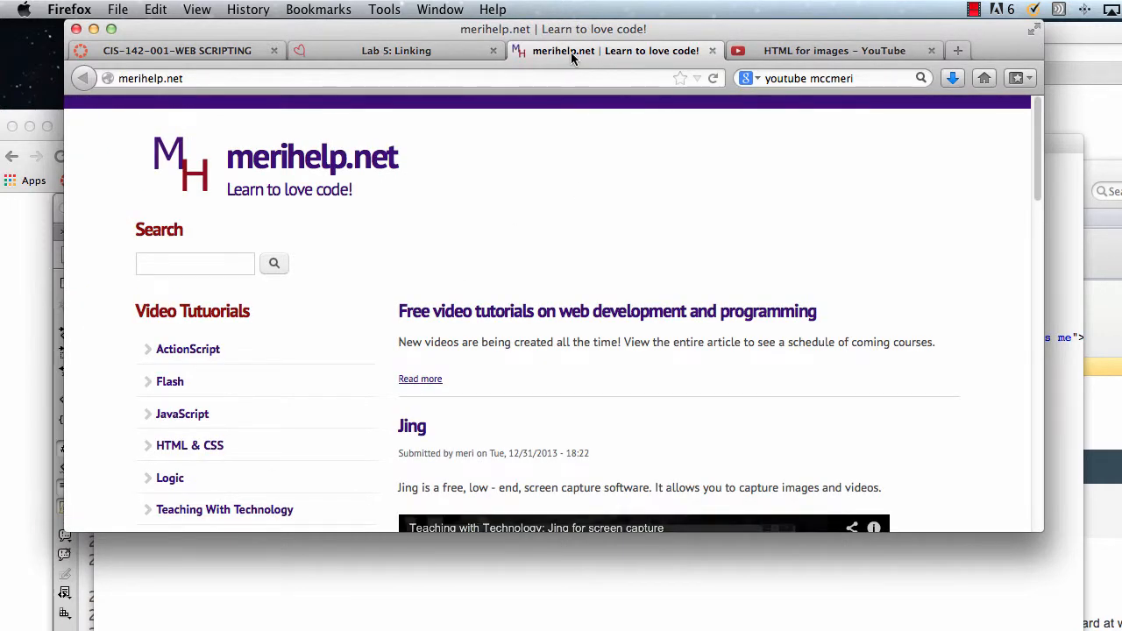
{"action": "mouse_move", "coordinate": [600, 54]}
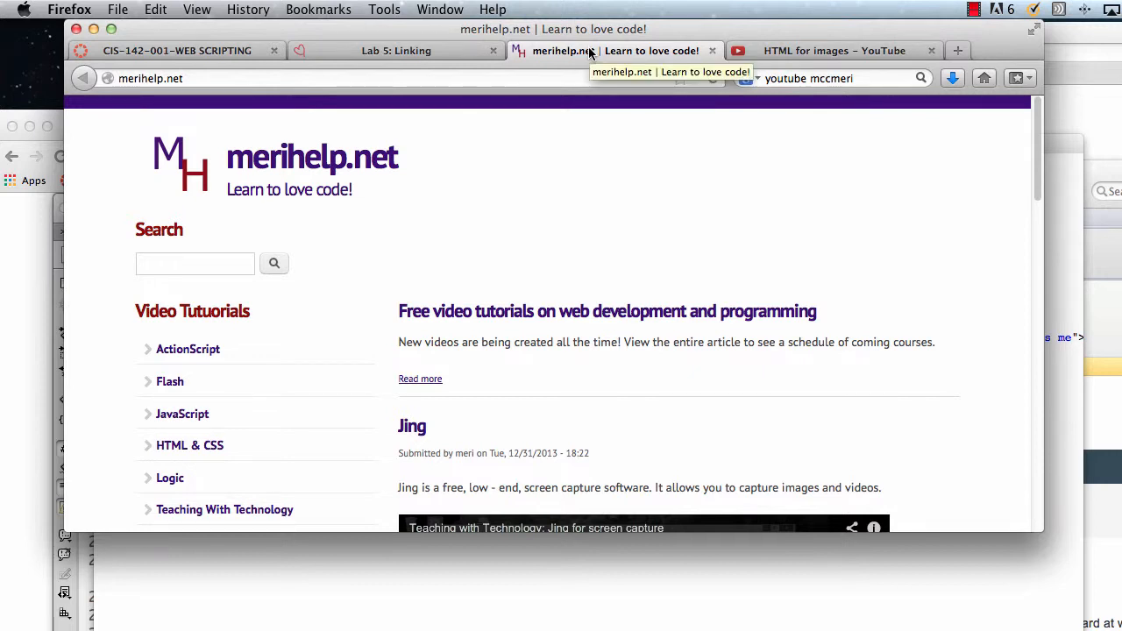
{"action": "mouse_move", "coordinate": [588, 116]}
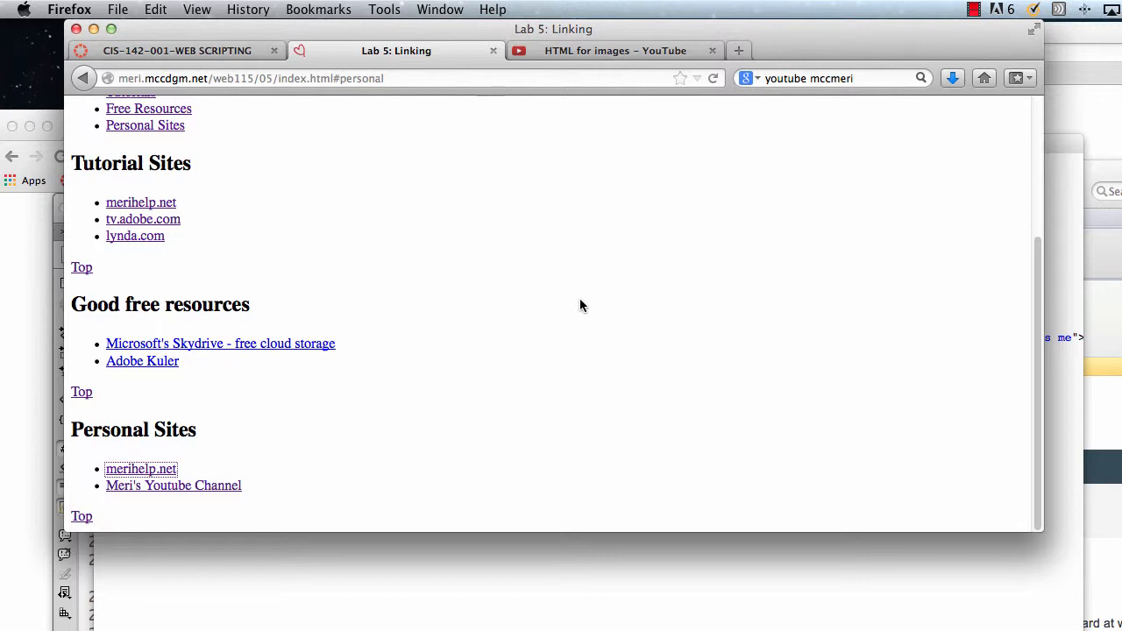
{"action": "mouse_move", "coordinate": [466, 233]}
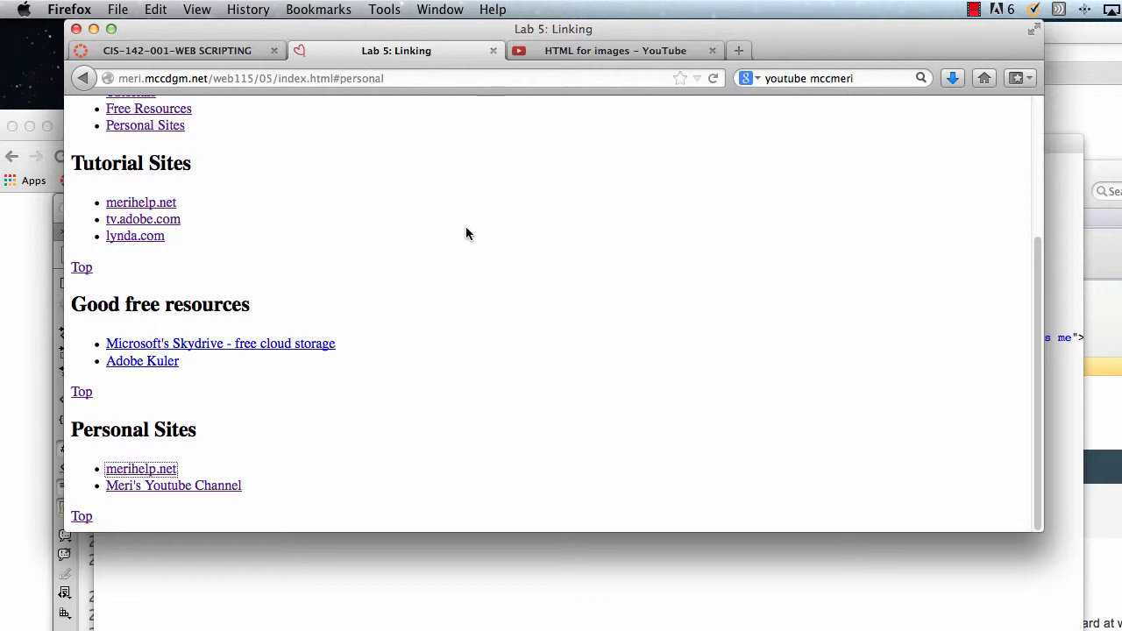
Scroll the Lab 5 page between its top heading with the photo and the Personal Sites section
{"action": "scroll", "scroll_direction": "up", "scroll_amount": 3}
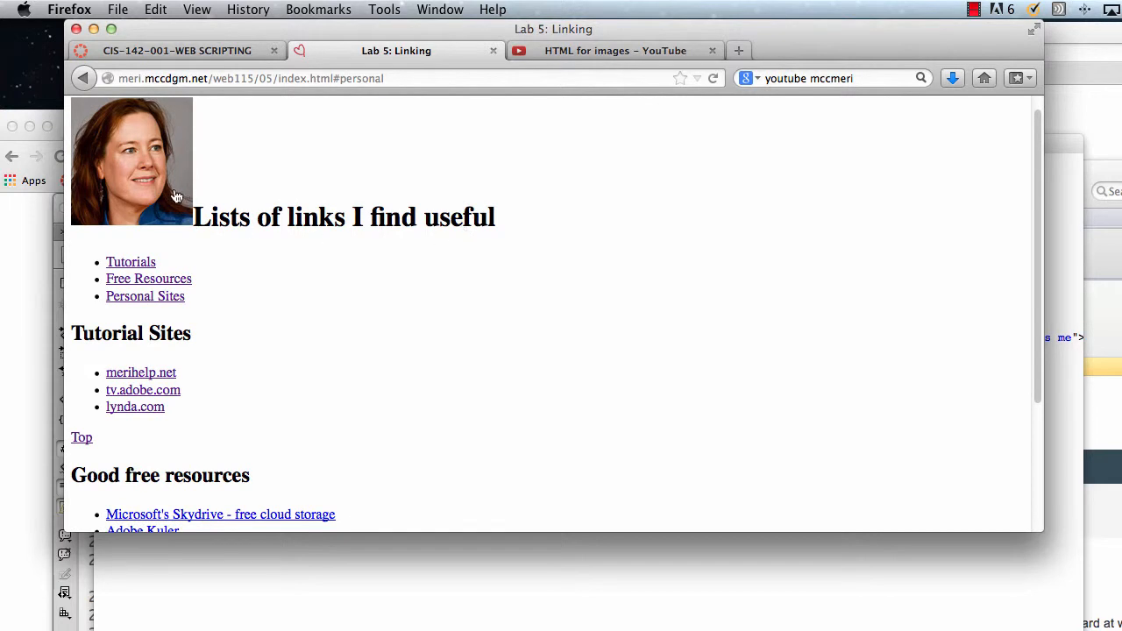
{"action": "left_click", "coordinate": [141, 372]}
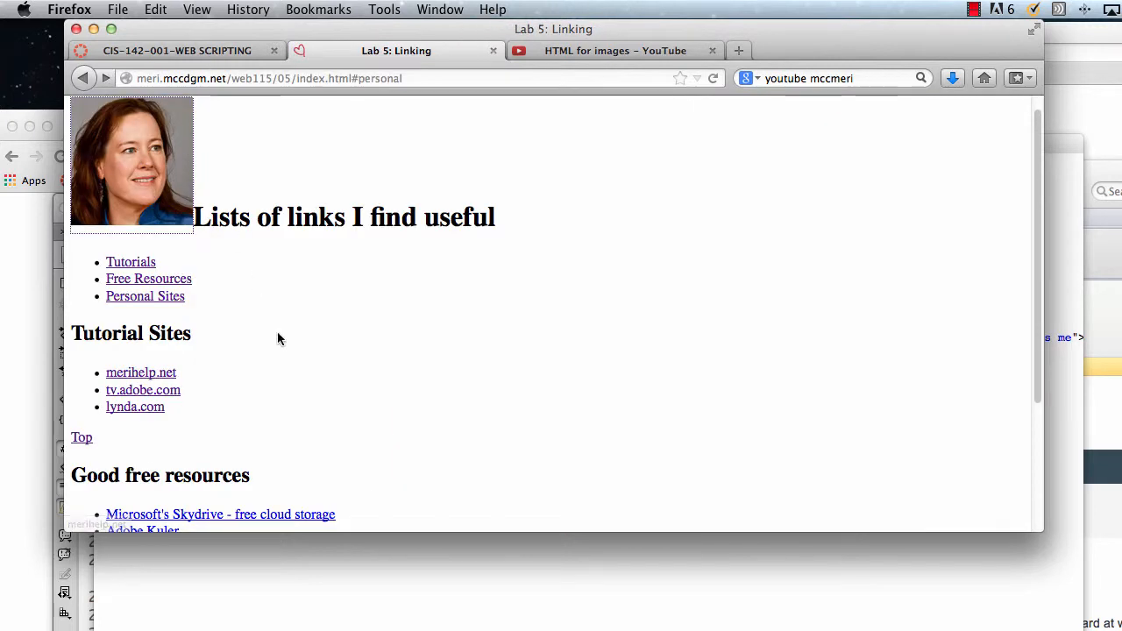
{"action": "scroll", "scroll_direction": "down", "scroll_amount": 3}
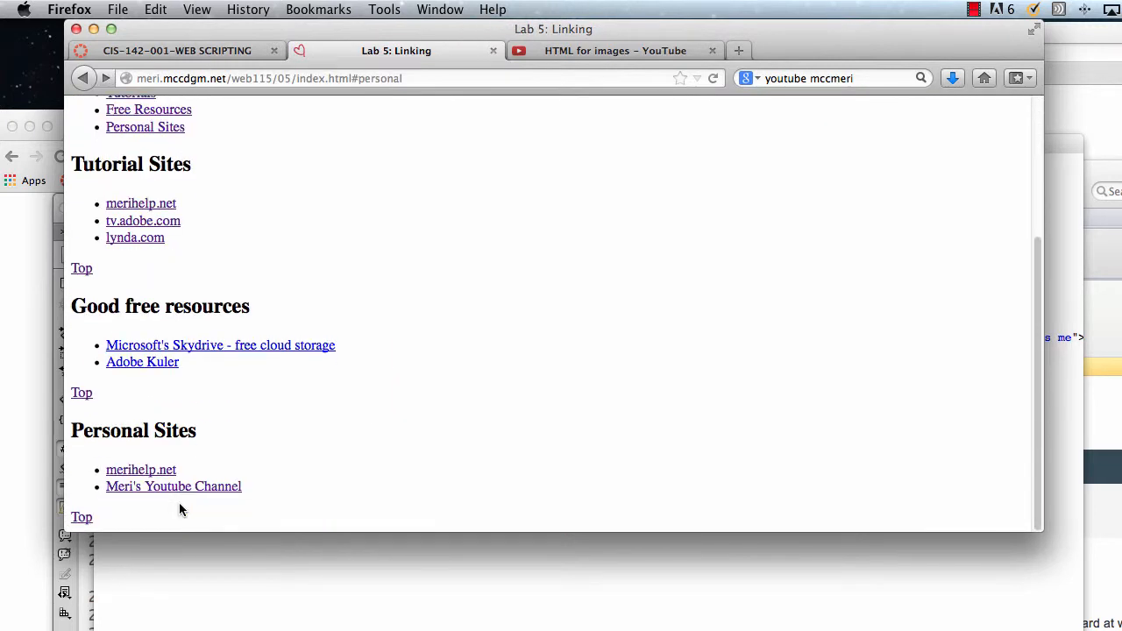
{"action": "scroll", "scroll_direction": "up", "scroll_amount": 3}
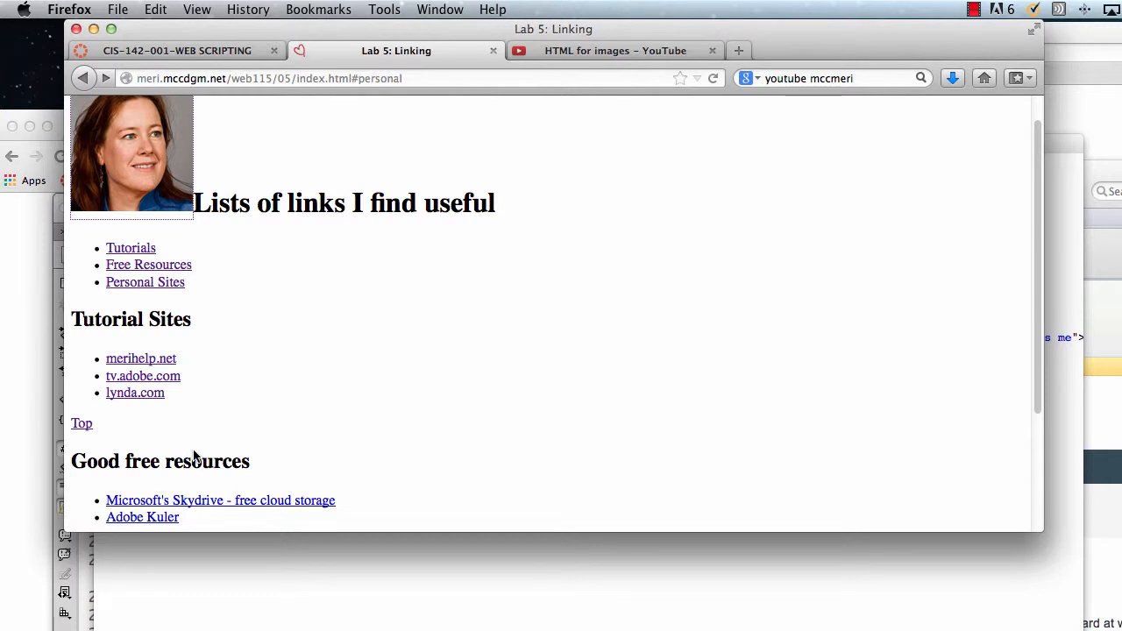
{"action": "mouse_move", "coordinate": [312, 295]}
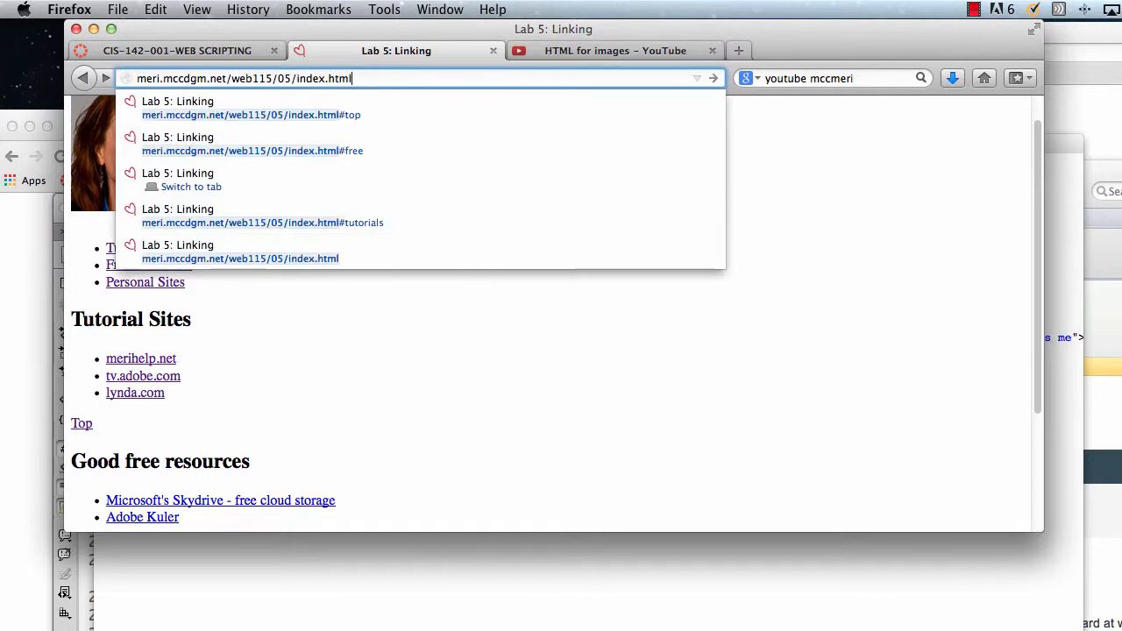
Load the WEB 115 course home page, preview the Lab 6: Intro to CSS page and go back
{"action": "key", "text": "Backspace"}
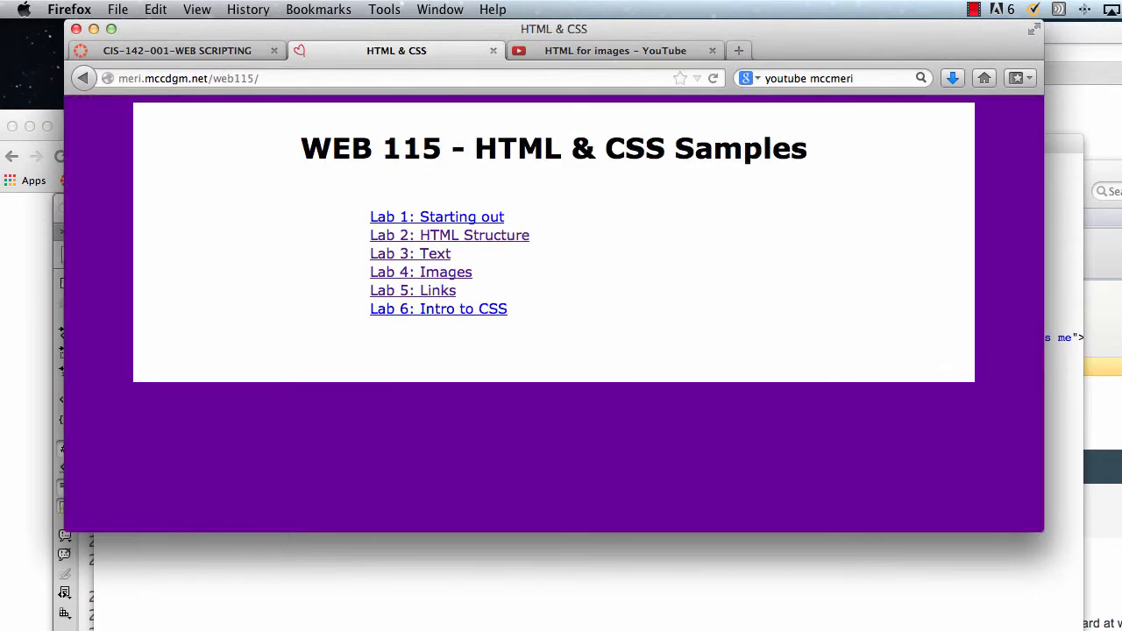
{"action": "mouse_move", "coordinate": [477, 172]}
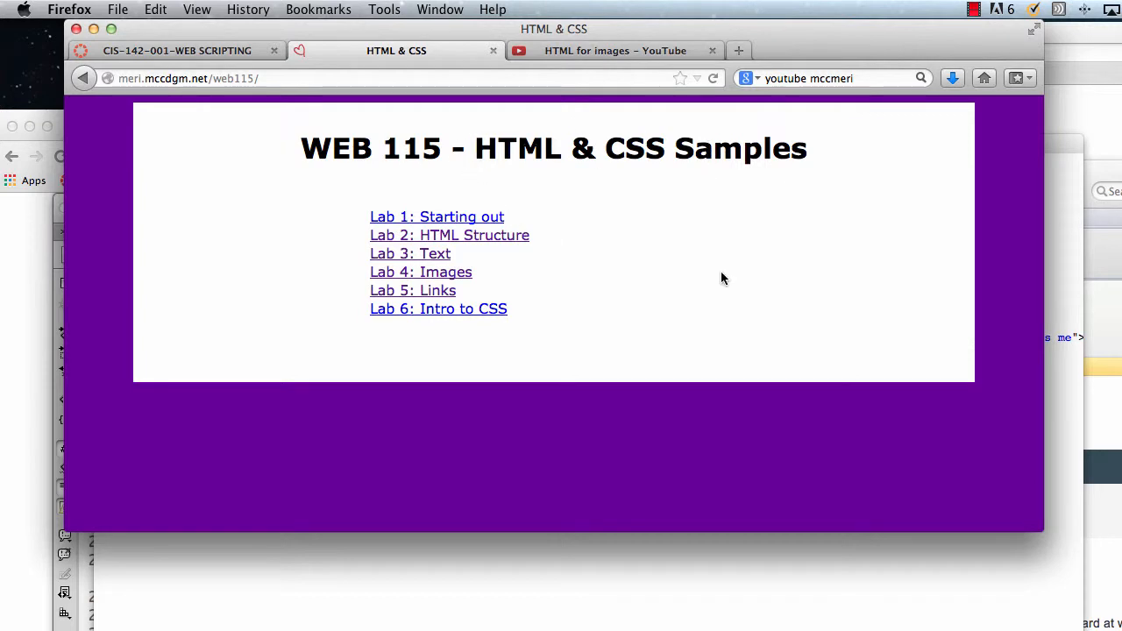
{"action": "mouse_move", "coordinate": [533, 179]}
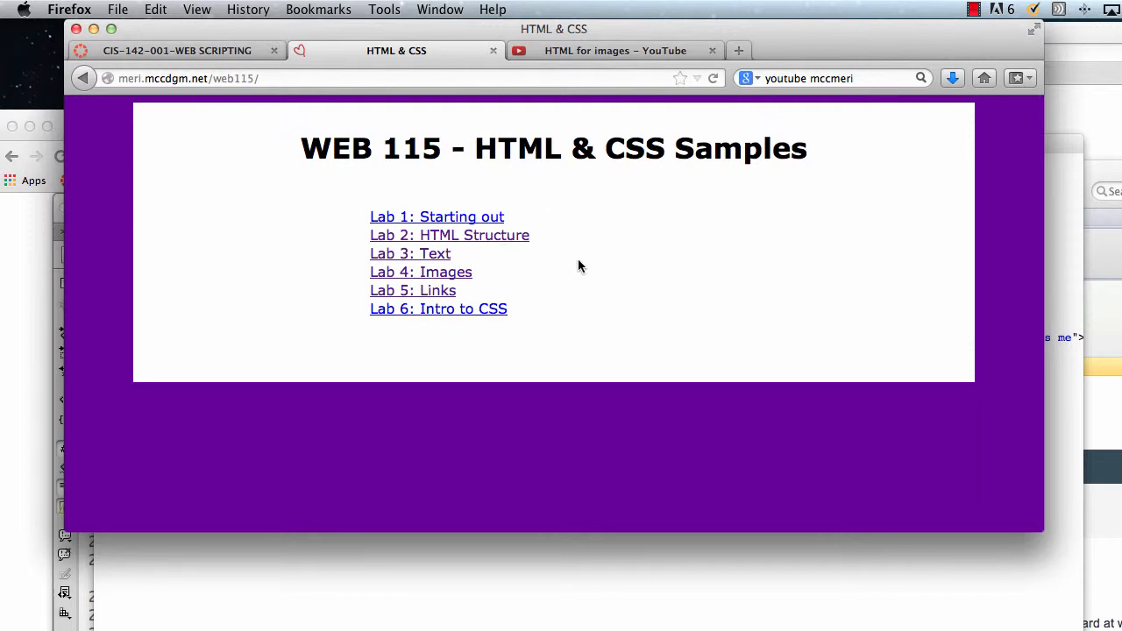
{"action": "mouse_move", "coordinate": [518, 270]}
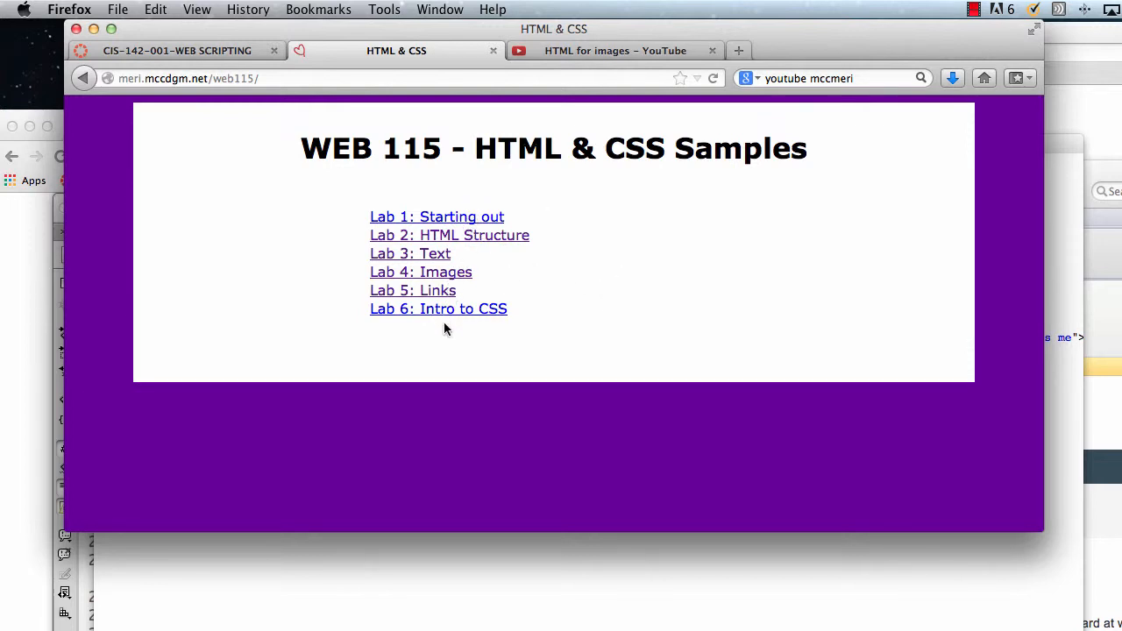
{"action": "mouse_move", "coordinate": [444, 328]}
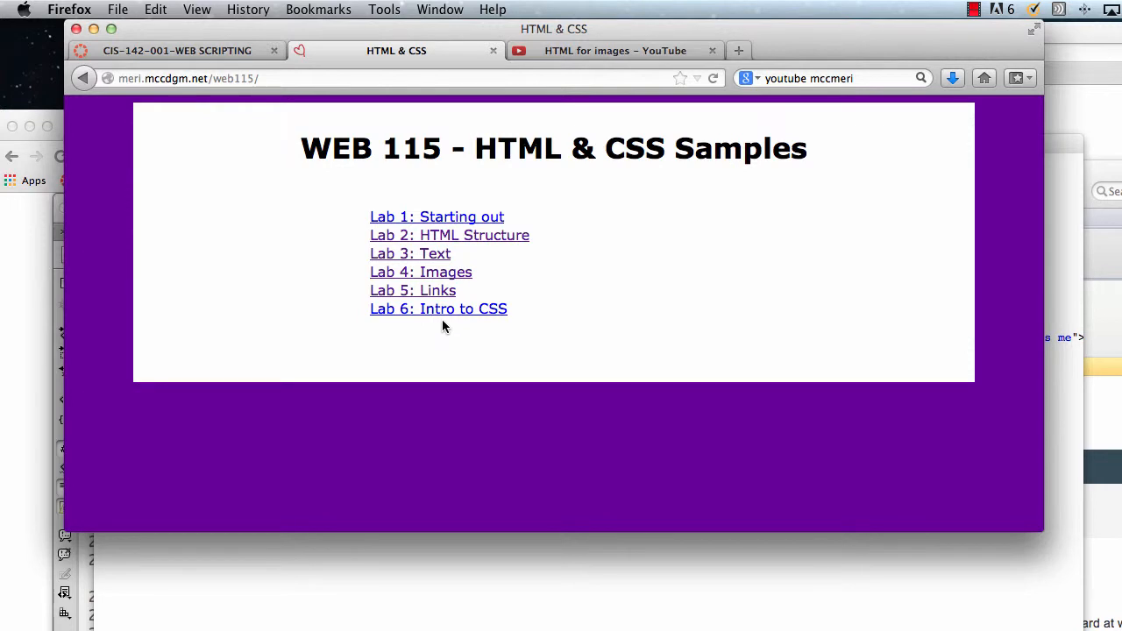
{"action": "mouse_move", "coordinate": [477, 320]}
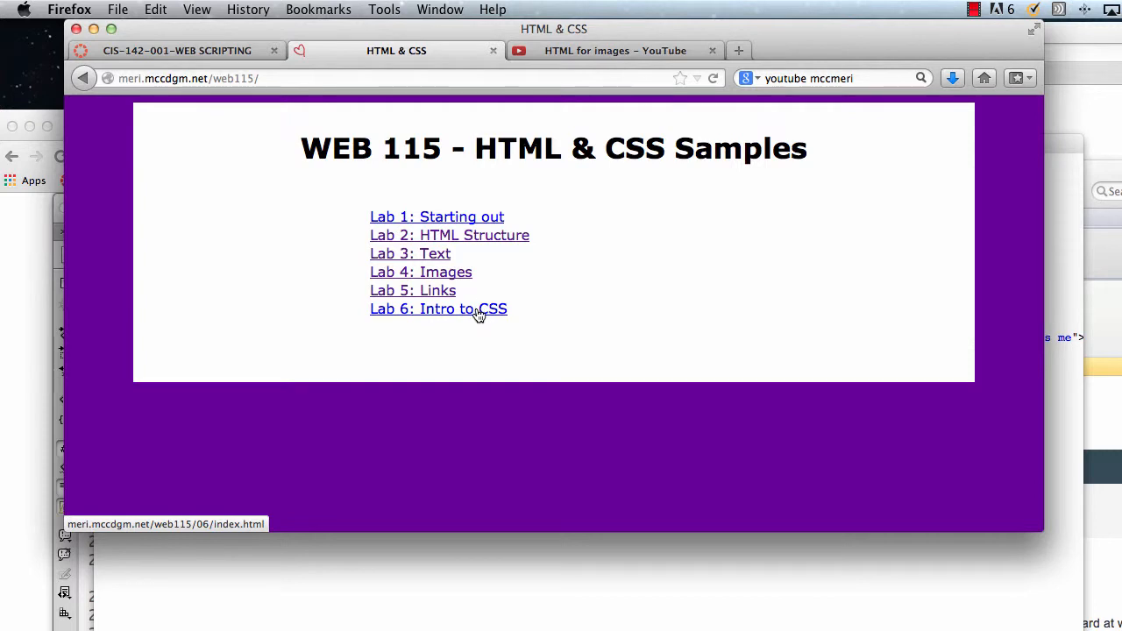
{"action": "left_click", "coordinate": [439, 308]}
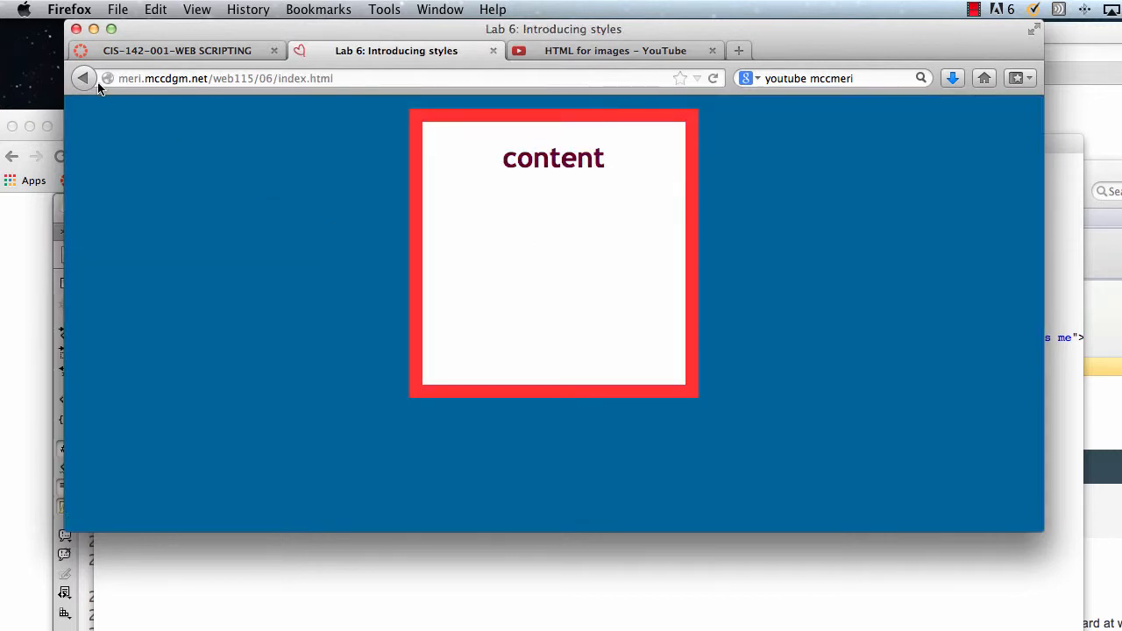
{"action": "left_click", "coordinate": [85, 77]}
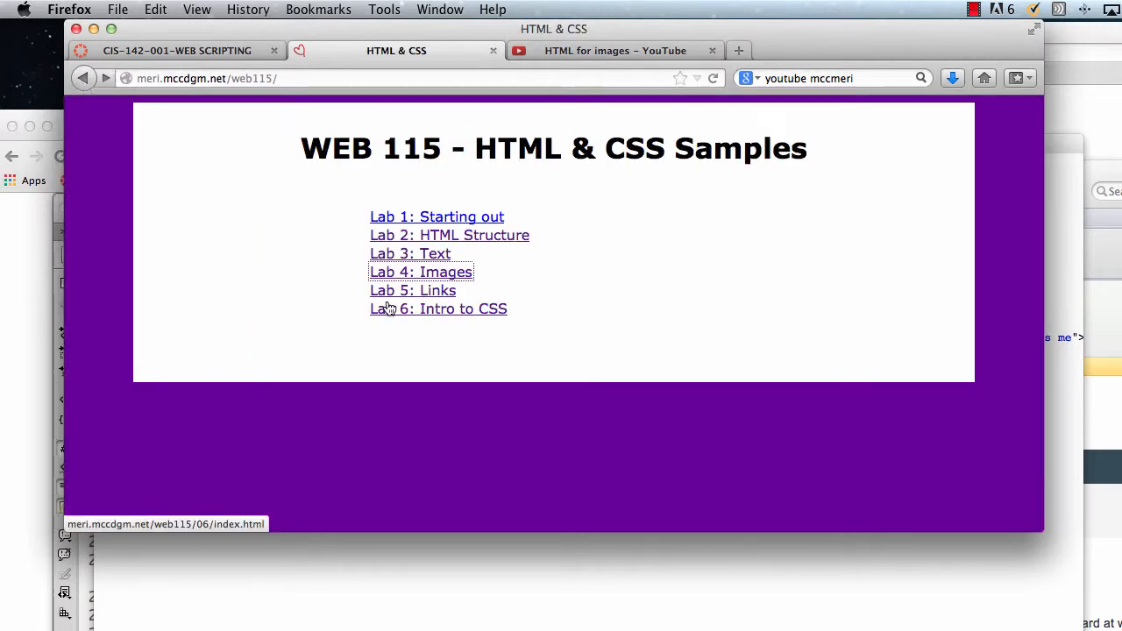
{"action": "mouse_move", "coordinate": [263, 77]}
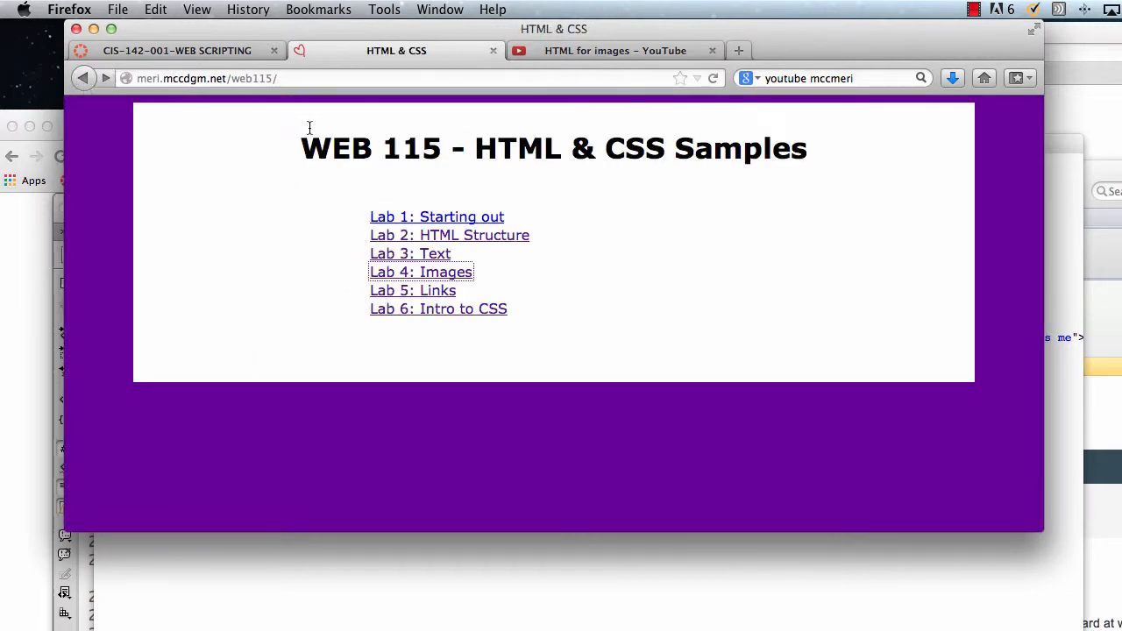
Preview the Lab 3: Text book review page, then return to the WEB 115 samples index
{"action": "left_click", "coordinate": [410, 252]}
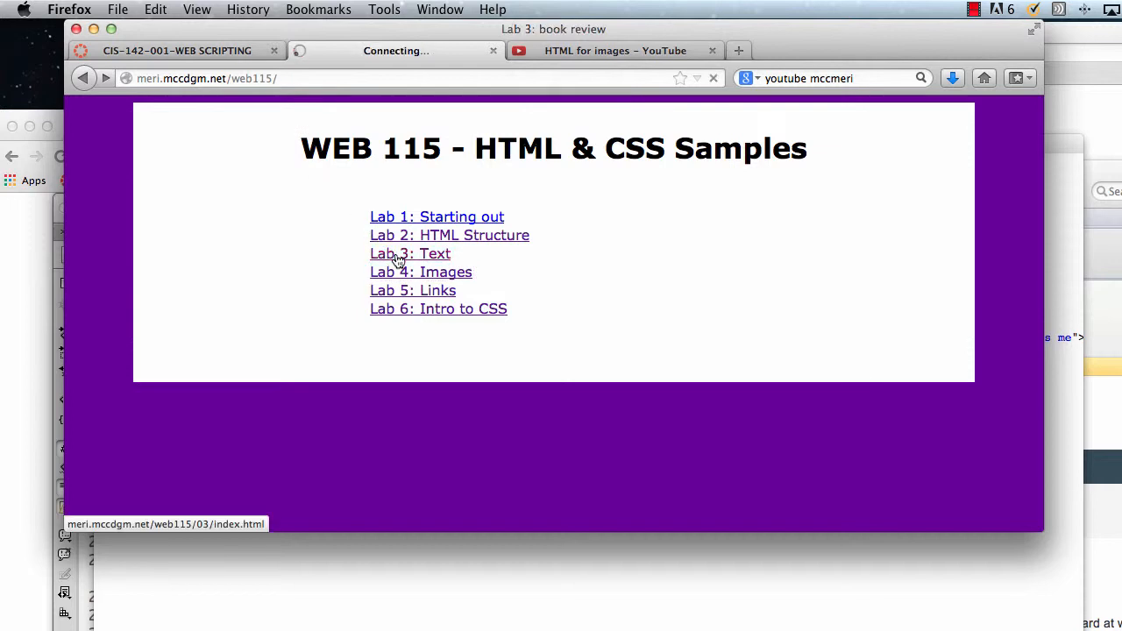
{"action": "left_click", "coordinate": [410, 252]}
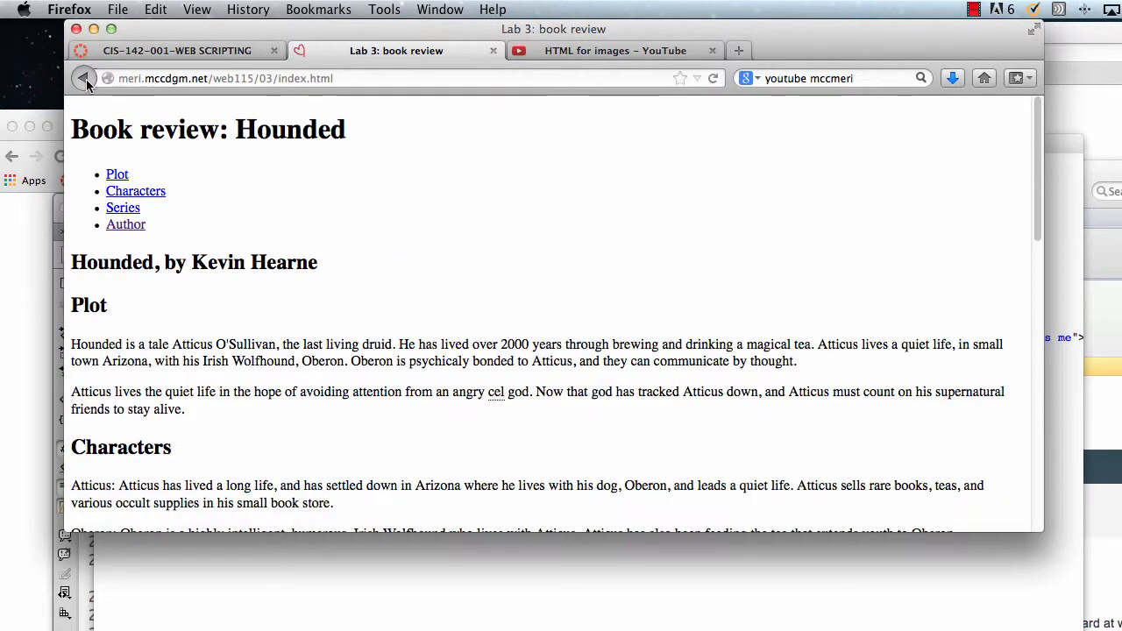
{"action": "left_click", "coordinate": [84, 77]}
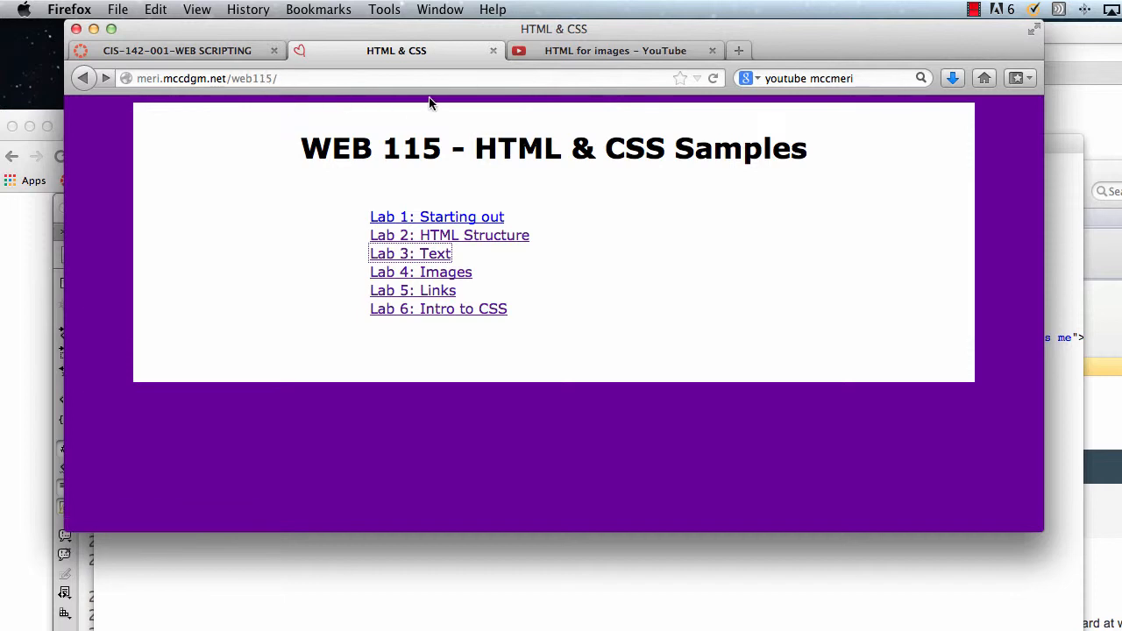
{"action": "mouse_move", "coordinate": [237, 96]}
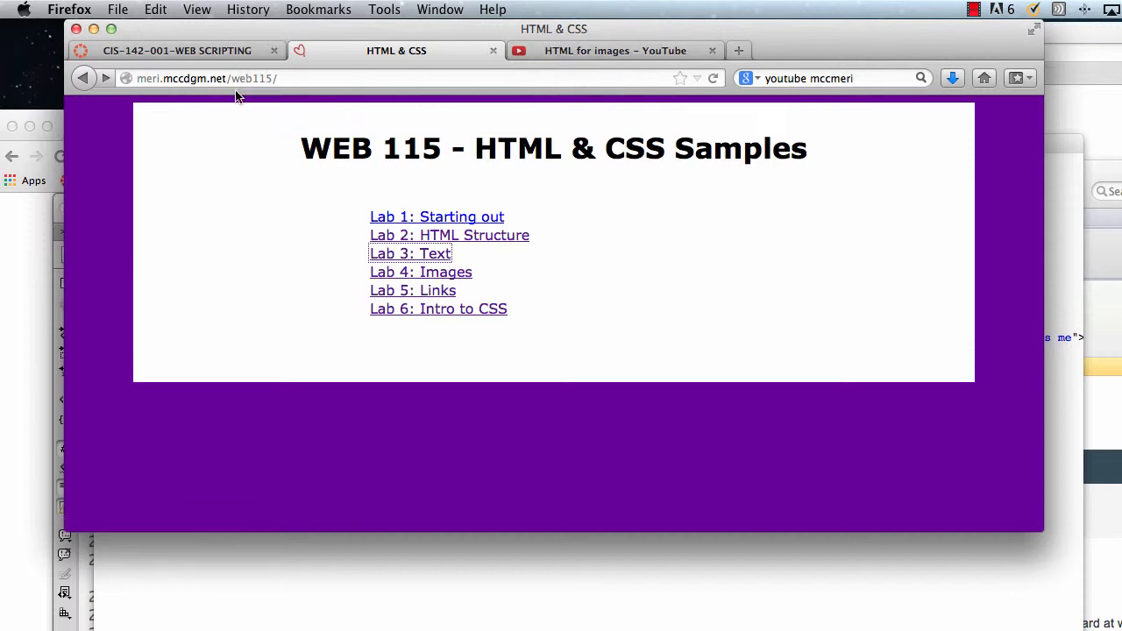
{"action": "mouse_move", "coordinate": [270, 147]}
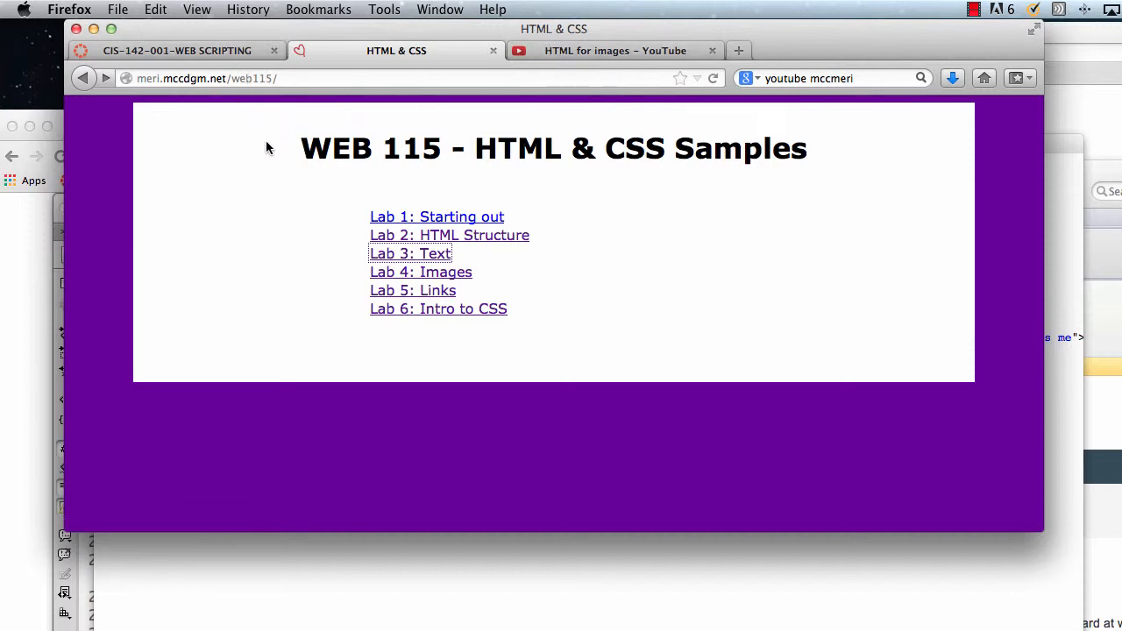
{"action": "mouse_move", "coordinate": [256, 189]}
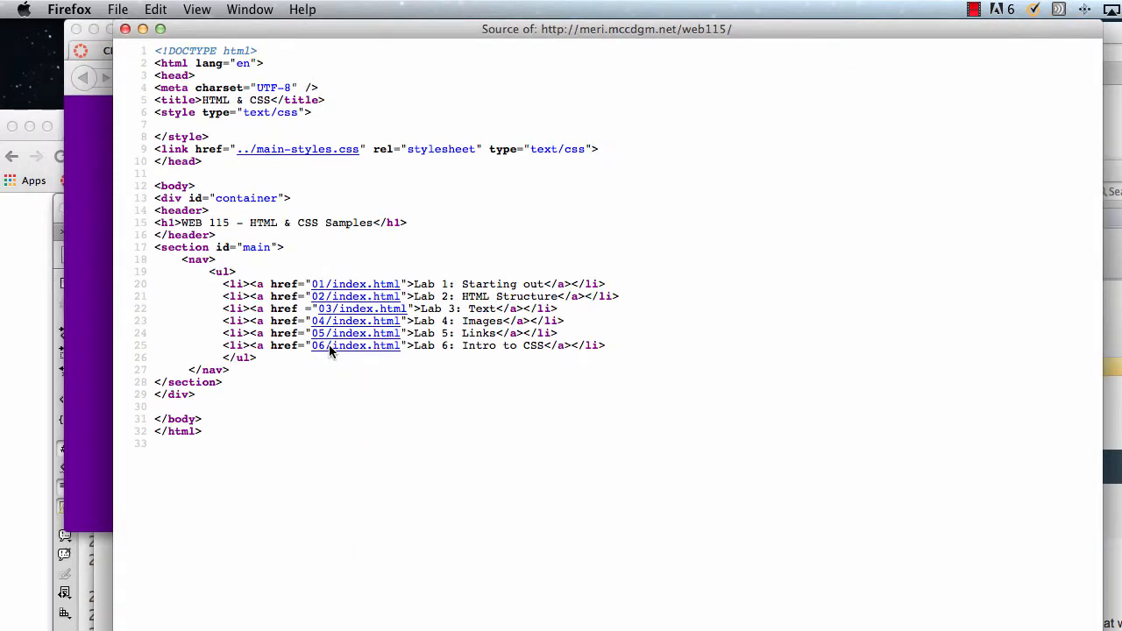
{"action": "mouse_move", "coordinate": [324, 163]}
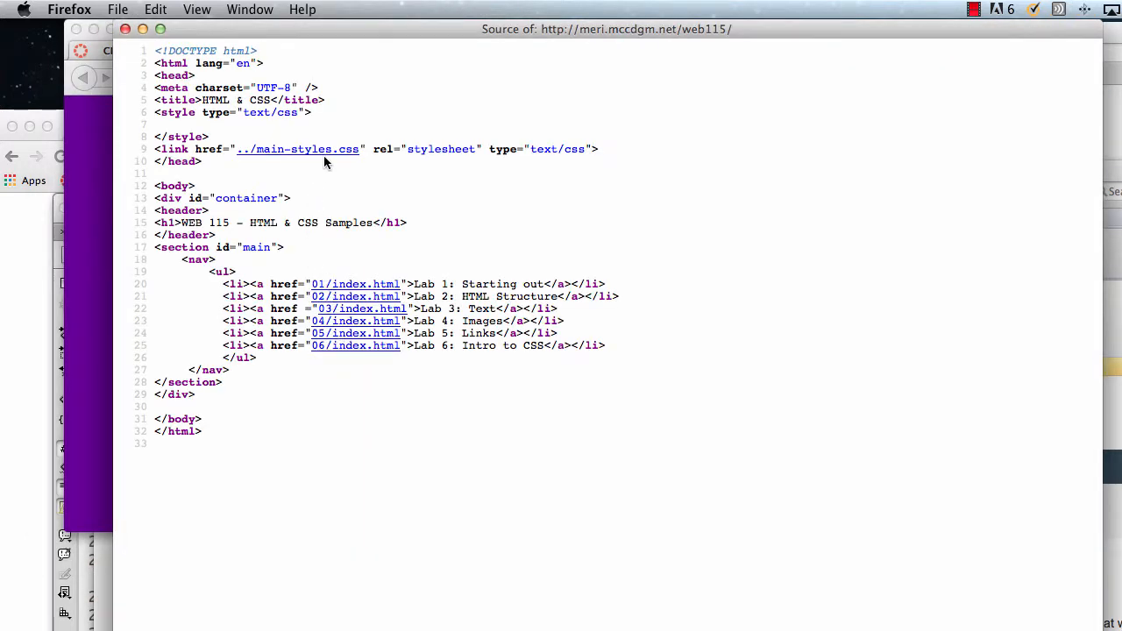
{"action": "mouse_move", "coordinate": [326, 161]}
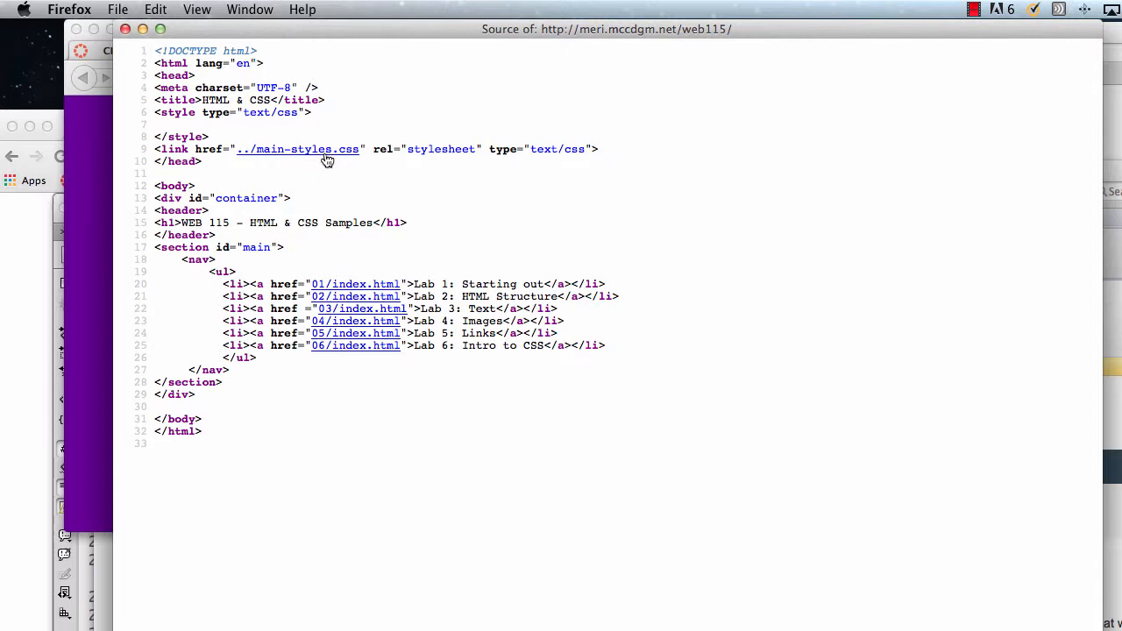
{"action": "mouse_move", "coordinate": [326, 165]}
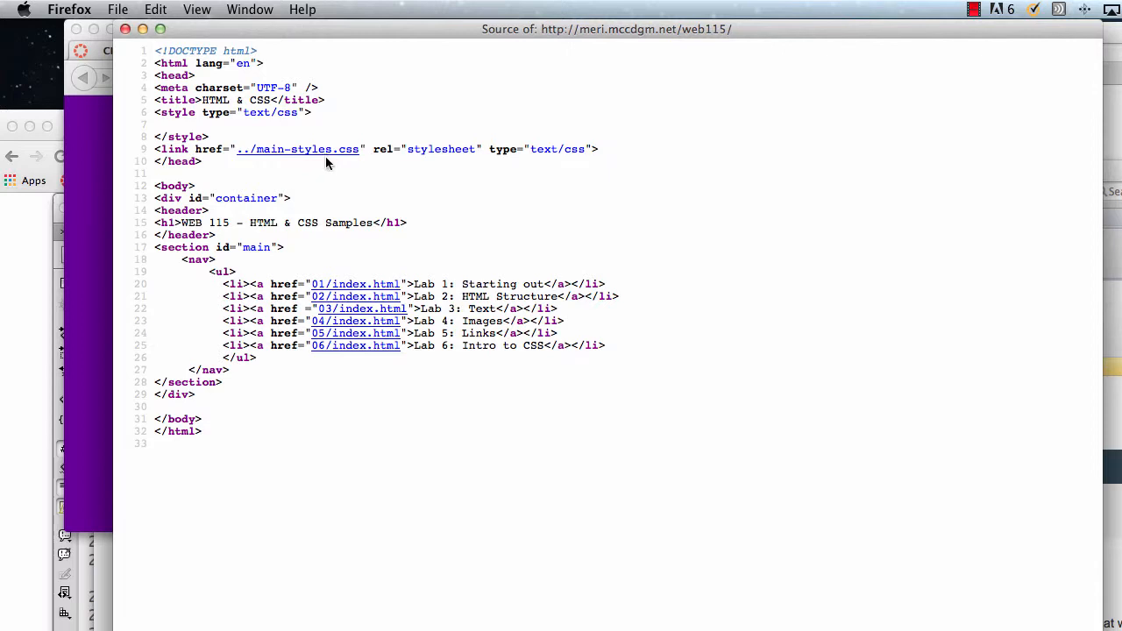
{"action": "mouse_move", "coordinate": [186, 237]}
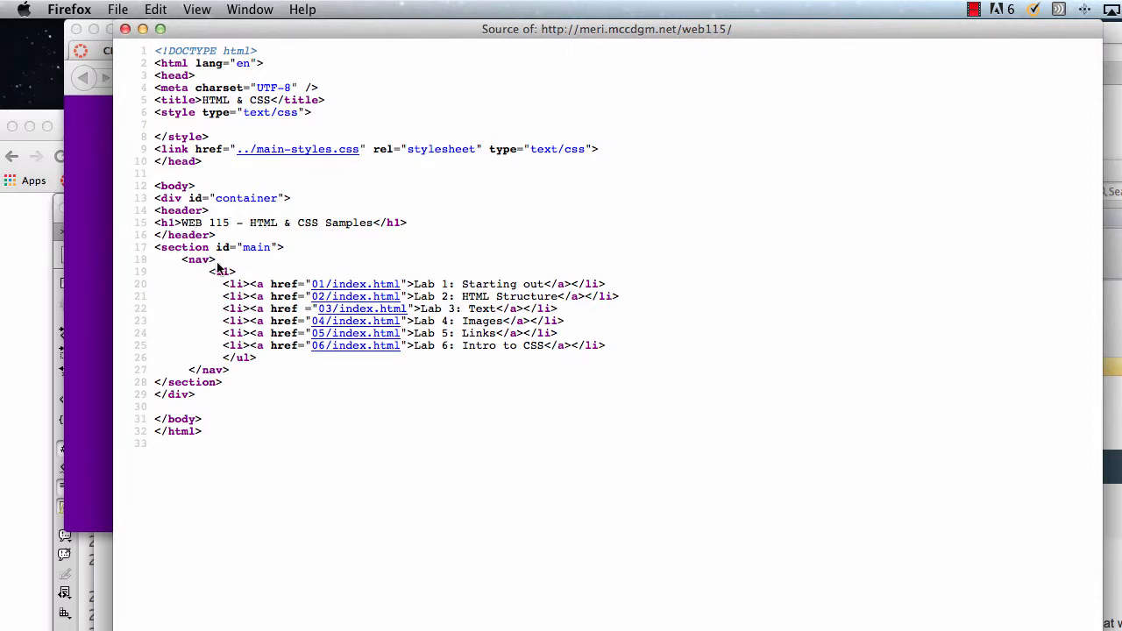
{"action": "mouse_move", "coordinate": [267, 263]}
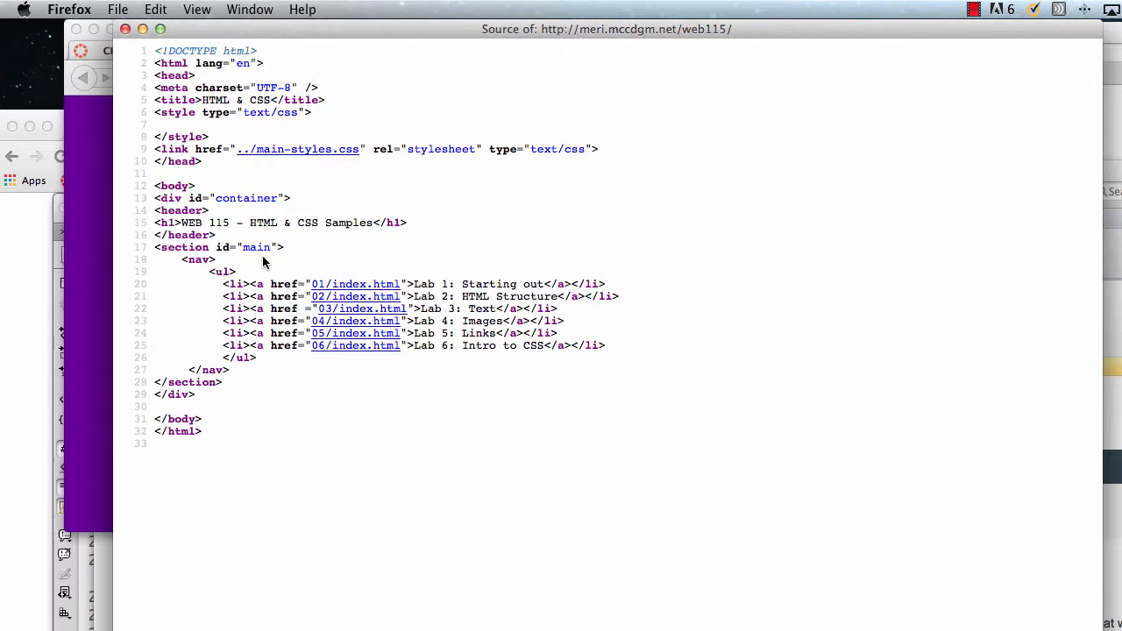
{"action": "mouse_move", "coordinate": [318, 220]}
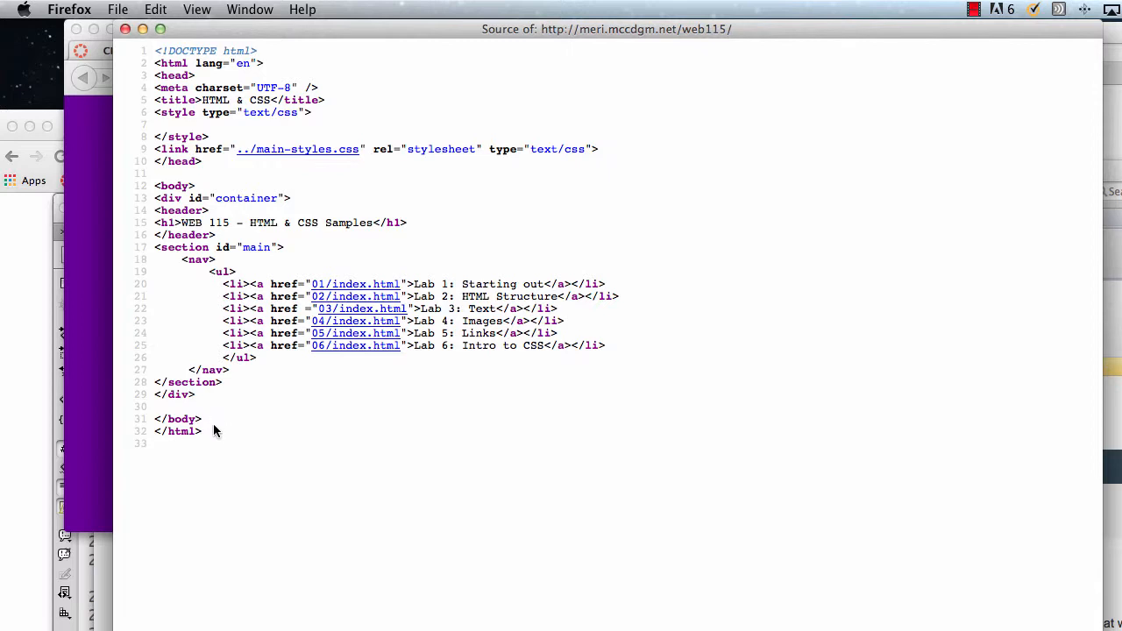
{"action": "mouse_move", "coordinate": [316, 394]}
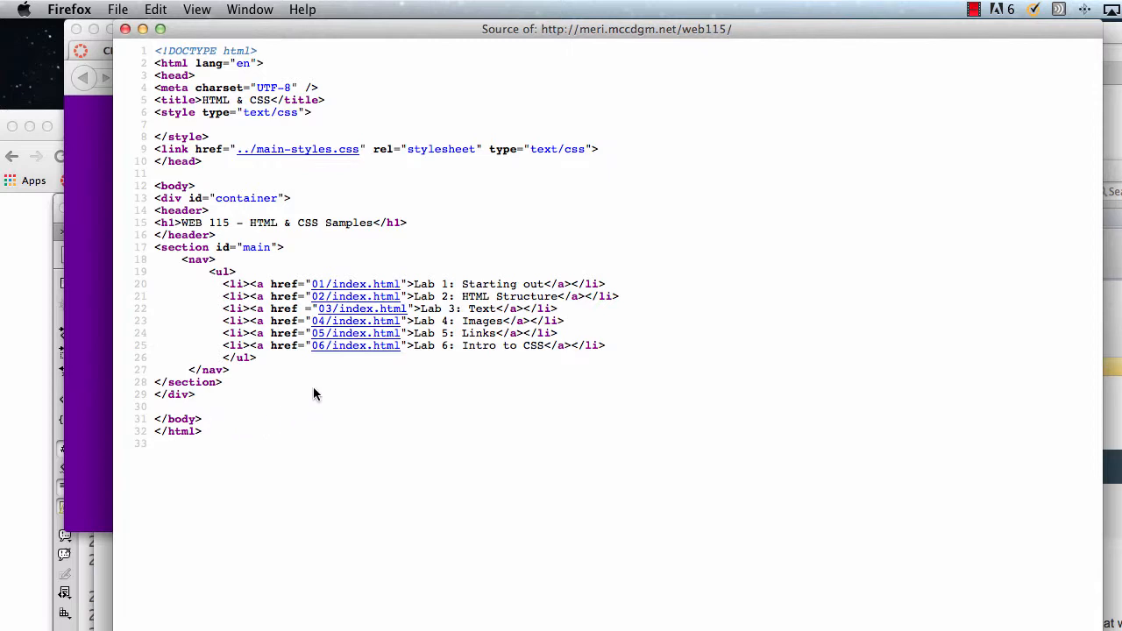
{"action": "mouse_move", "coordinate": [260, 287]}
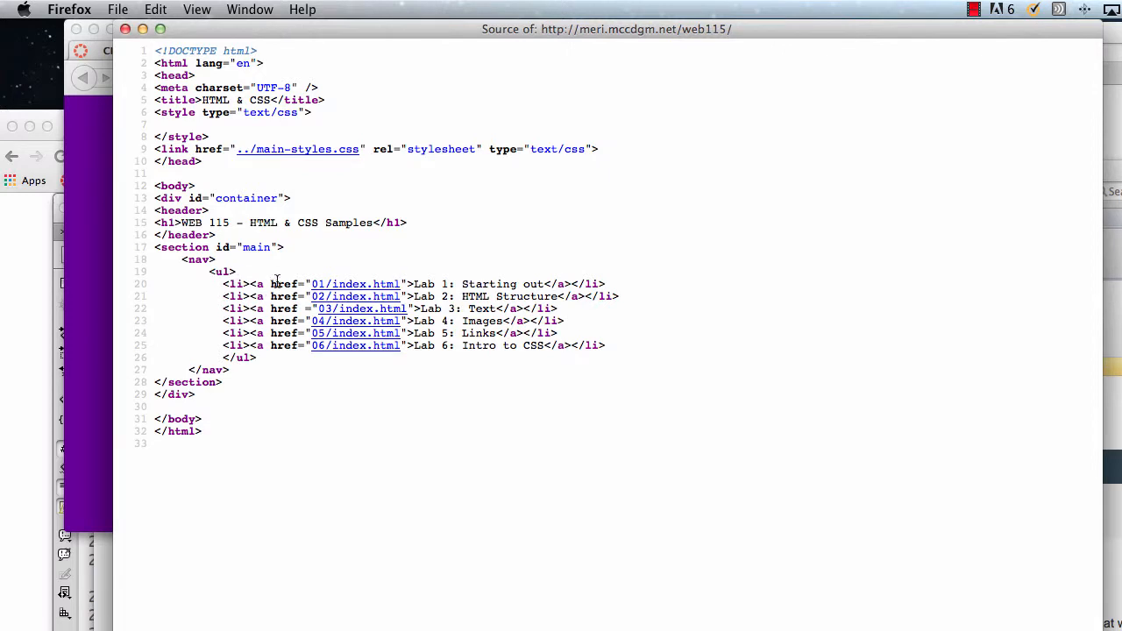
{"action": "mouse_move", "coordinate": [342, 296]}
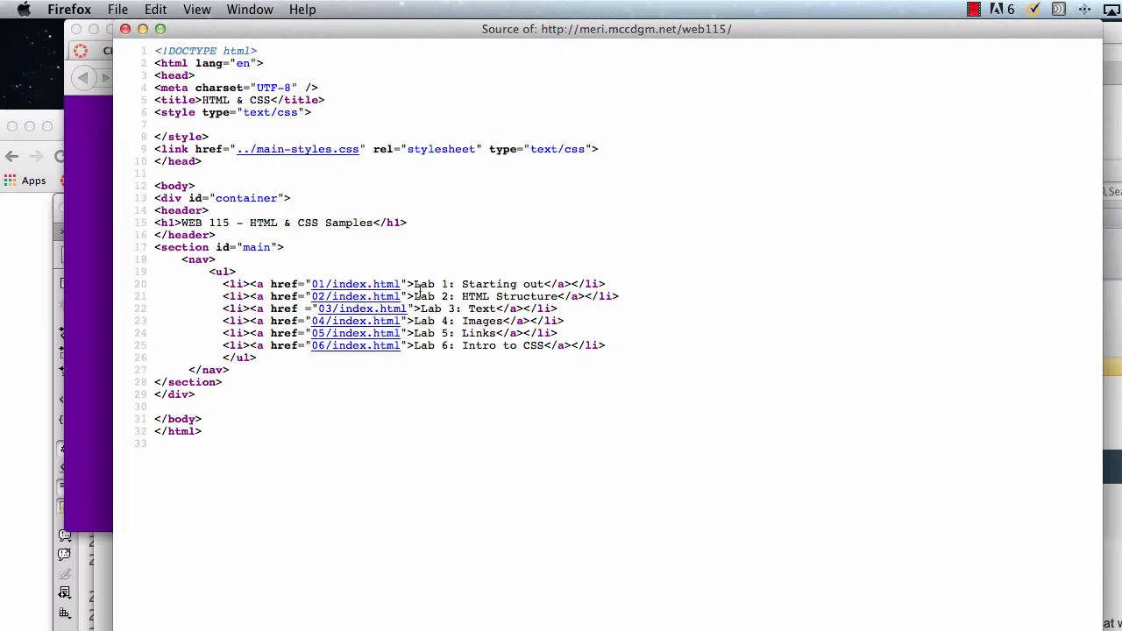
{"action": "mouse_move", "coordinate": [379, 287]}
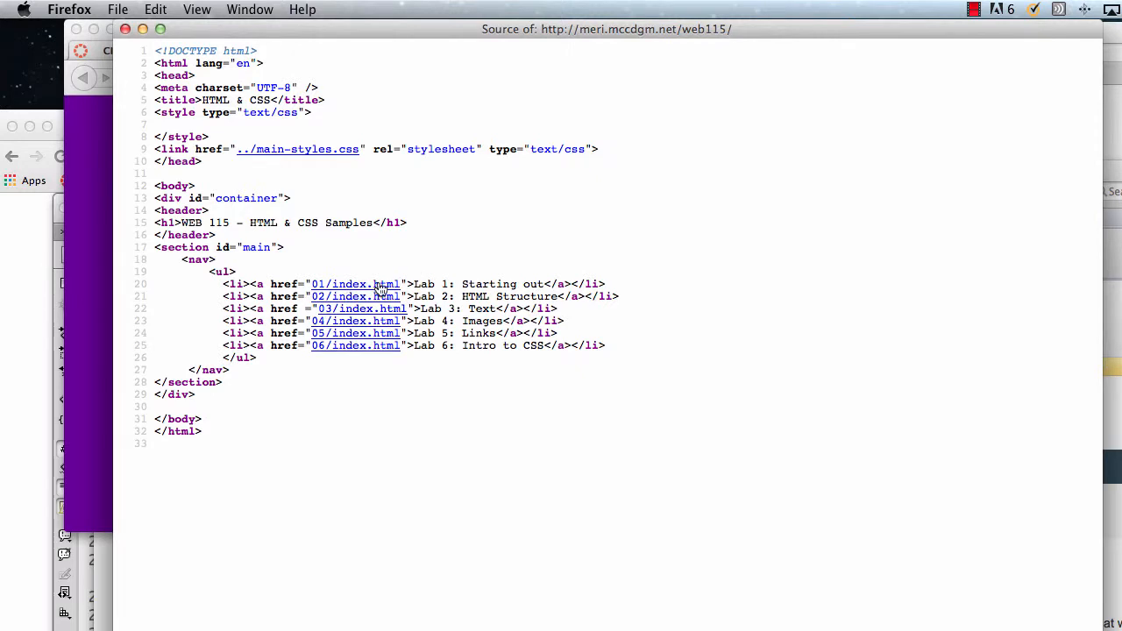
{"action": "mouse_move", "coordinate": [414, 284]}
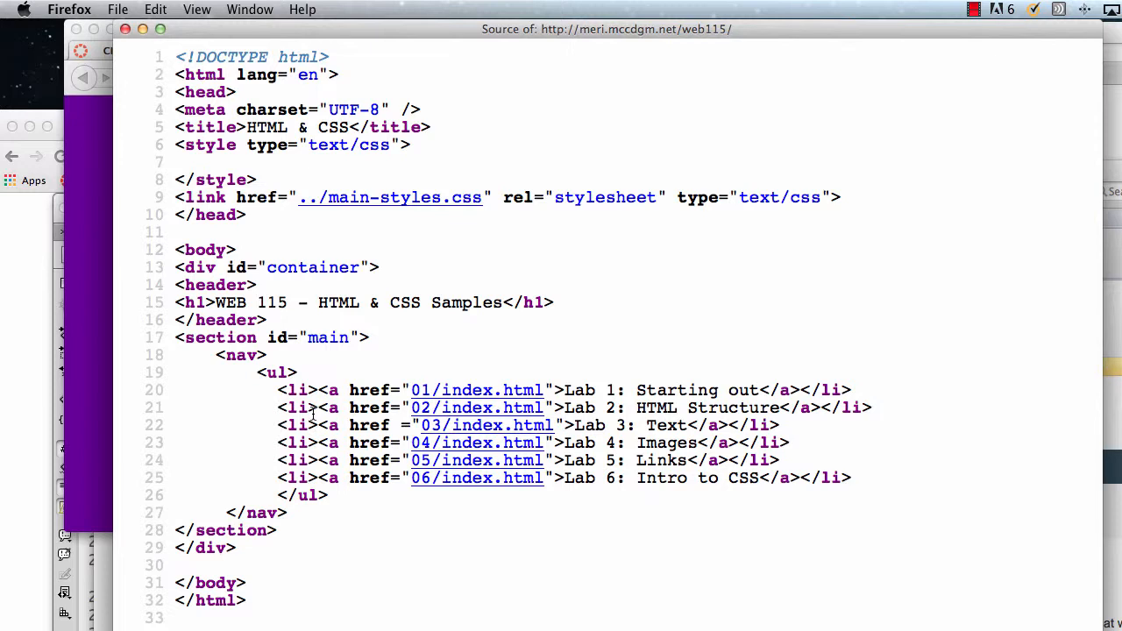
{"action": "mouse_move", "coordinate": [480, 386]}
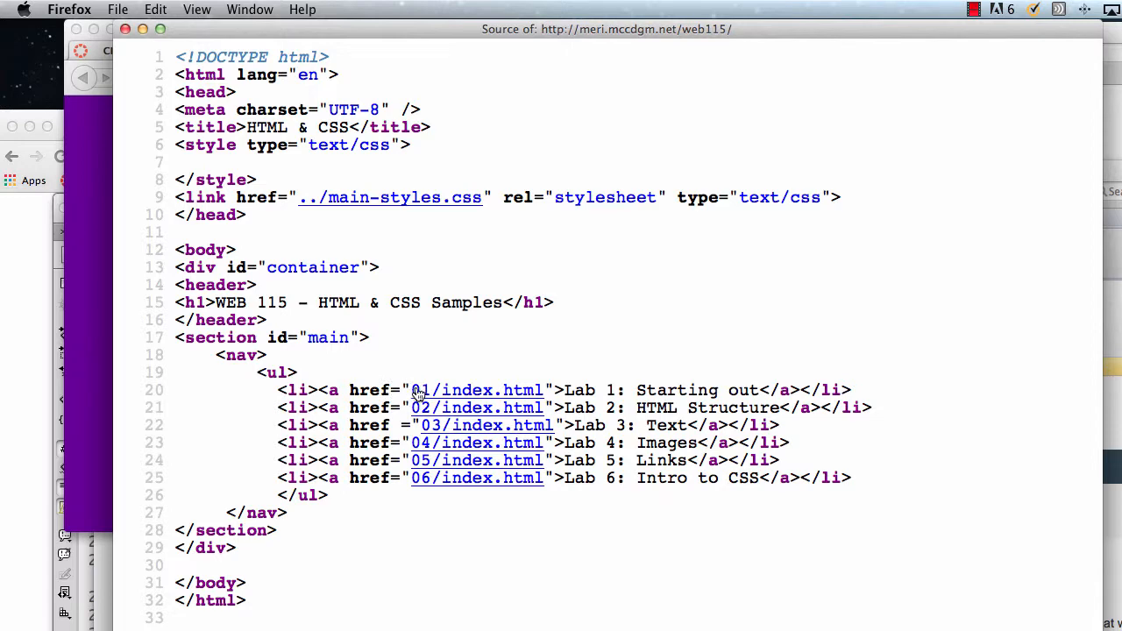
{"action": "mouse_move", "coordinate": [494, 389]}
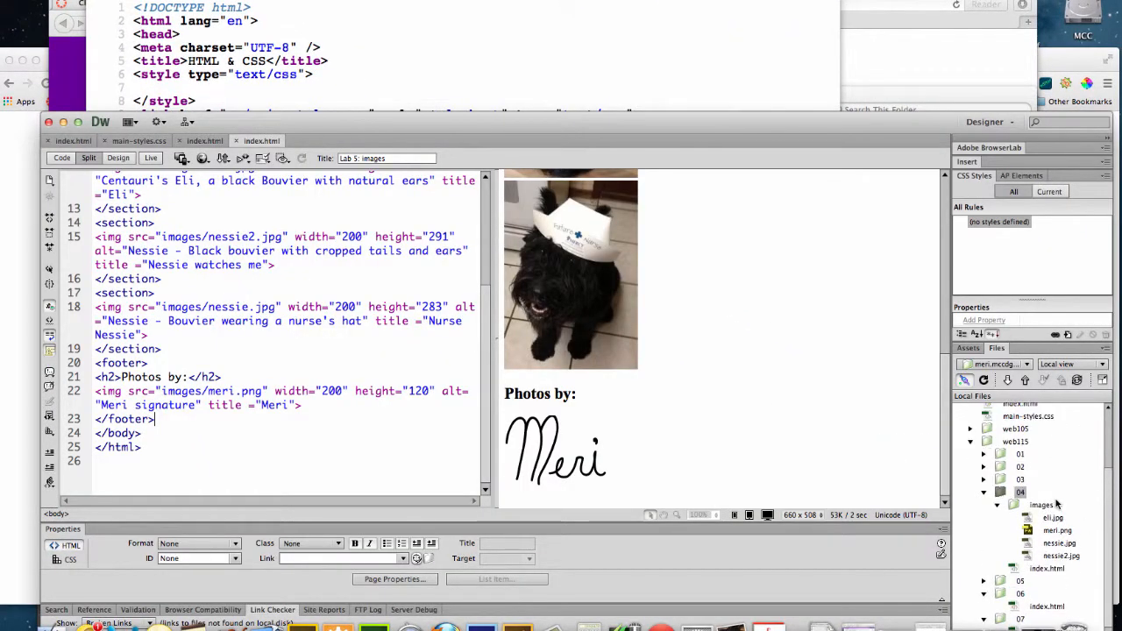
Put the web115 index.html to the server, answering the Dependent Files prompt and closing the activity notice
{"action": "left_click", "coordinate": [983, 480]}
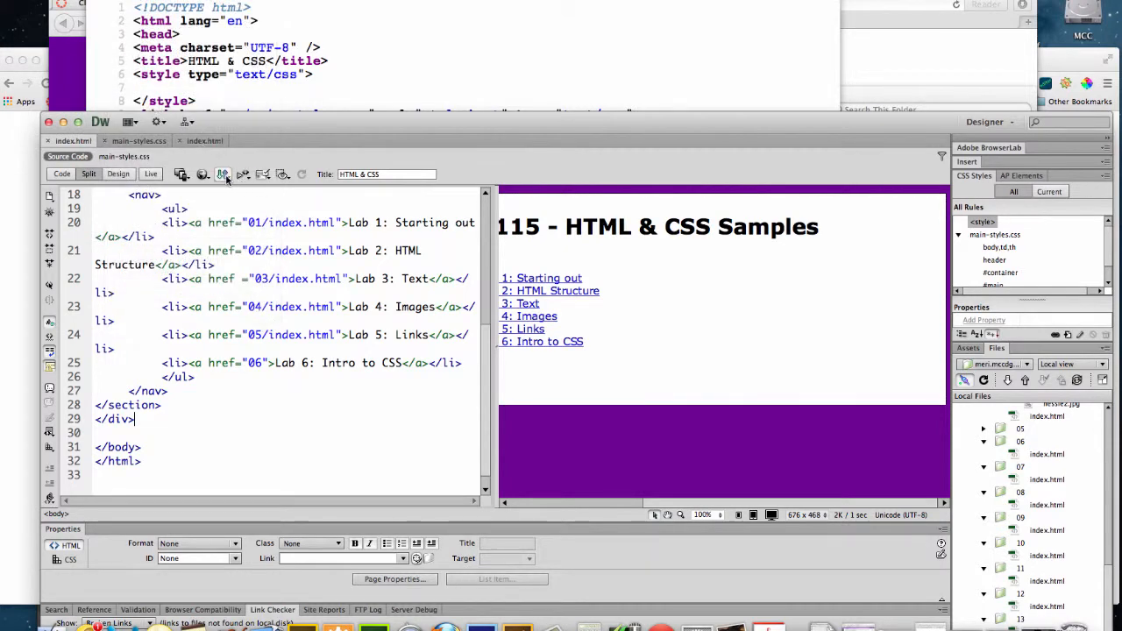
{"action": "left_click", "coordinate": [224, 174]}
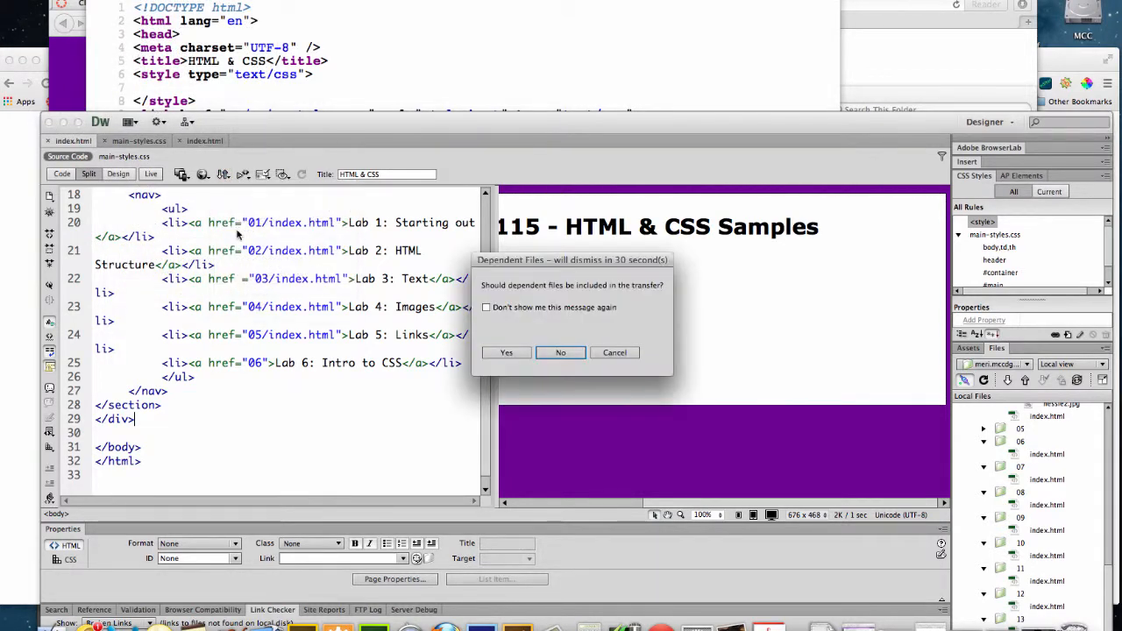
{"action": "left_click", "coordinate": [505, 353]}
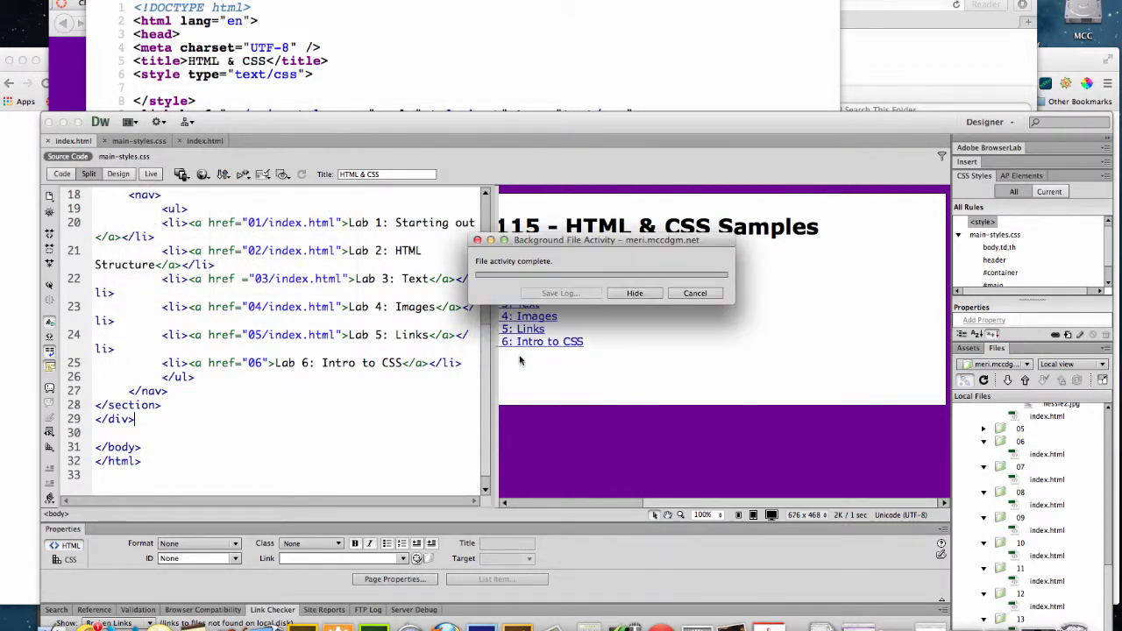
{"action": "left_click", "coordinate": [635, 293]}
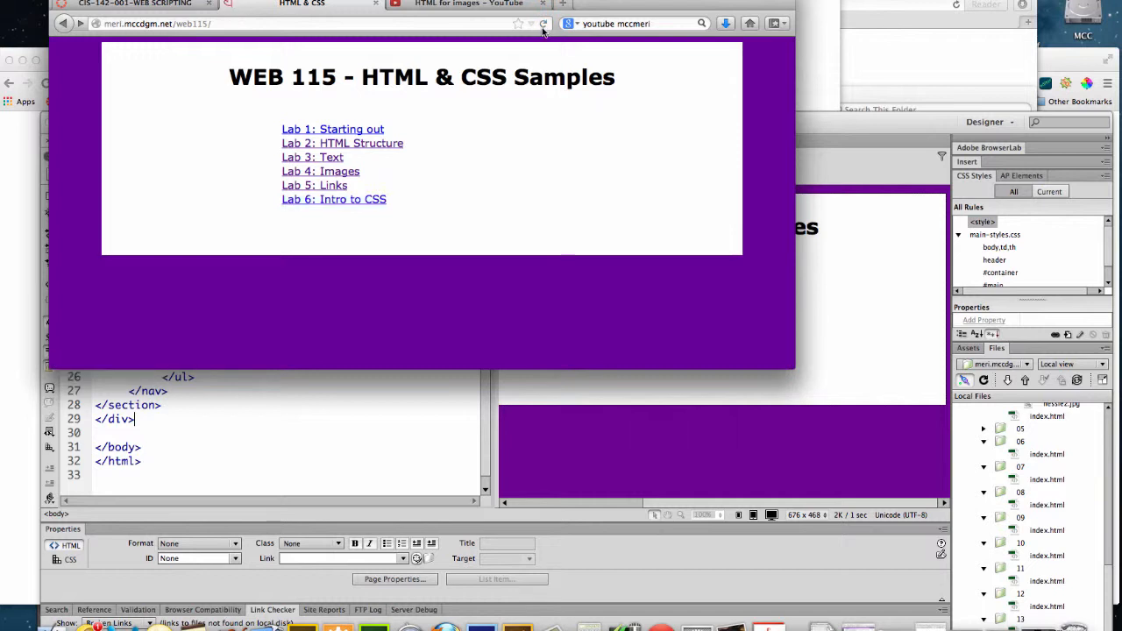
{"action": "mouse_move", "coordinate": [333, 199]}
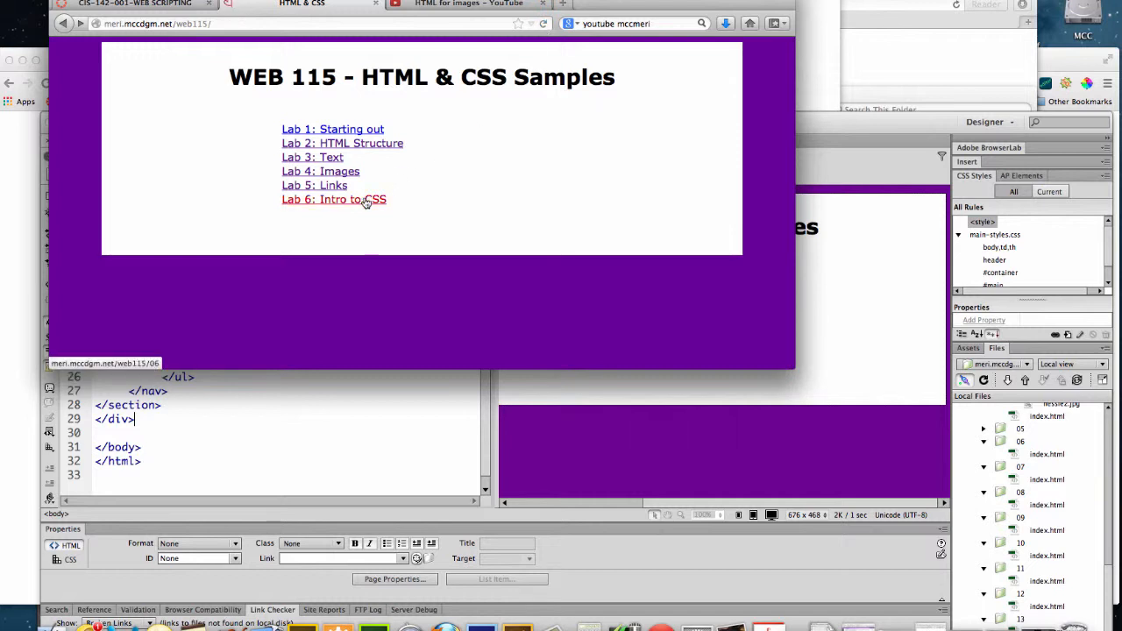
Test the Lab 6: Intro to CSS link, then view the source of the WEB 115 samples page
{"action": "left_click", "coordinate": [333, 200]}
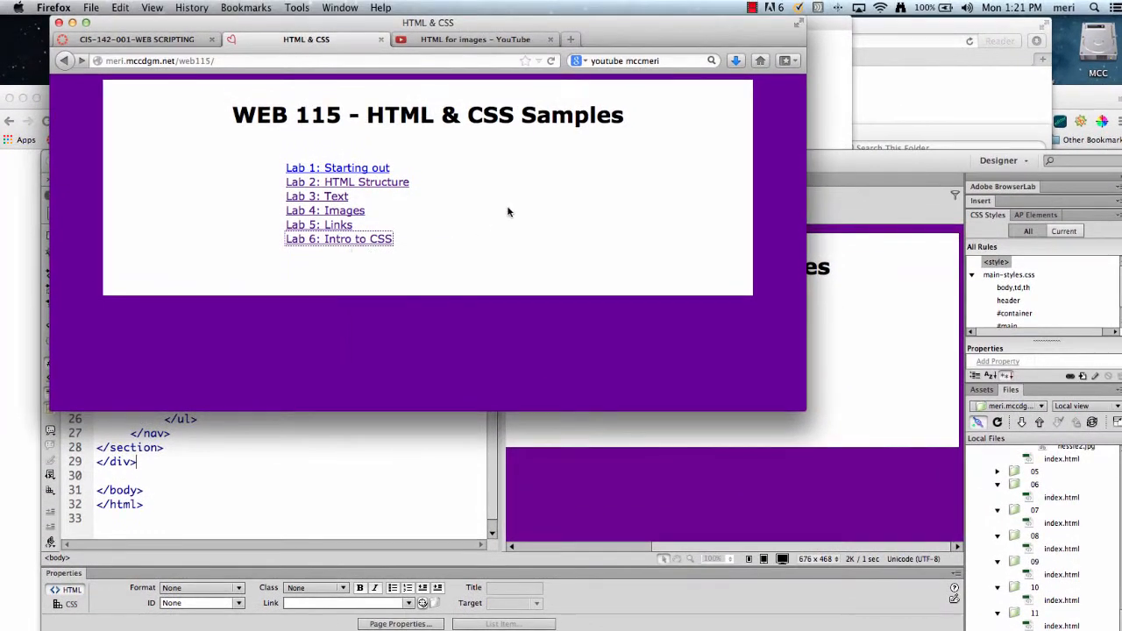
{"action": "right_click", "coordinate": [508, 214]}
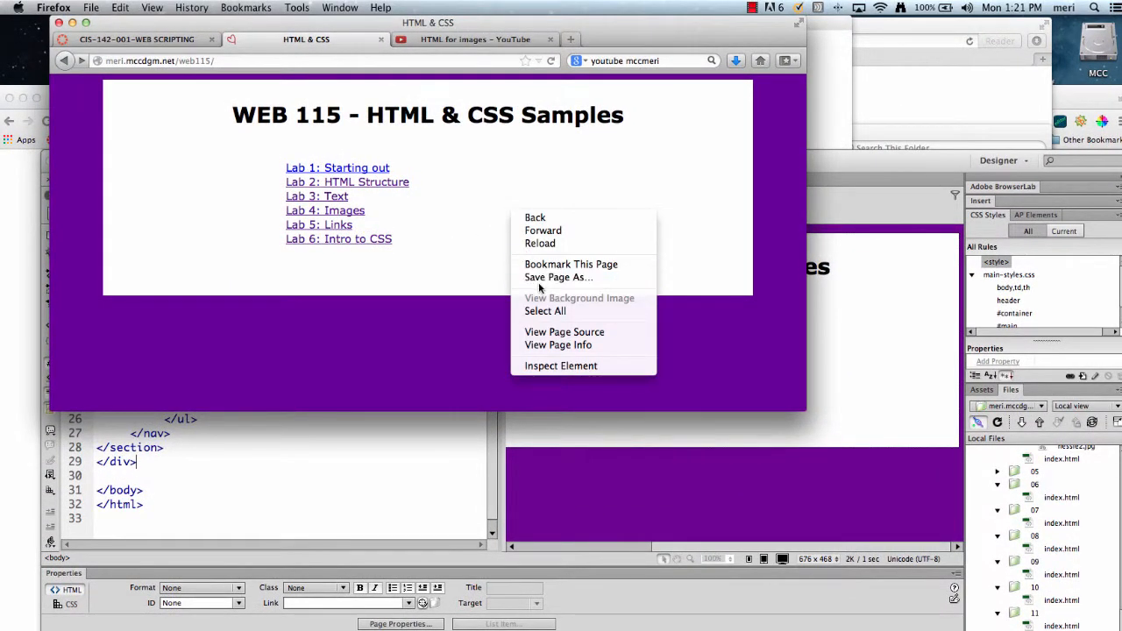
{"action": "mouse_move", "coordinate": [565, 332]}
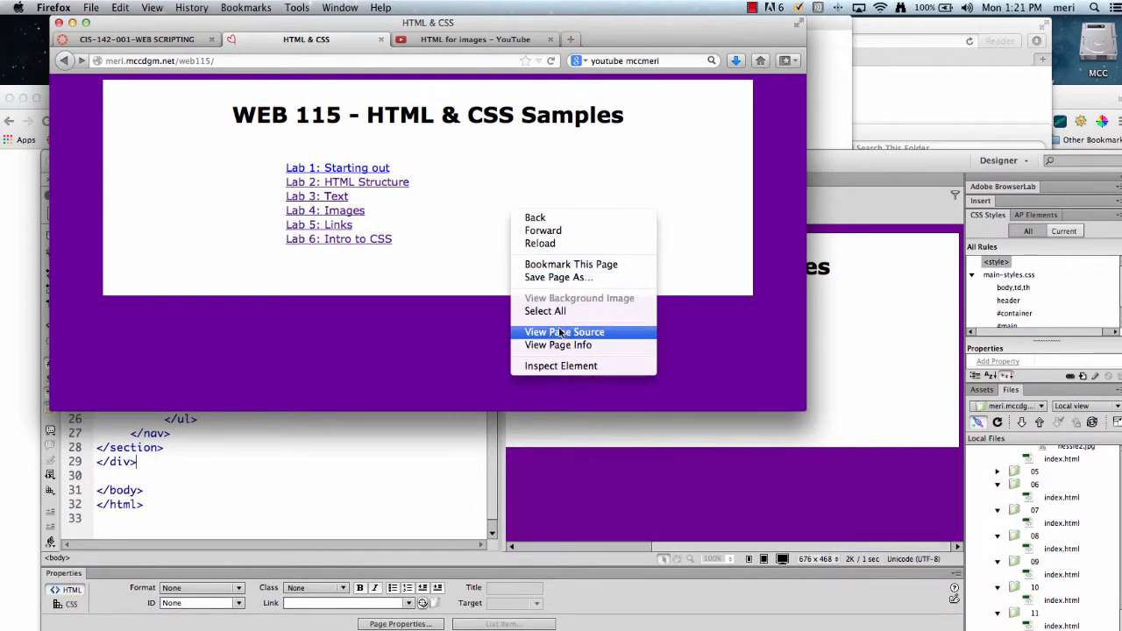
{"action": "left_click", "coordinate": [564, 331]}
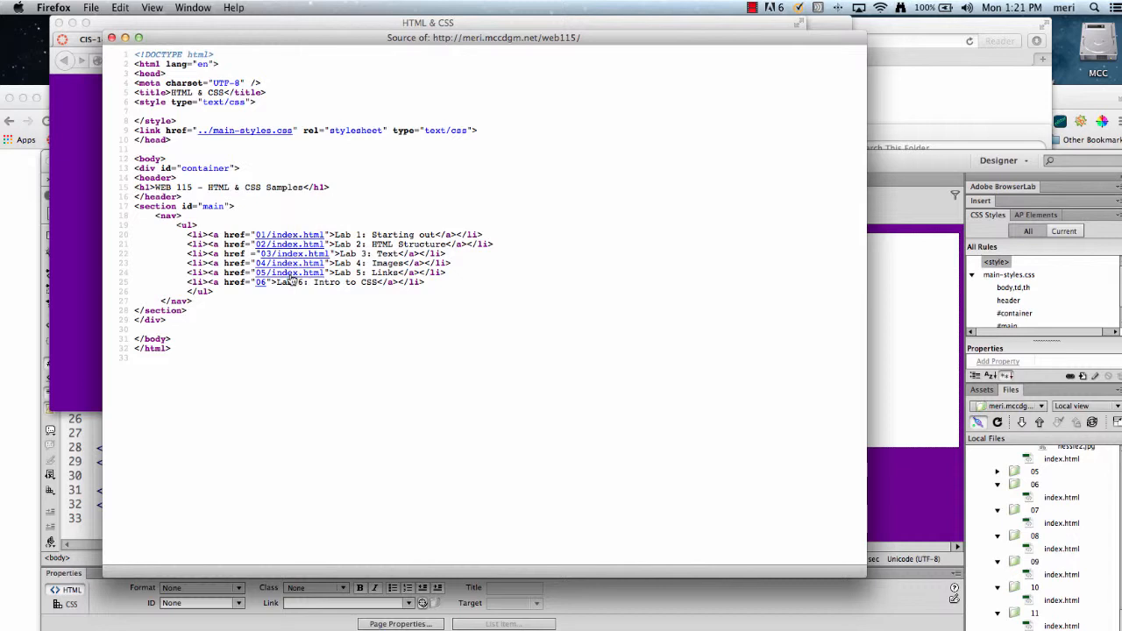
{"action": "mouse_move", "coordinate": [263, 293]}
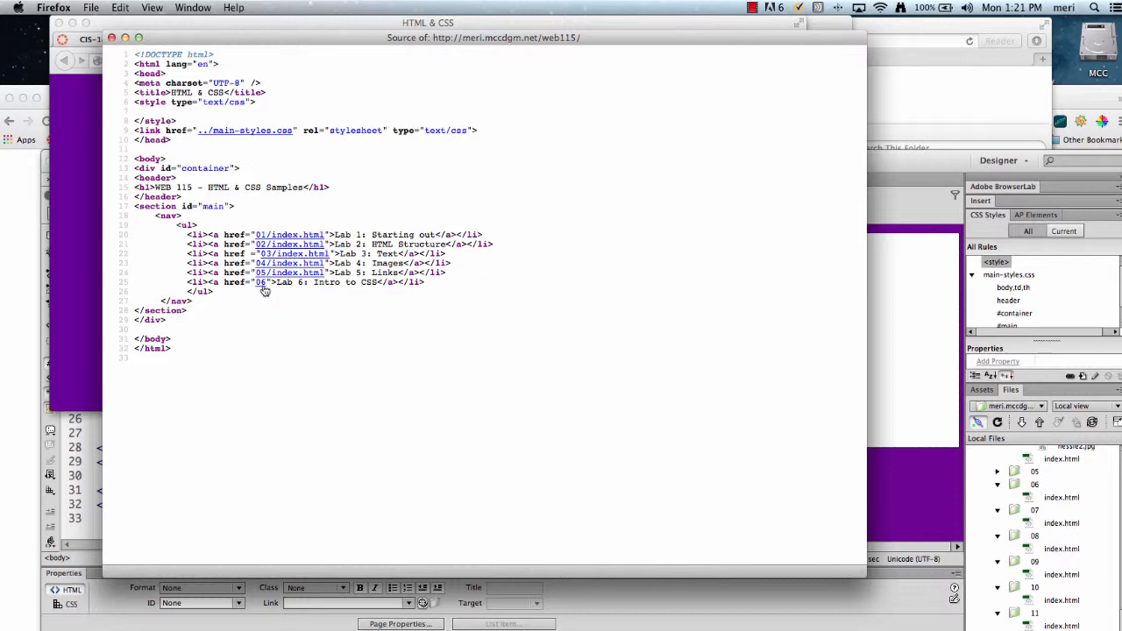
{"action": "mouse_move", "coordinate": [263, 287]}
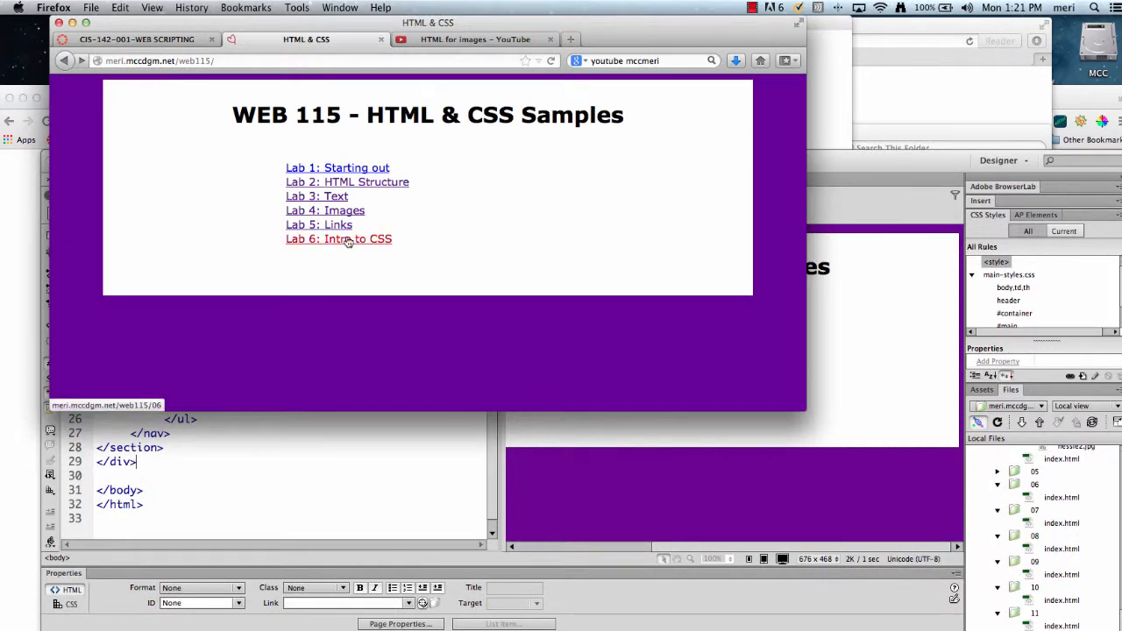
Load the Lab 5 links page and view its source with the named anchors and in-page links
{"action": "left_click", "coordinate": [319, 225]}
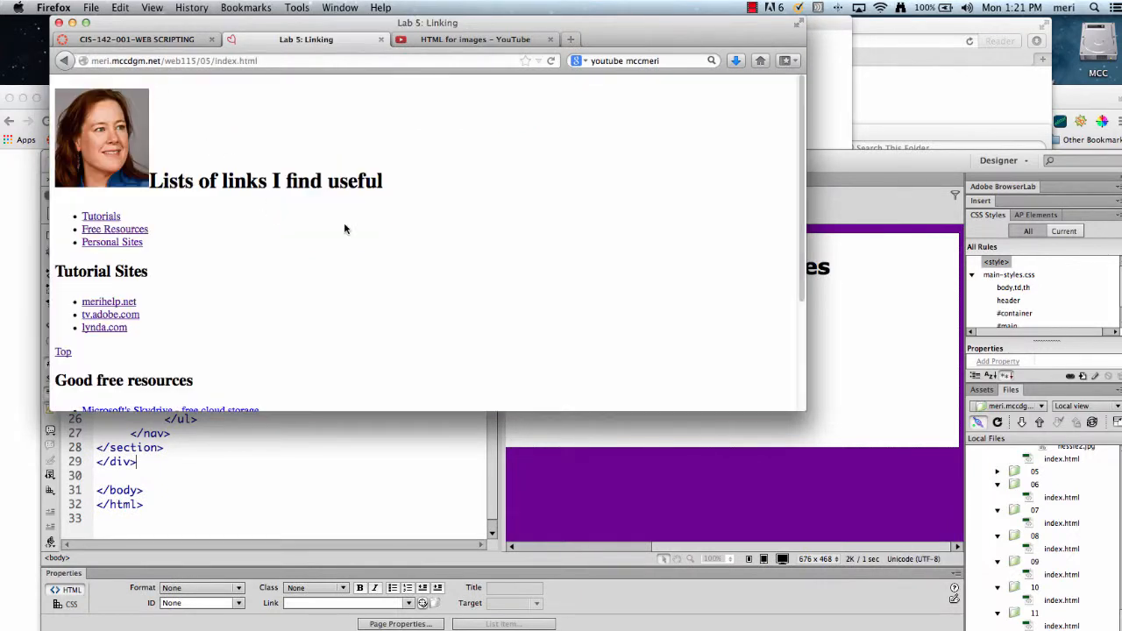
{"action": "scroll", "scroll_direction": "down", "scroll_amount": 3}
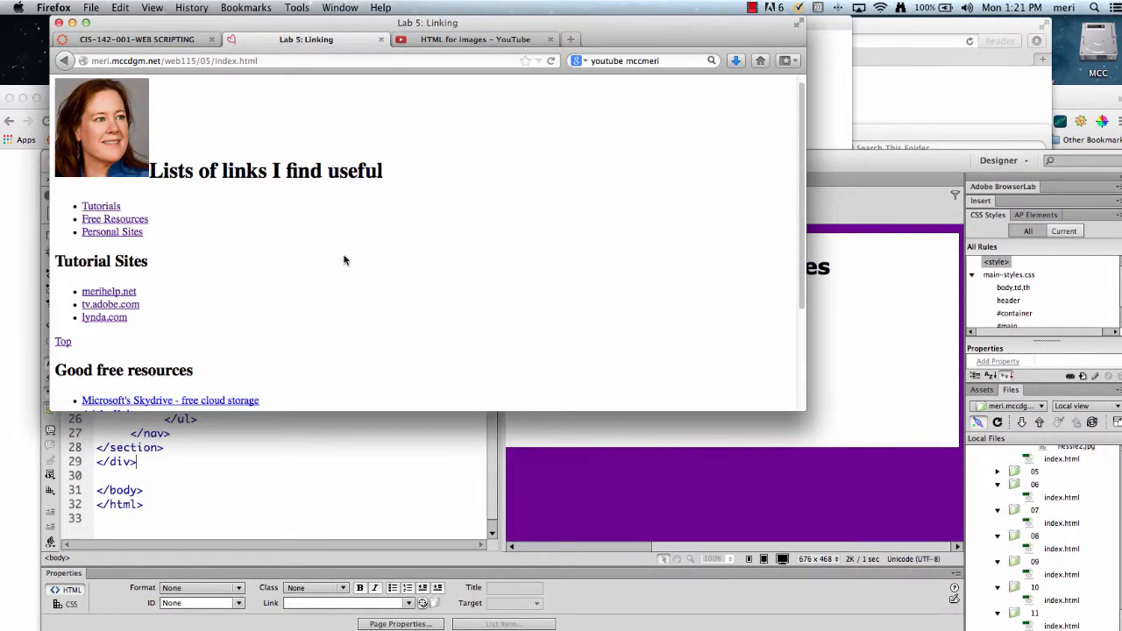
{"action": "right_click", "coordinate": [344, 259]}
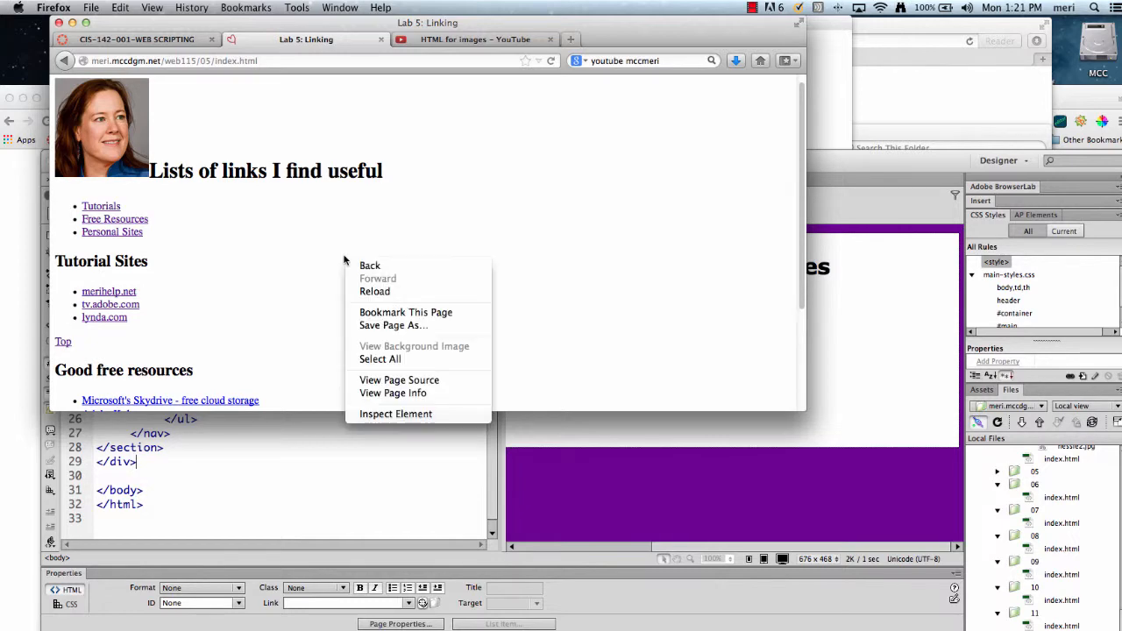
{"action": "mouse_move", "coordinate": [393, 324]}
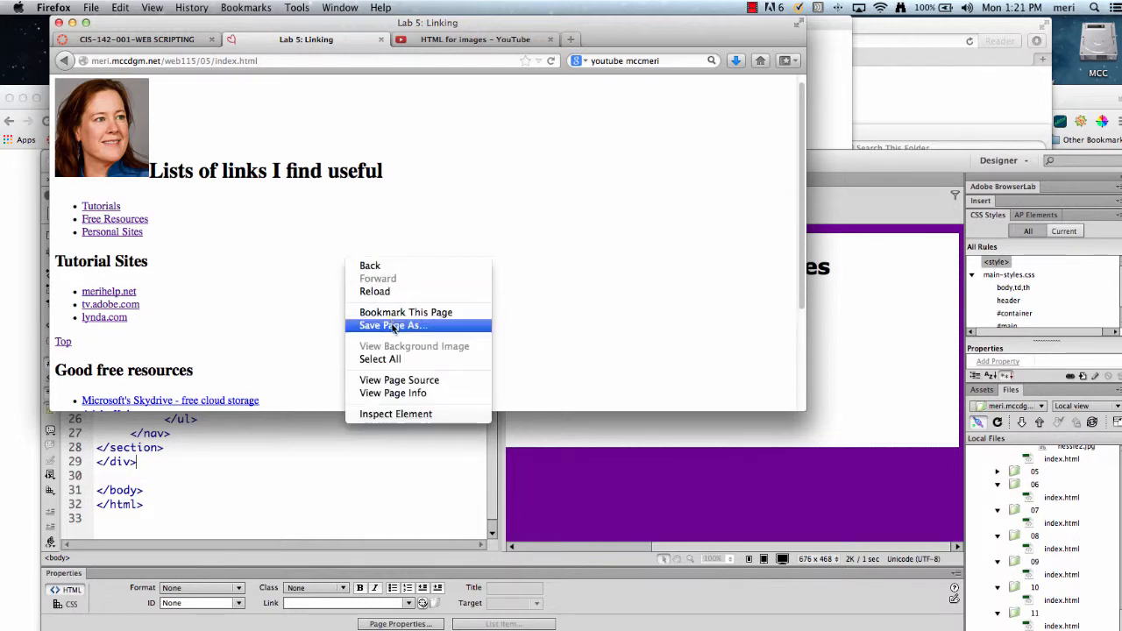
{"action": "left_click", "coordinate": [399, 379]}
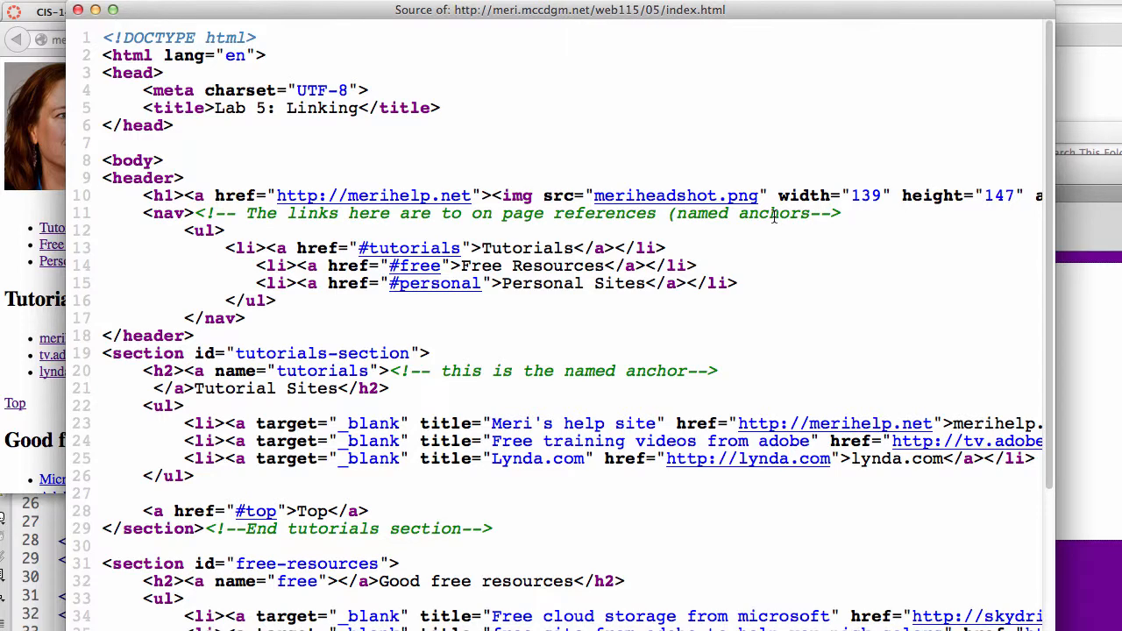
{"action": "mouse_move", "coordinate": [621, 235]}
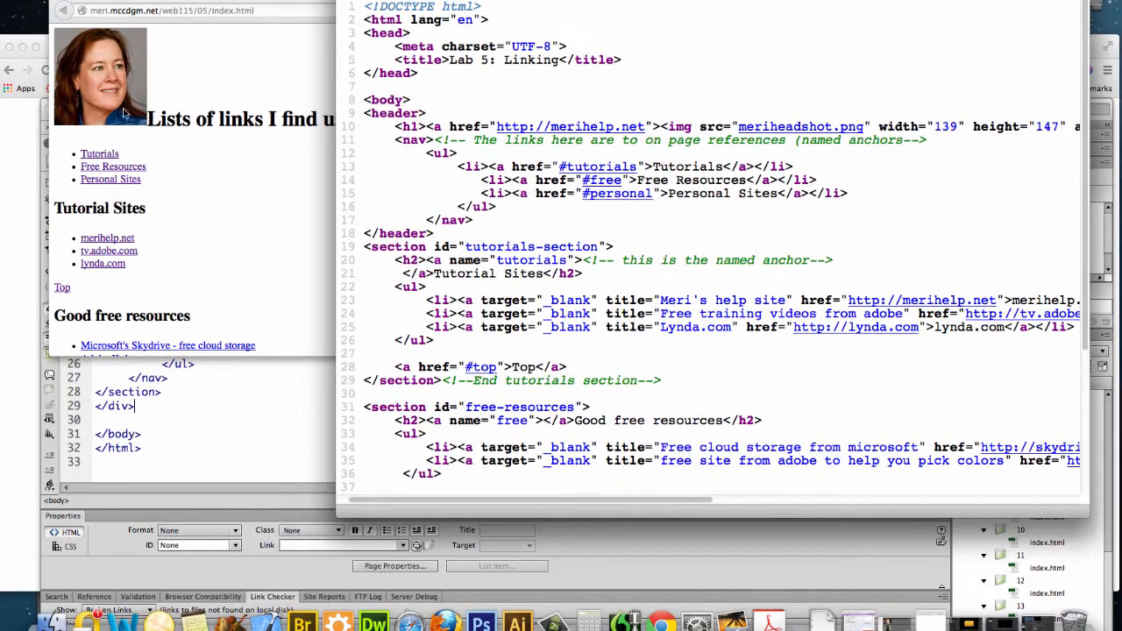
{"action": "mouse_move", "coordinate": [530, 120]}
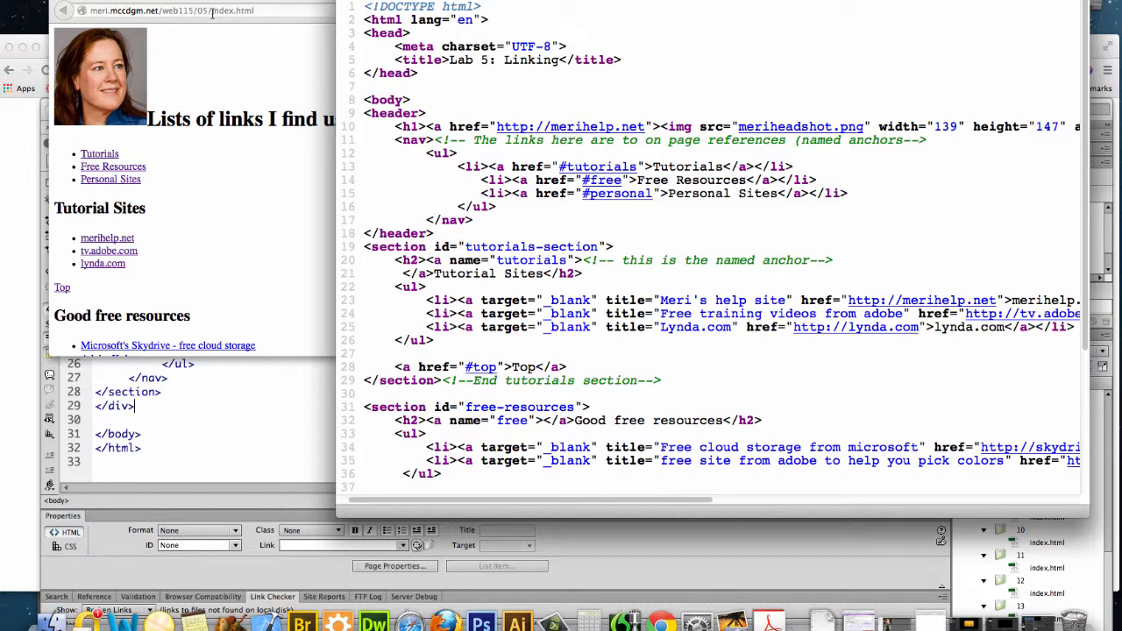
{"action": "mouse_move", "coordinate": [477, 113]}
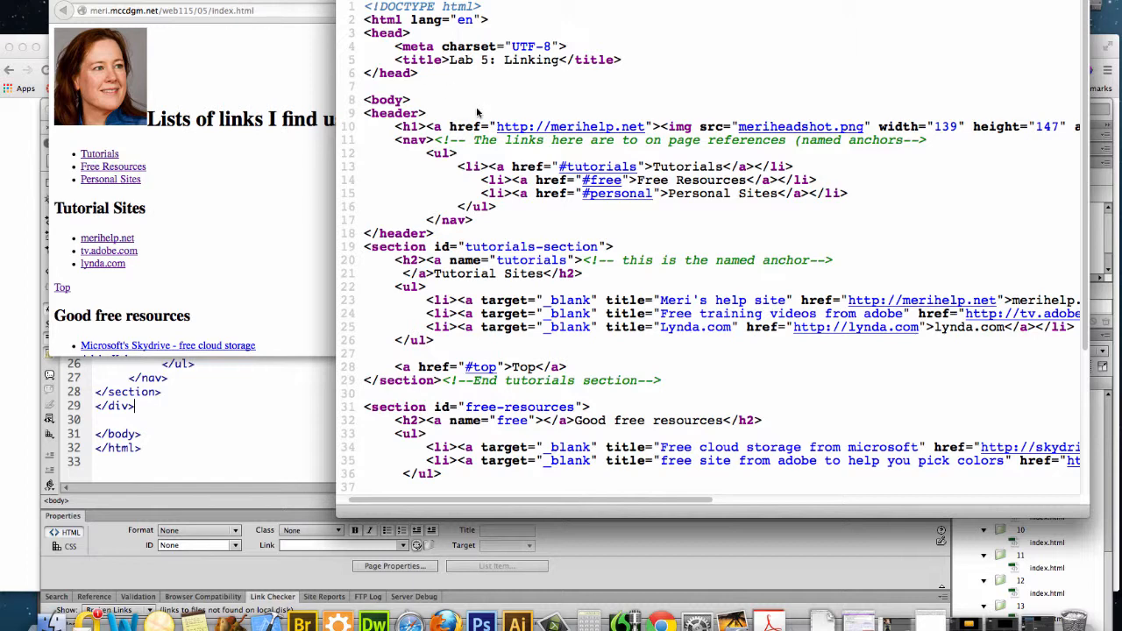
{"action": "mouse_move", "coordinate": [668, 158]}
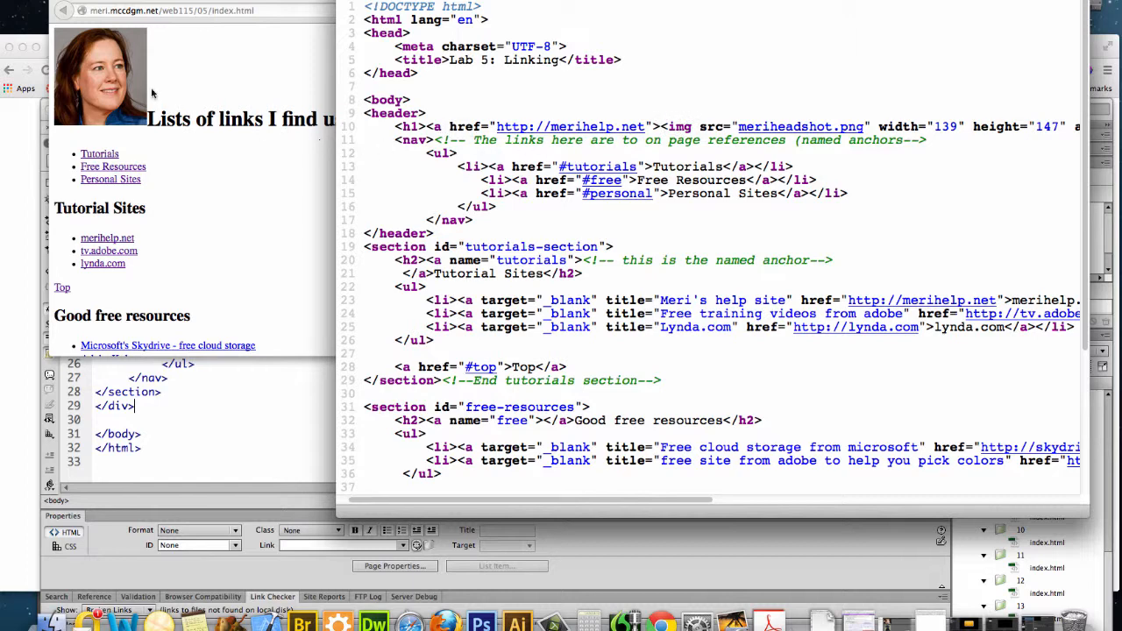
{"action": "mouse_move", "coordinate": [886, 219]}
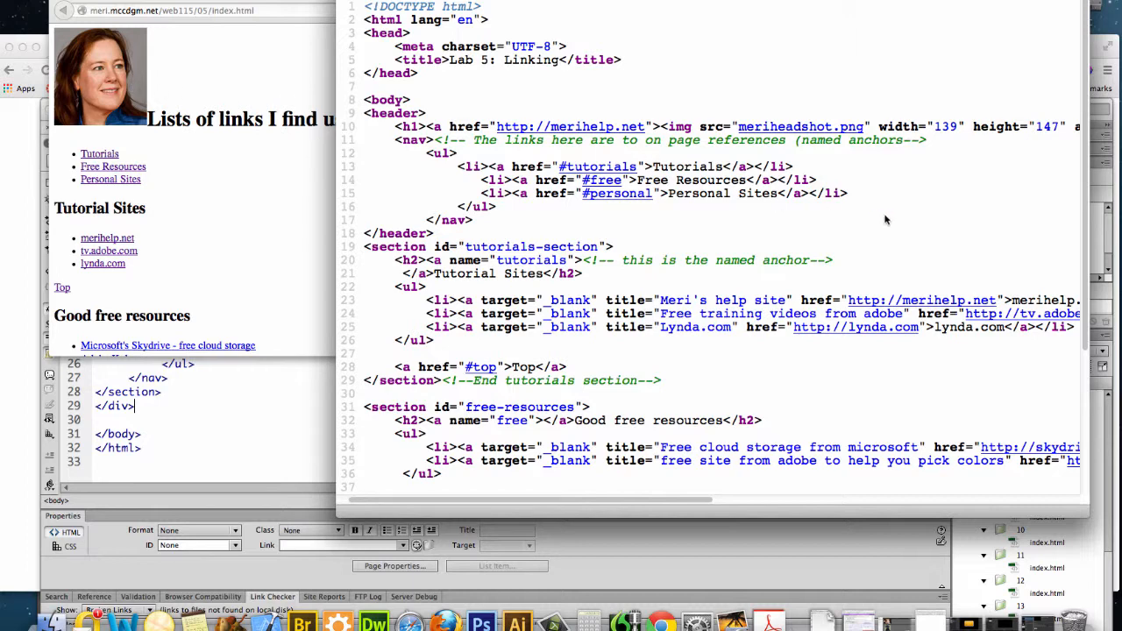
{"action": "mouse_move", "coordinate": [940, 224]}
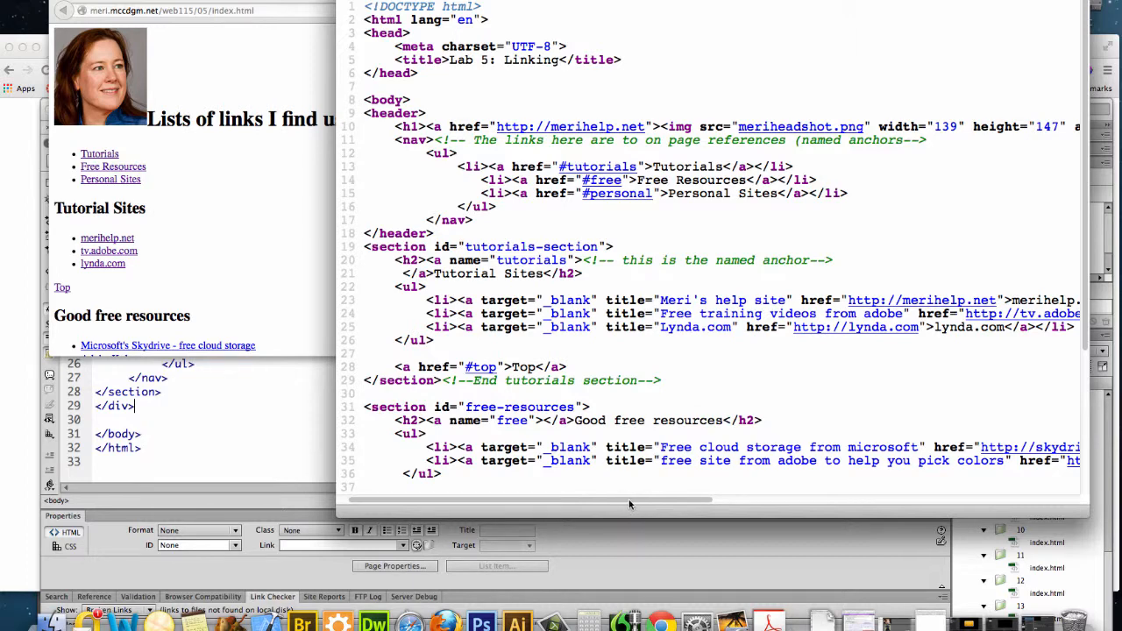
Scroll the Lab 5 source sideways to read the long lines, then back to the line starts
{"action": "scroll", "scroll_direction": "right", "scroll_amount": 3}
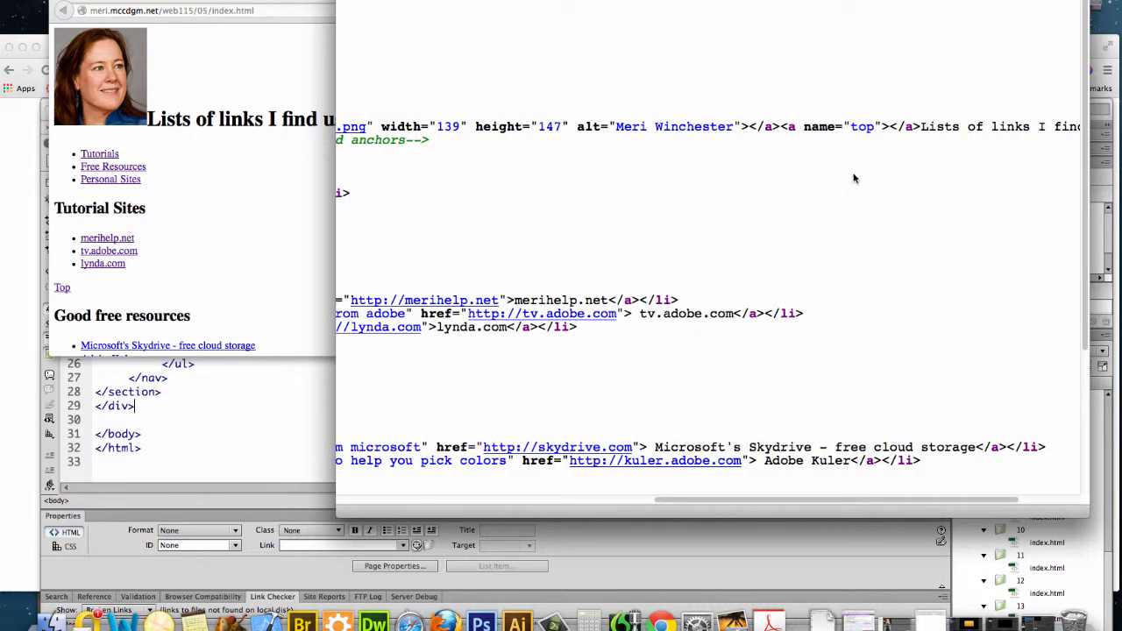
{"action": "mouse_move", "coordinate": [172, 97]}
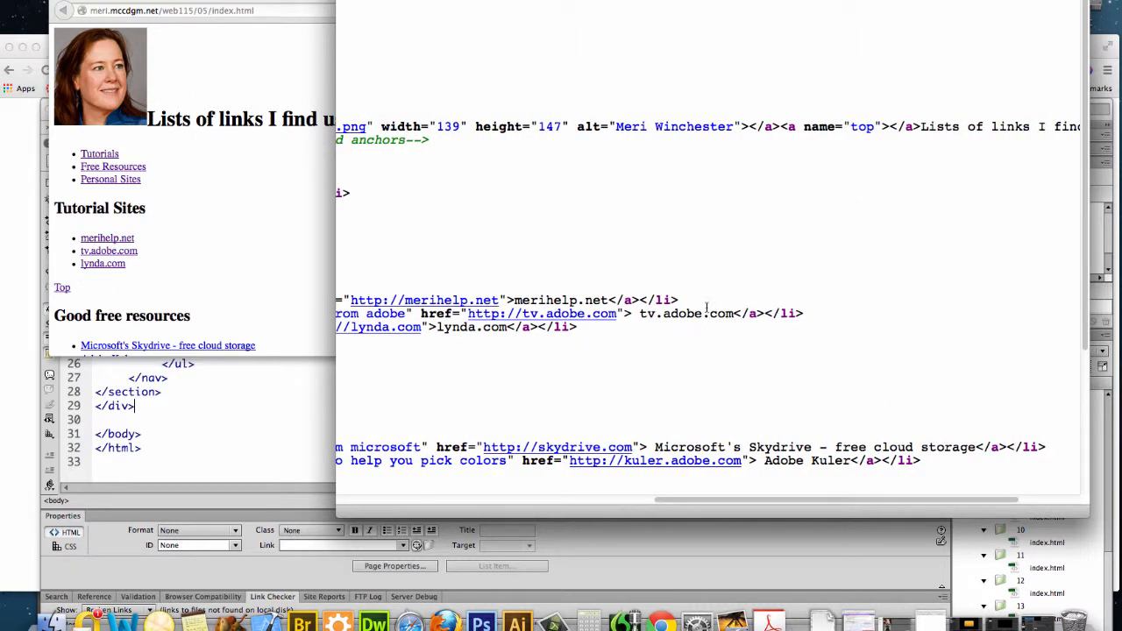
{"action": "mouse_move", "coordinate": [926, 470]}
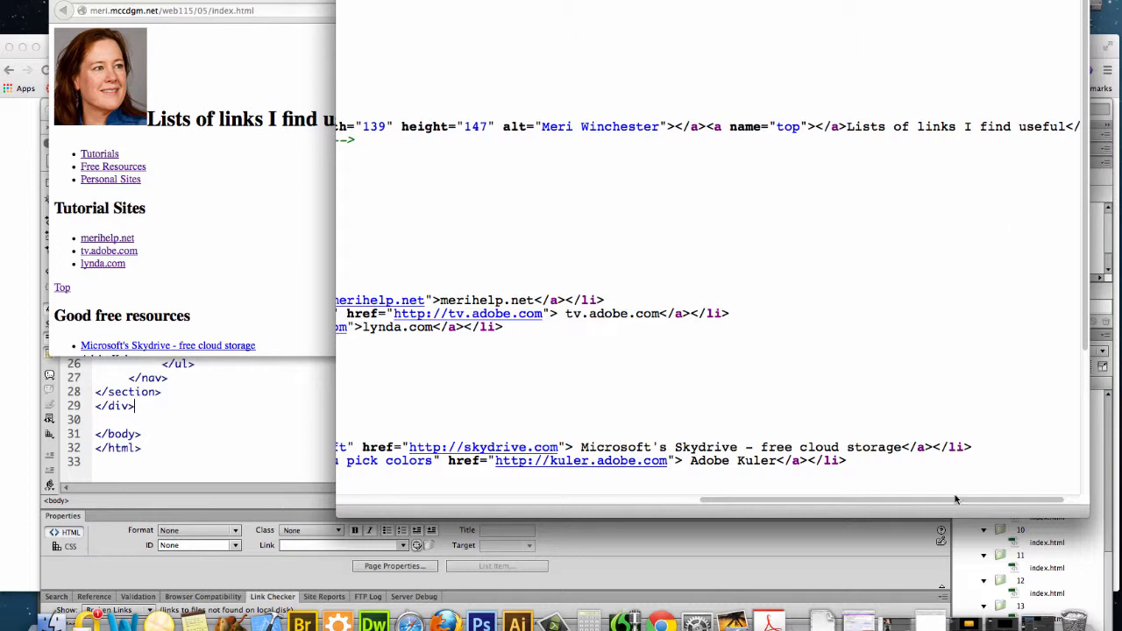
{"action": "scroll", "scroll_direction": "left", "scroll_amount": 3}
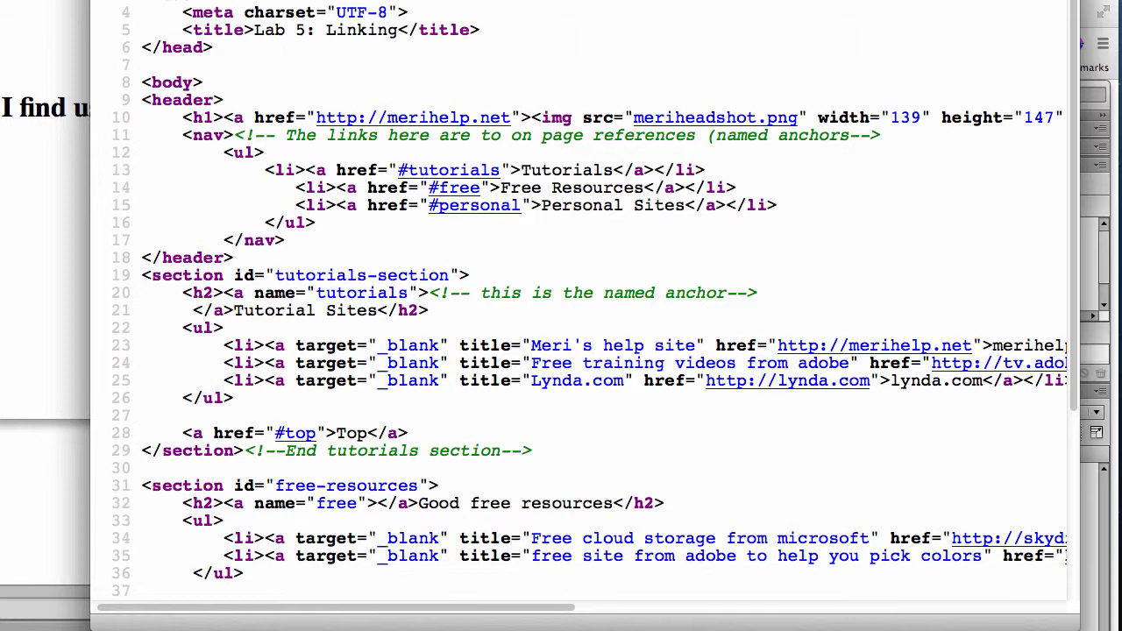
{"action": "mouse_move", "coordinate": [21, 142]}
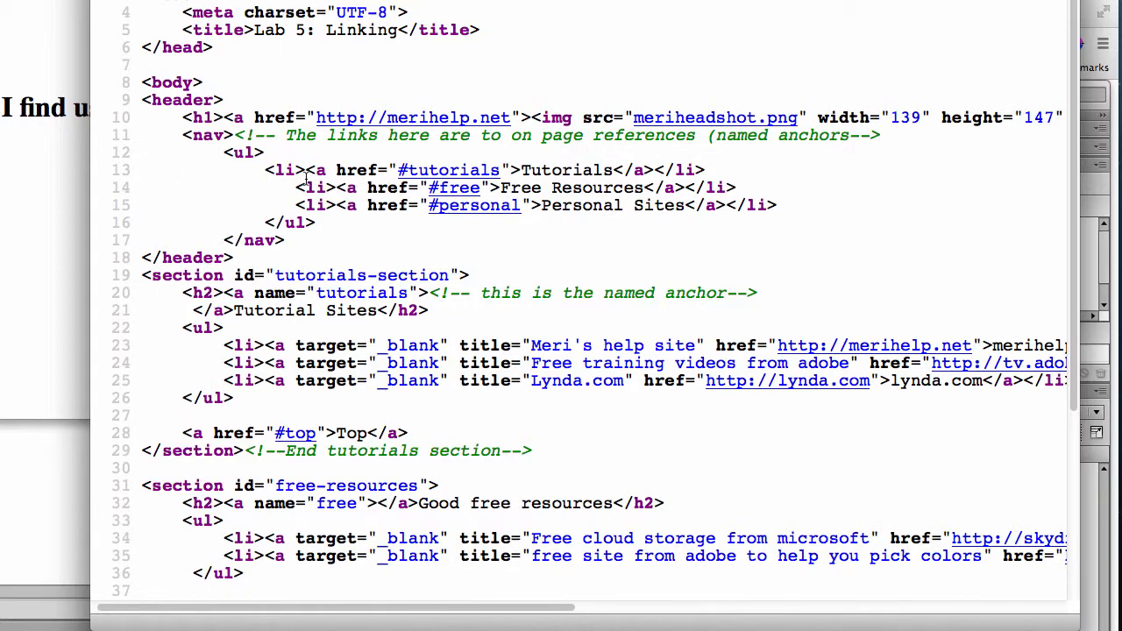
{"action": "mouse_move", "coordinate": [434, 172]}
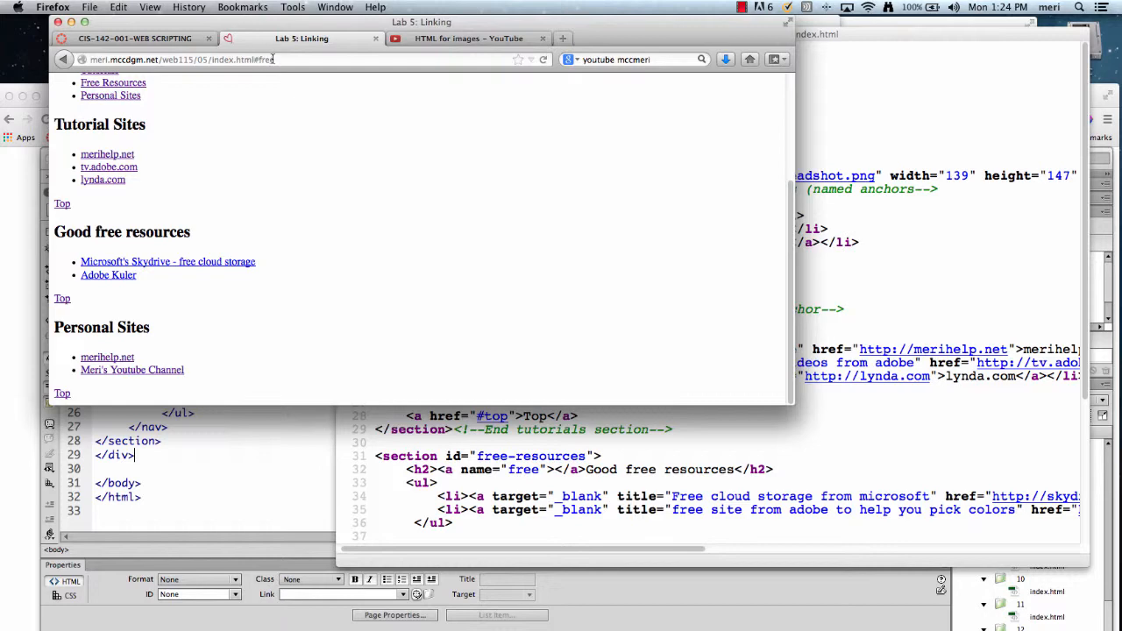
{"action": "mouse_move", "coordinate": [350, 79]}
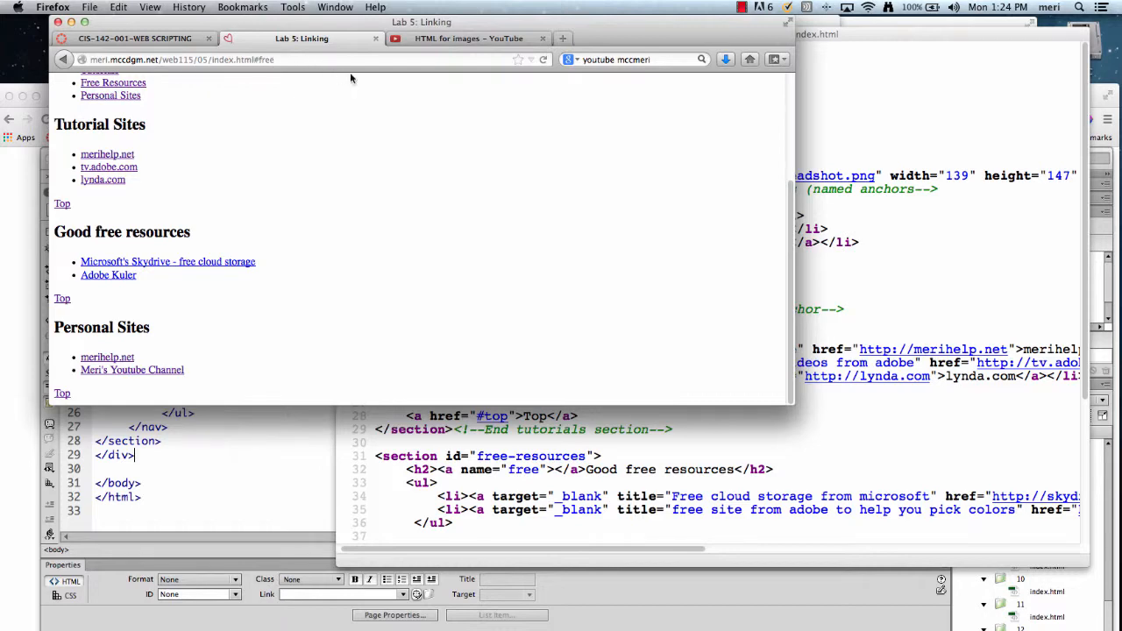
{"action": "mouse_move", "coordinate": [927, 235]}
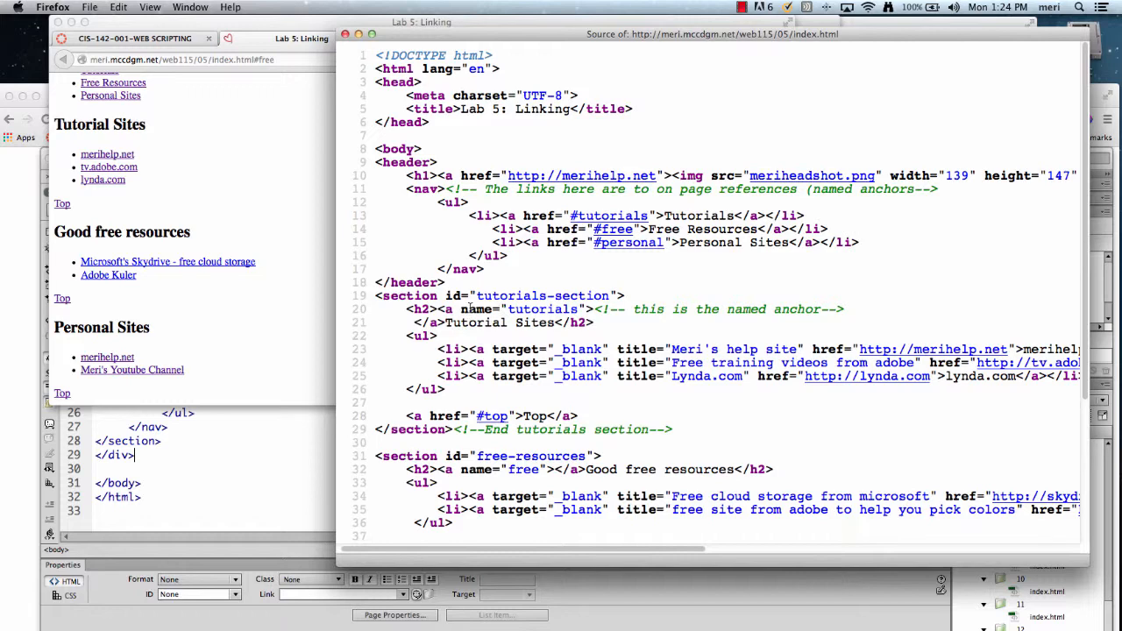
{"action": "scroll", "scroll_direction": "down", "scroll_amount": 3}
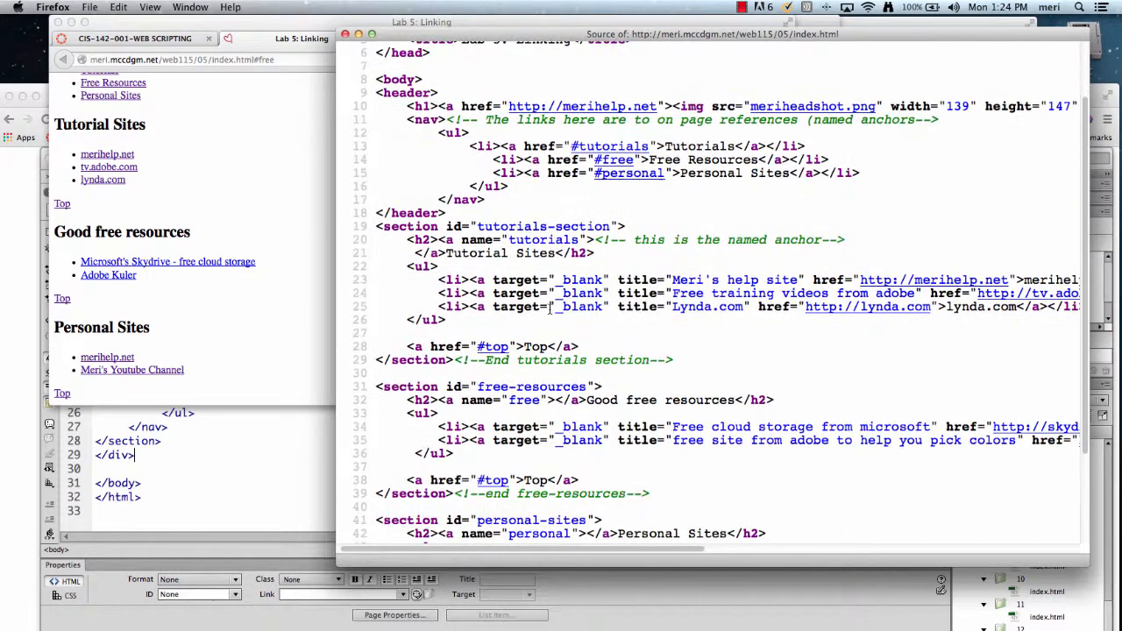
{"action": "scroll", "scroll_direction": "down", "scroll_amount": 3}
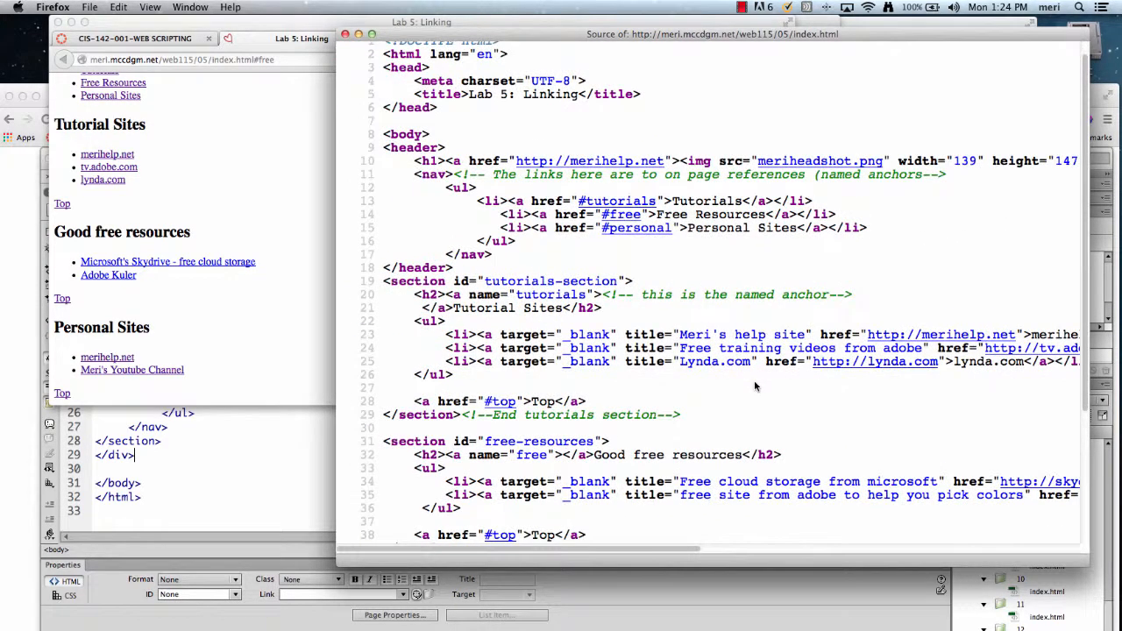
{"action": "scroll", "scroll_direction": "down", "scroll_amount": 3}
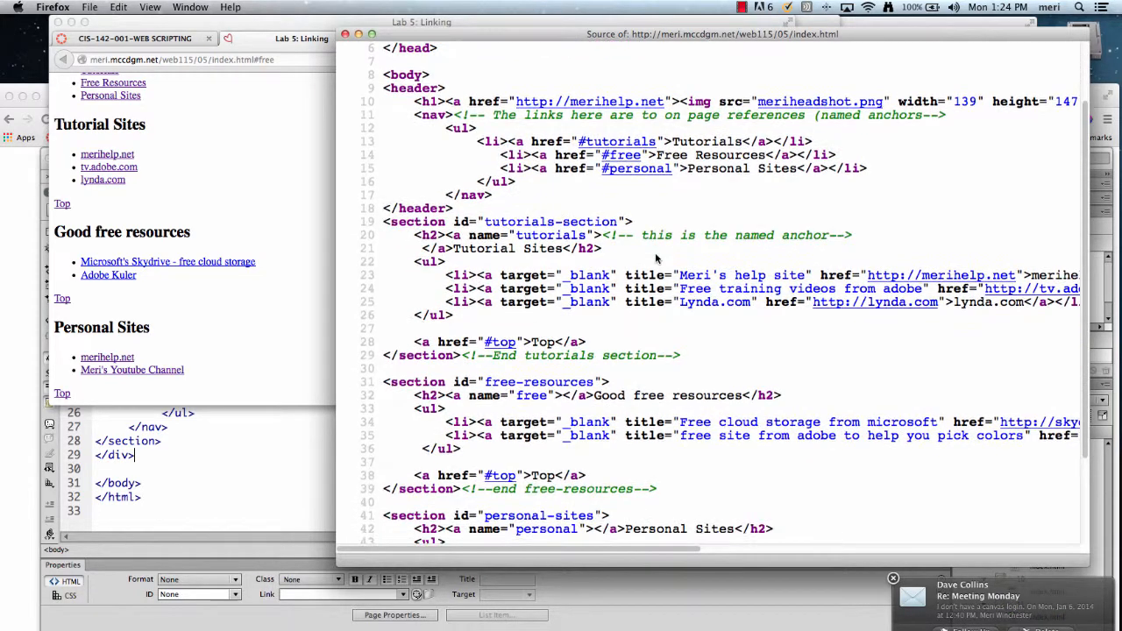
{"action": "scroll", "scroll_direction": "down", "scroll_amount": 3}
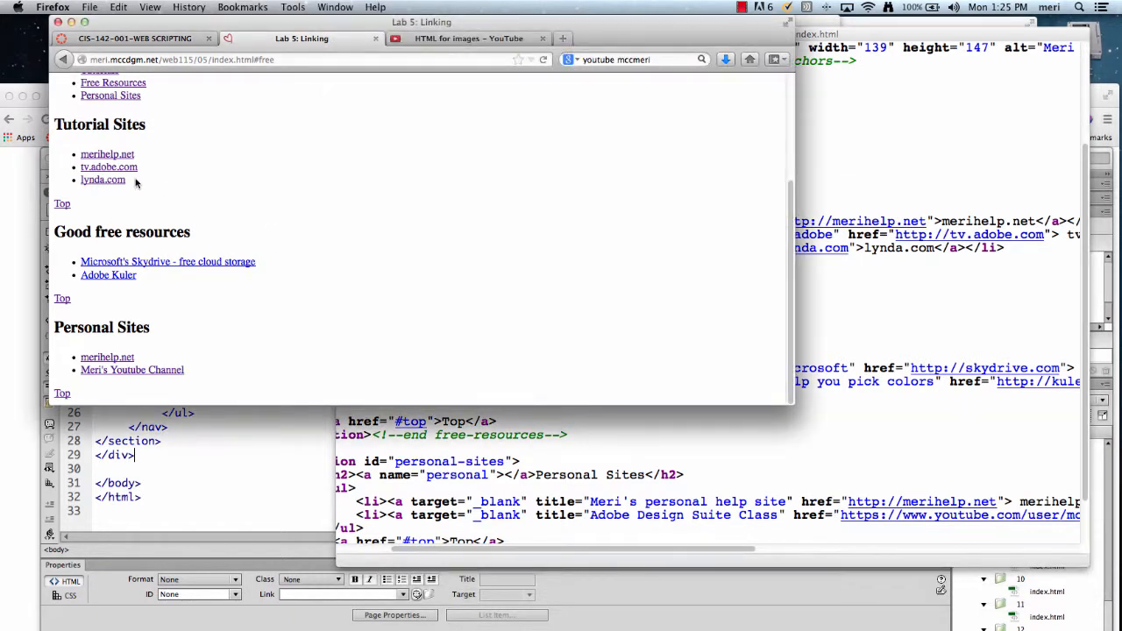
{"action": "mouse_move", "coordinate": [102, 179]}
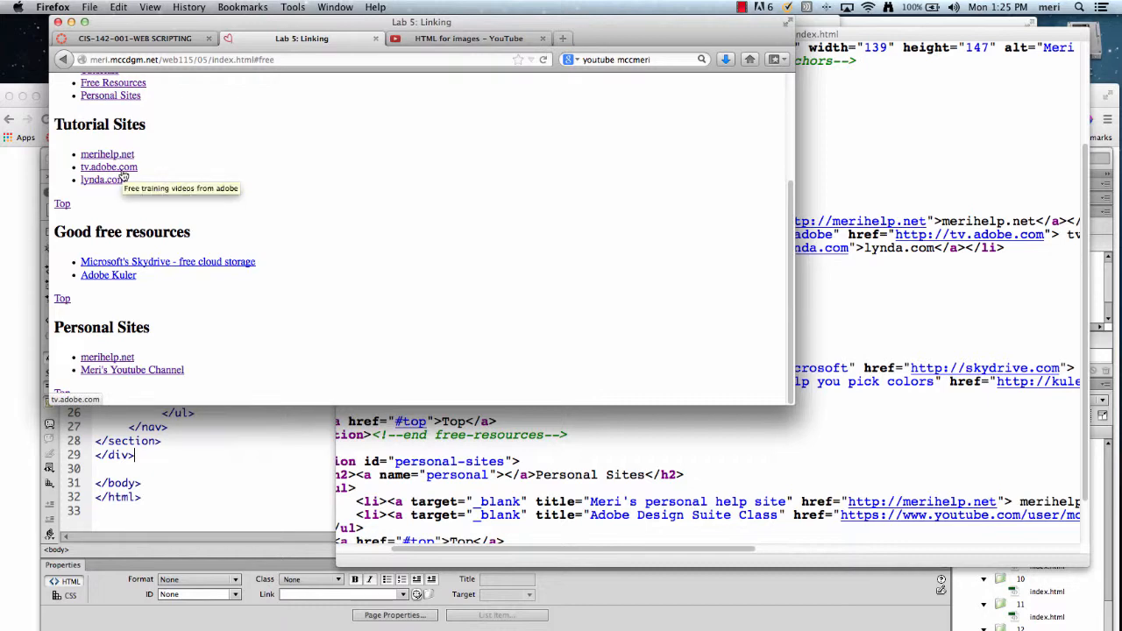
{"action": "mouse_move", "coordinate": [107, 155]}
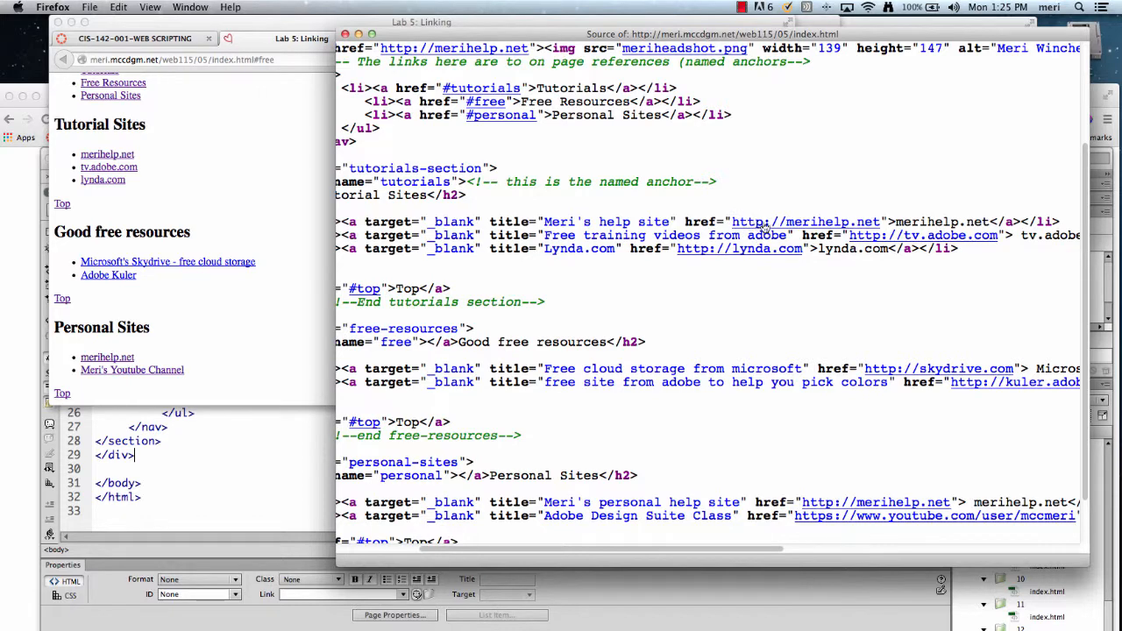
{"action": "mouse_move", "coordinate": [278, 133]}
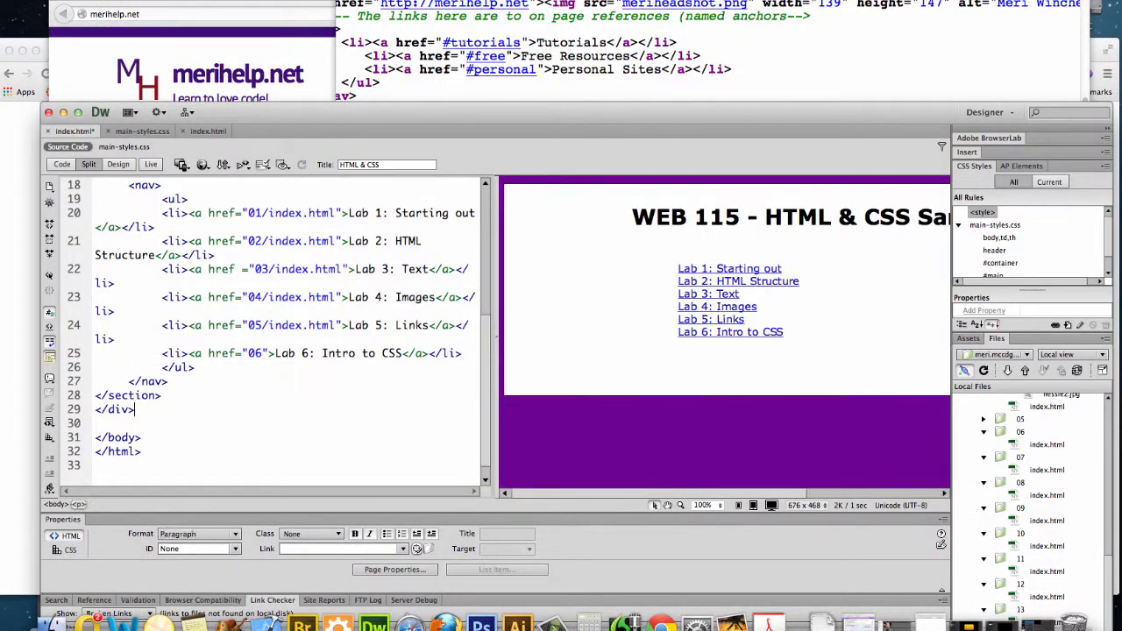
{"action": "type", "text": "http://merihelp.net/"}
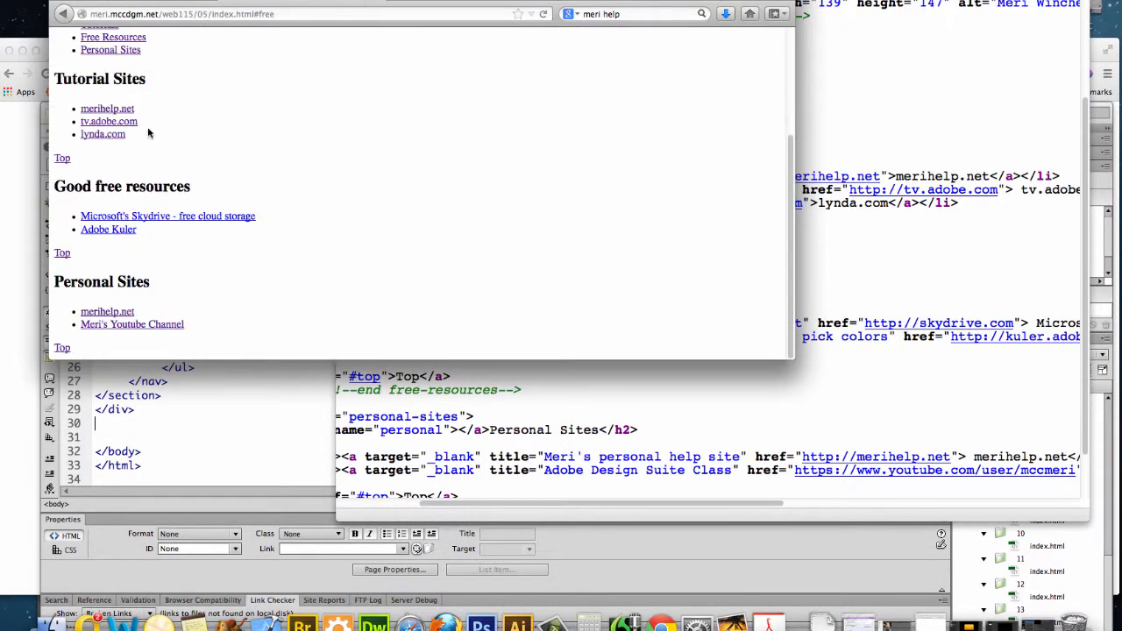
{"action": "mouse_move", "coordinate": [782, 286]}
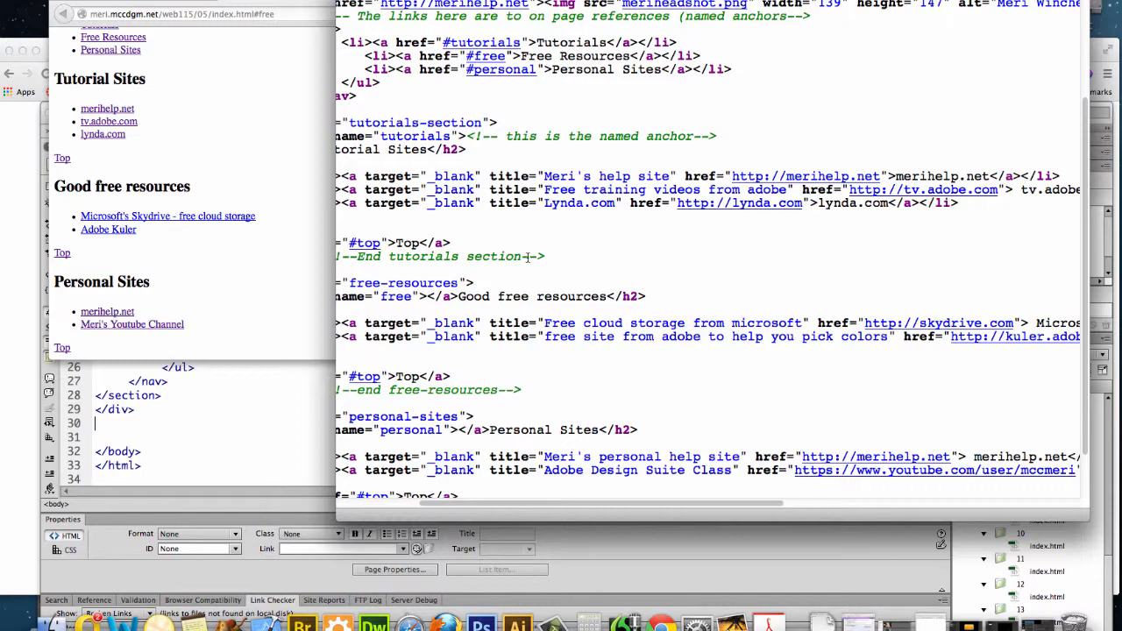
Scroll the Lab 5 source to its end, showing the personal-sites section and closing body and html tags
{"action": "scroll", "scroll_direction": "right", "scroll_amount": 3}
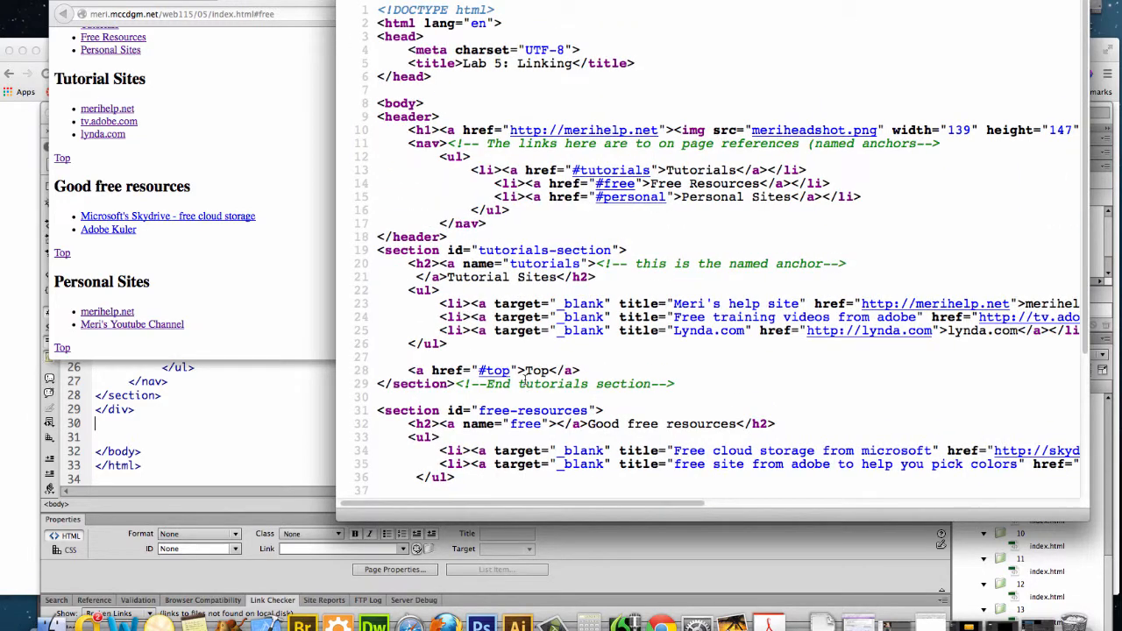
{"action": "scroll", "scroll_direction": "down", "scroll_amount": 3}
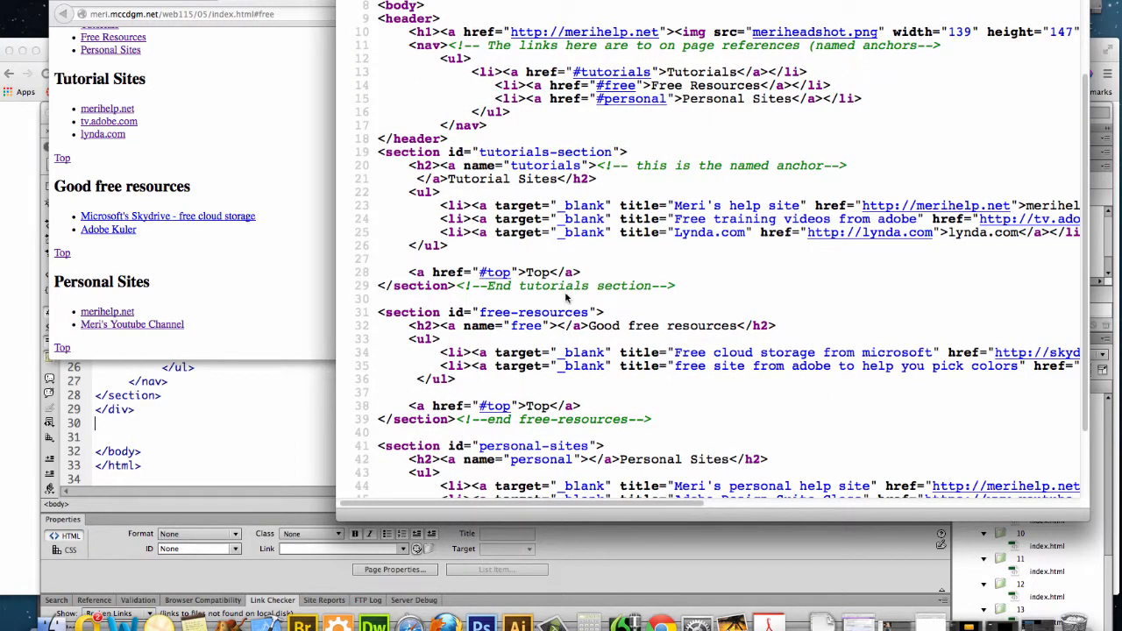
{"action": "mouse_move", "coordinate": [617, 445]}
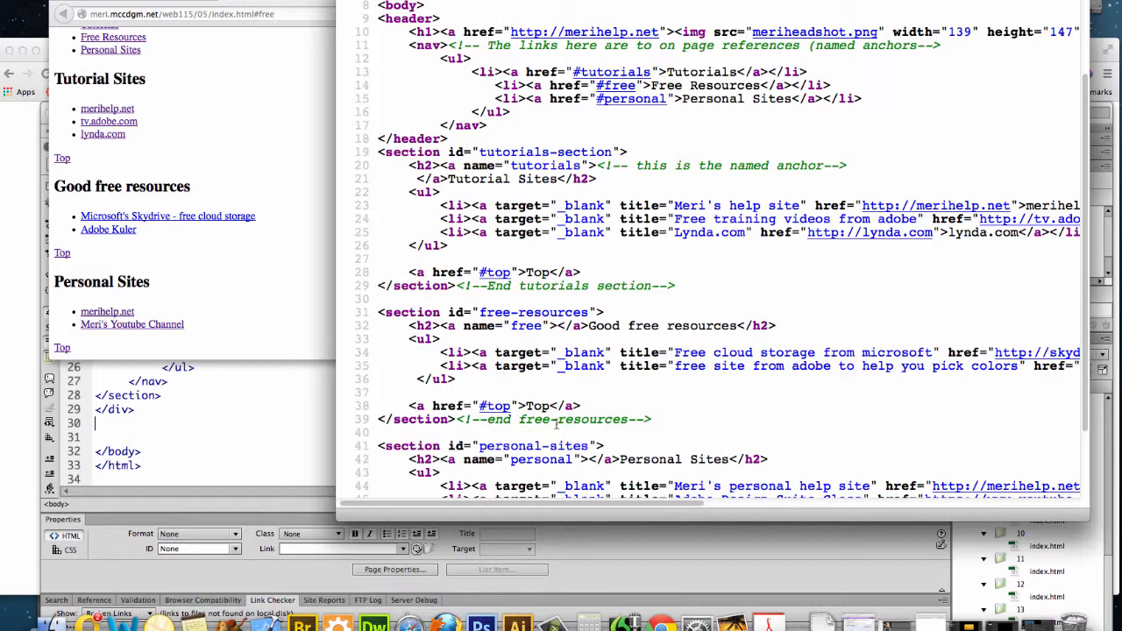
{"action": "mouse_move", "coordinate": [477, 438]}
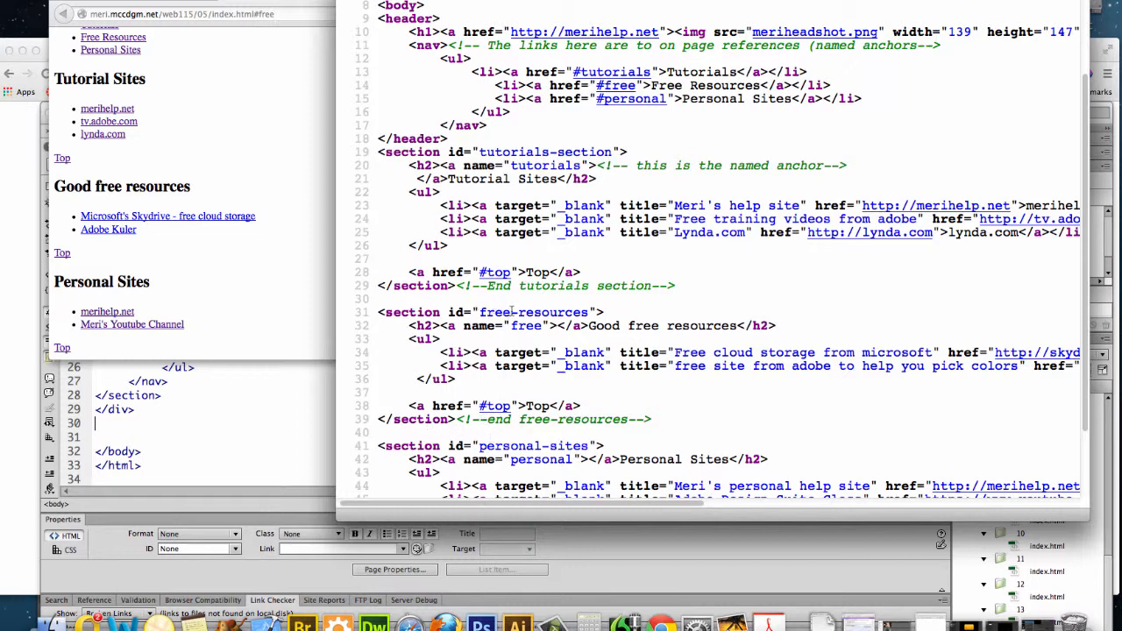
{"action": "scroll", "scroll_direction": "down", "scroll_amount": 3}
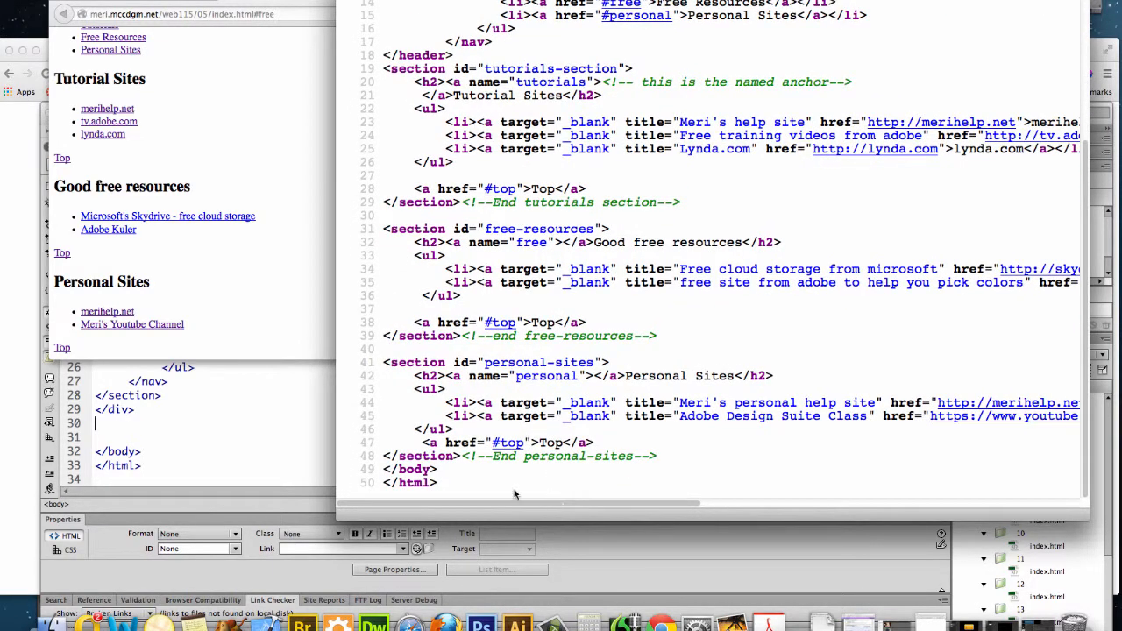
{"action": "mouse_move", "coordinate": [606, 456]}
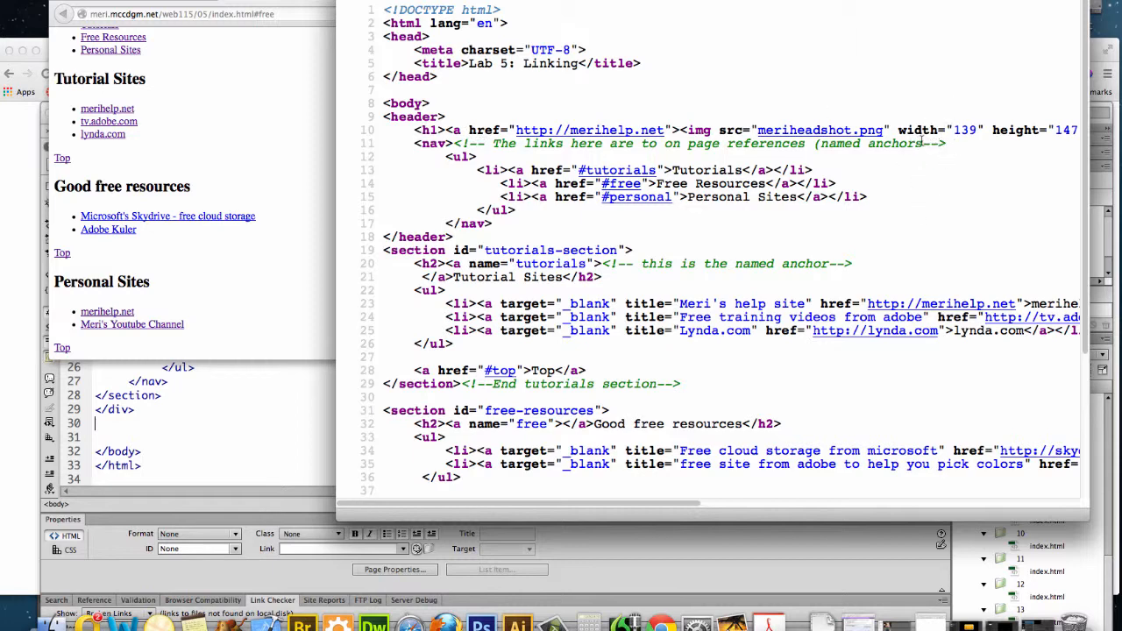
{"action": "mouse_move", "coordinate": [827, 224]}
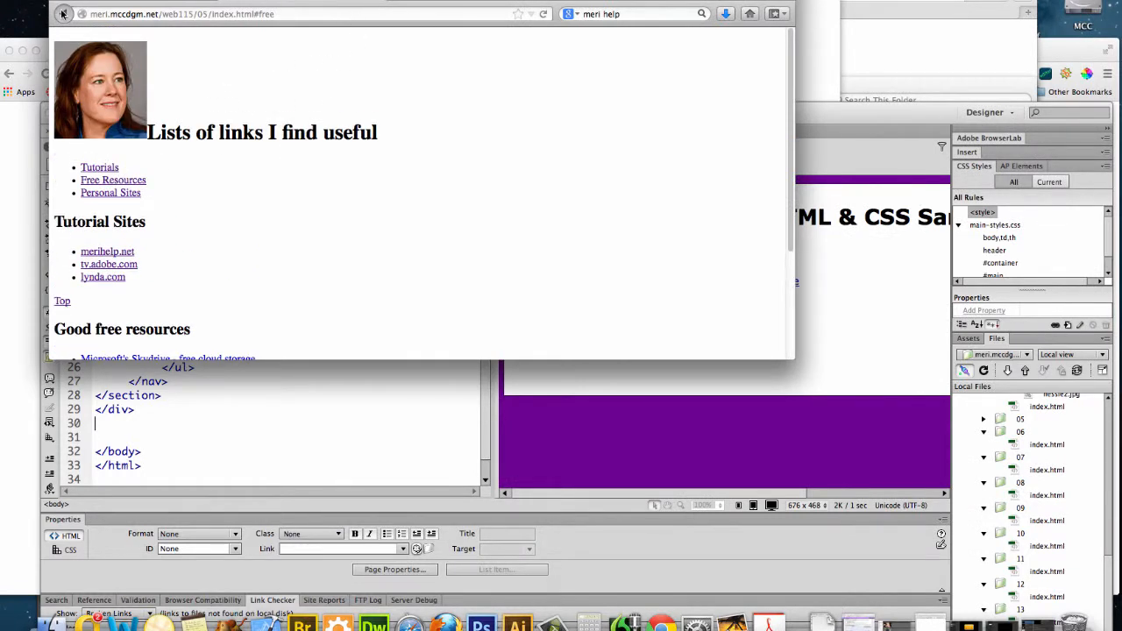
Switch back to the Dreamweaver window to edit the images lab page
{"action": "left_click", "coordinate": [63, 14]}
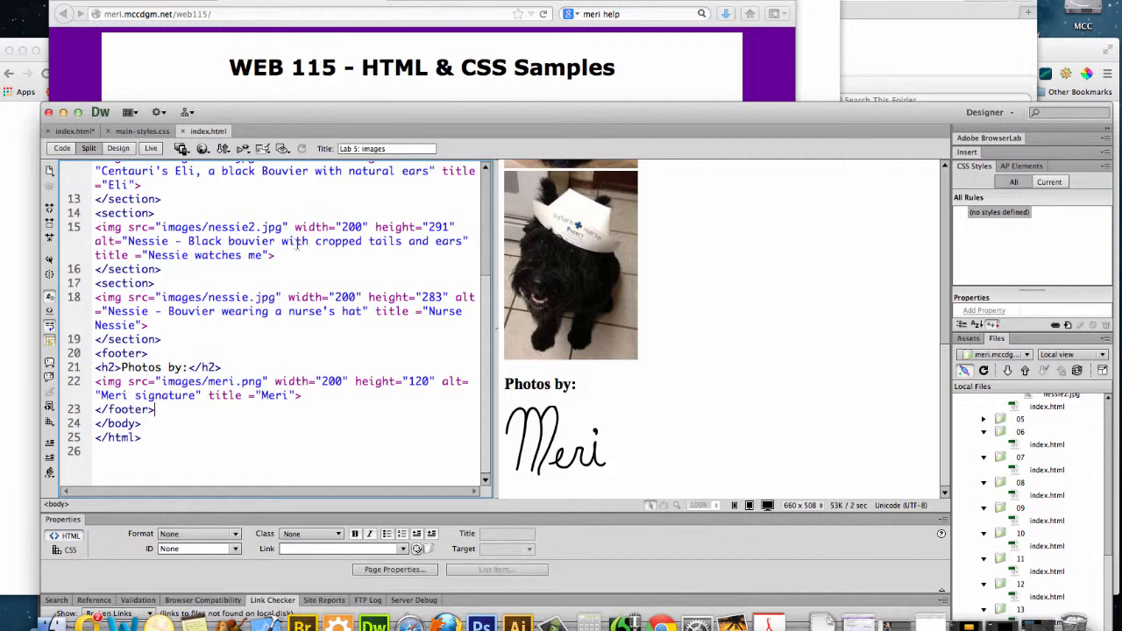
{"action": "mouse_move", "coordinate": [1094, 581]}
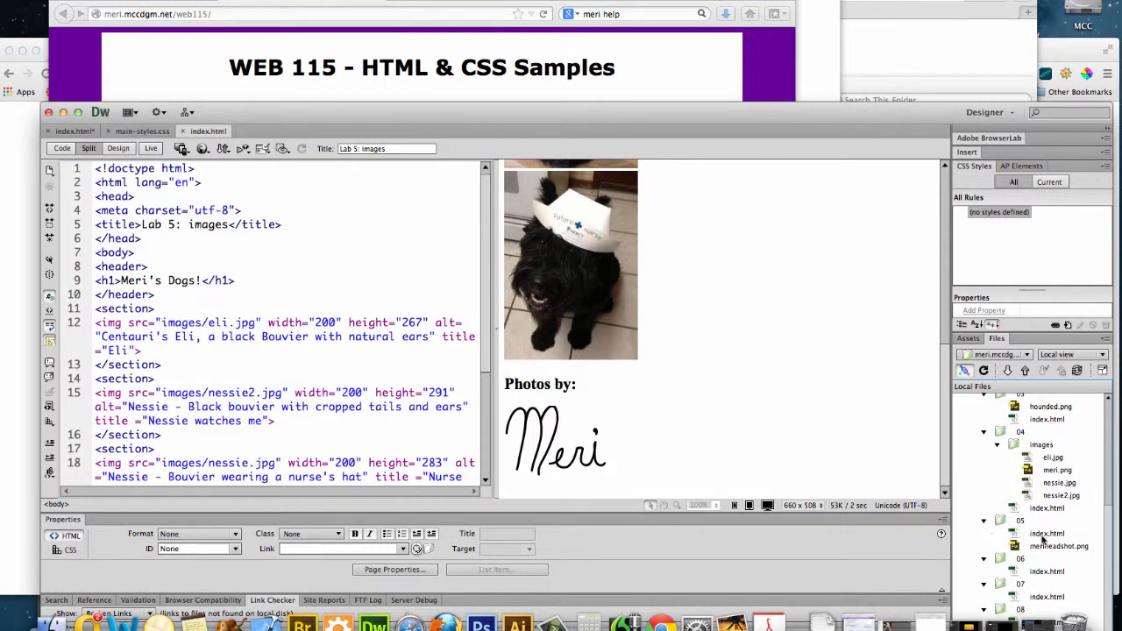
Bring up 05/index.html and move to the end of the Personal Sites code
{"action": "left_click", "coordinate": [1043, 533]}
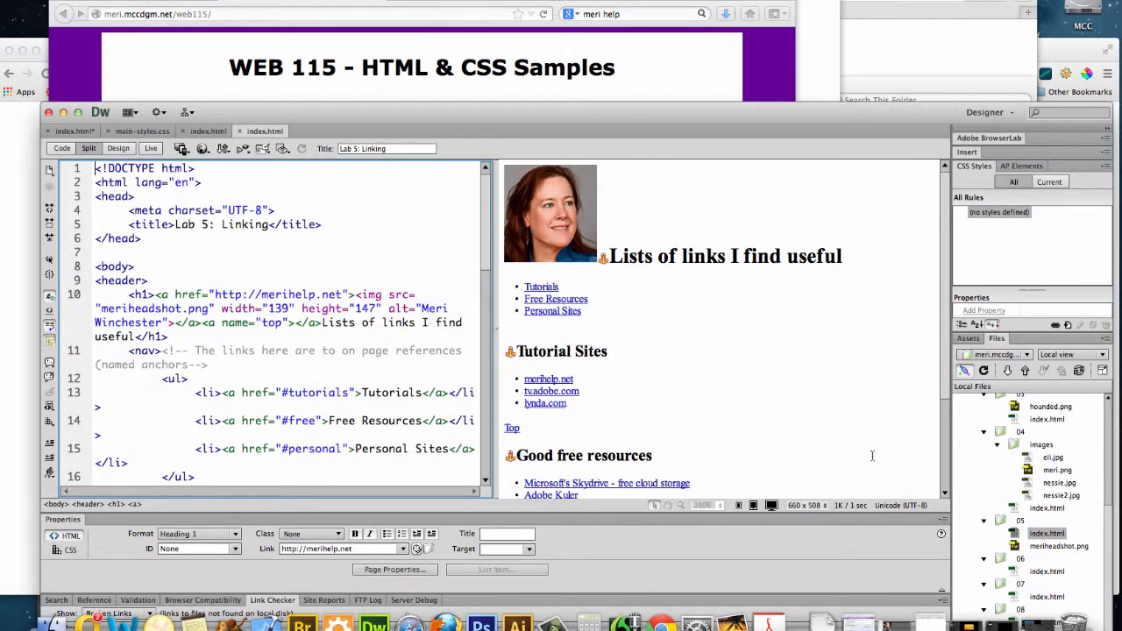
{"action": "scroll", "scroll_direction": "down", "scroll_amount": 3}
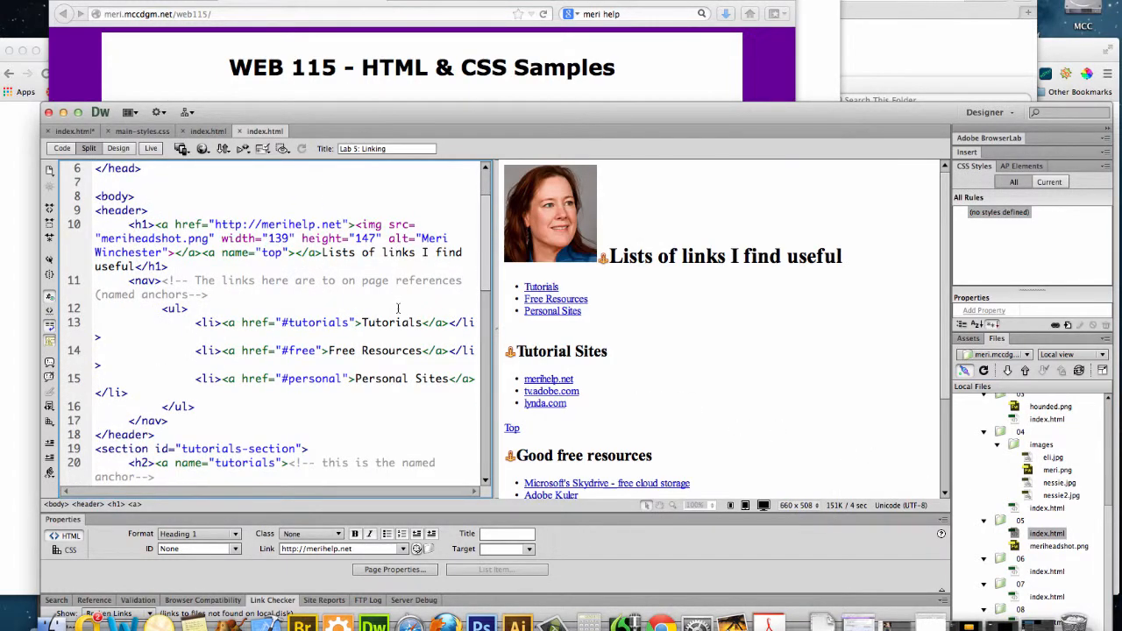
{"action": "scroll", "scroll_direction": "down", "scroll_amount": 3}
{"action": "type", "text": "<p"}
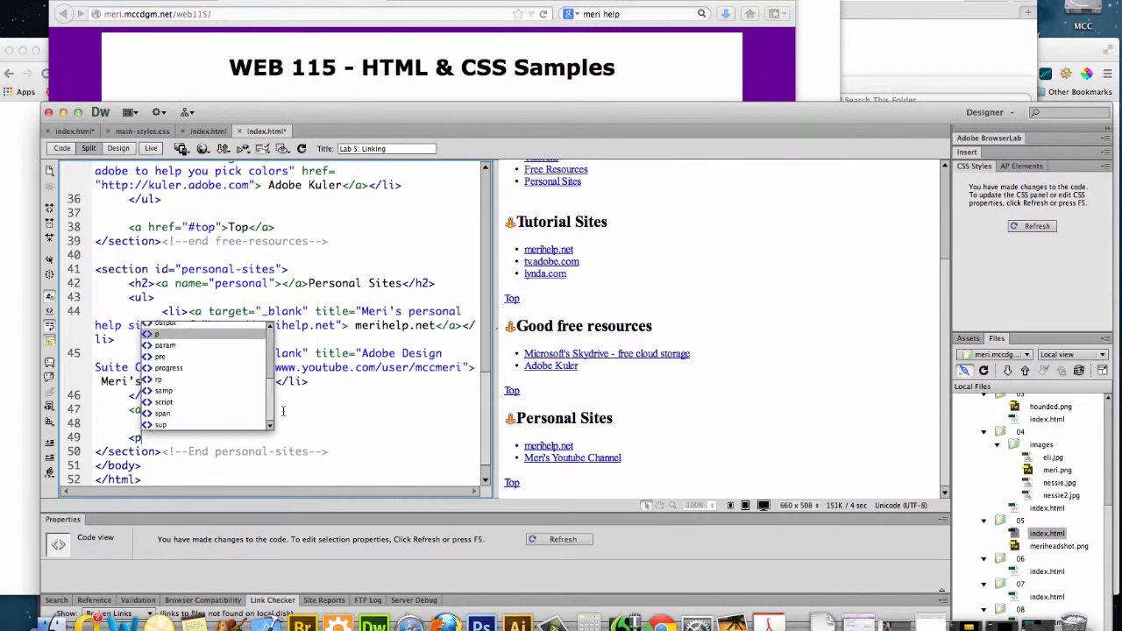
Add an empty <p>&nbsp;</p> paragraph after the last Top anchor and begin another
{"action": "type", "text": "&nbsp;"}
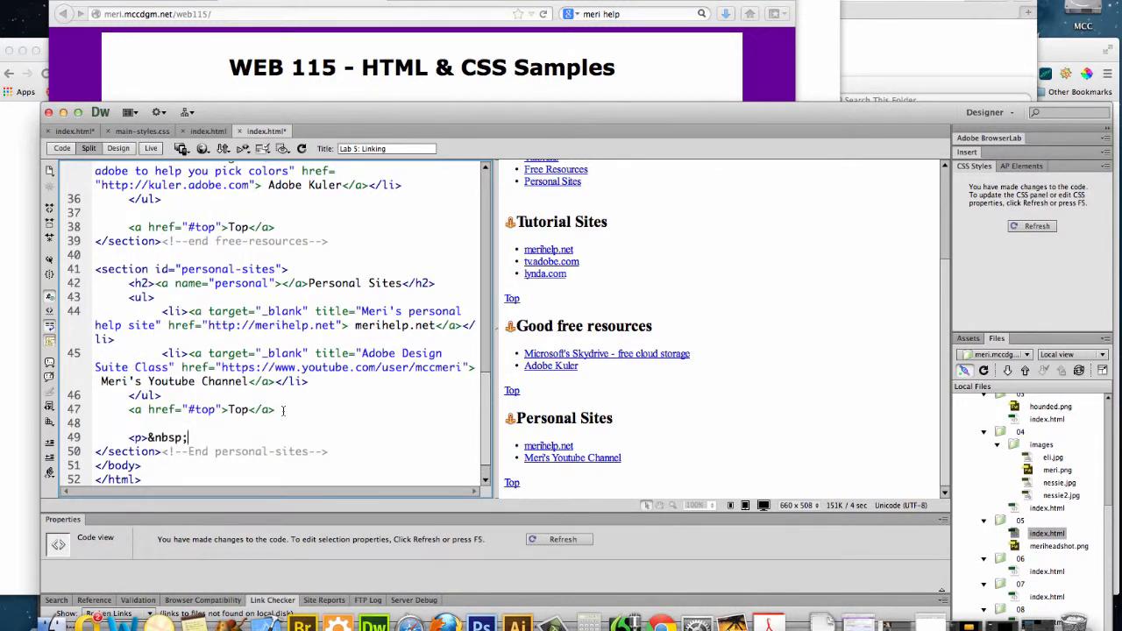
{"action": "type", "text": "</p>"}
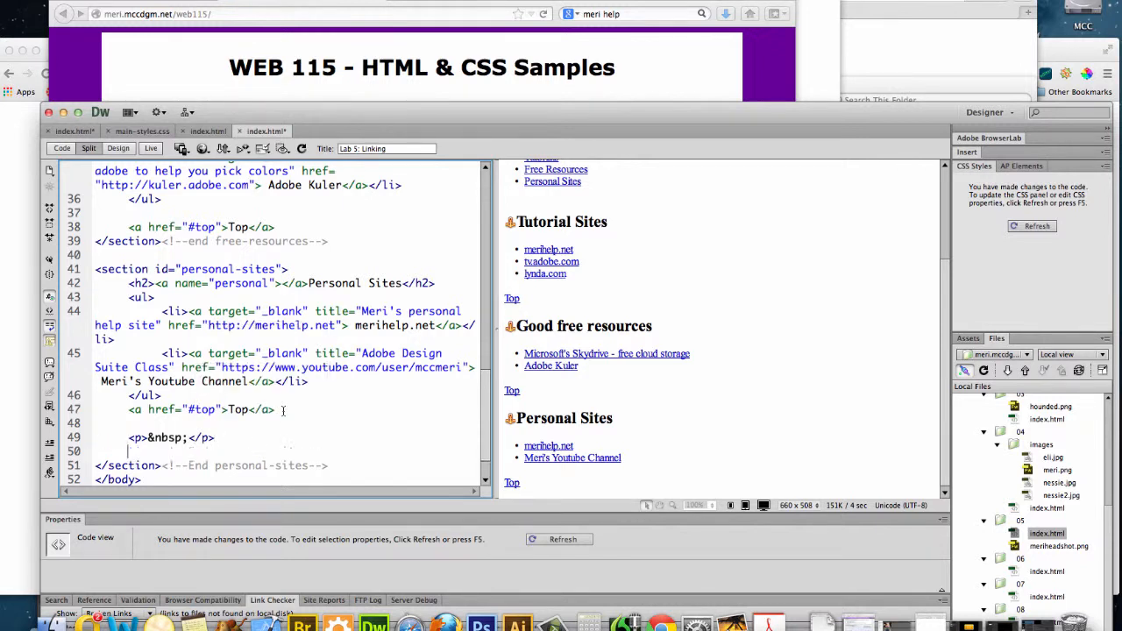
{"action": "type", "text": "<b"}
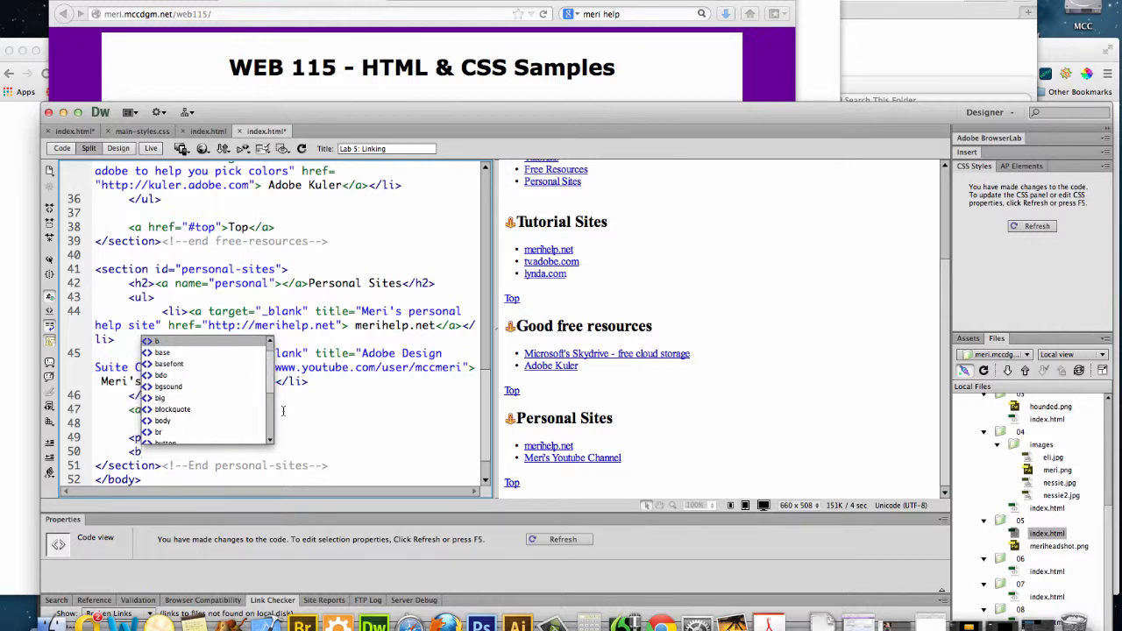
{"action": "scroll", "scroll_direction": "down", "scroll_amount": 3}
{"action": "type", "text": "p"}
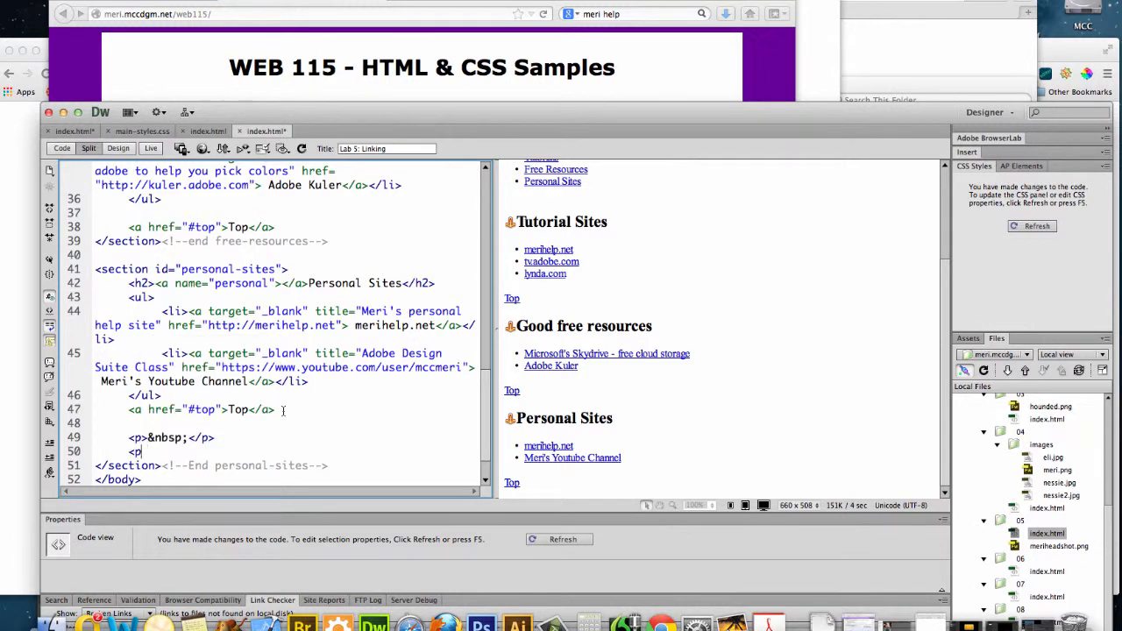
{"action": "type", "text": "&nbsp;</p>"}
{"action": "type", "text": "<a href="}
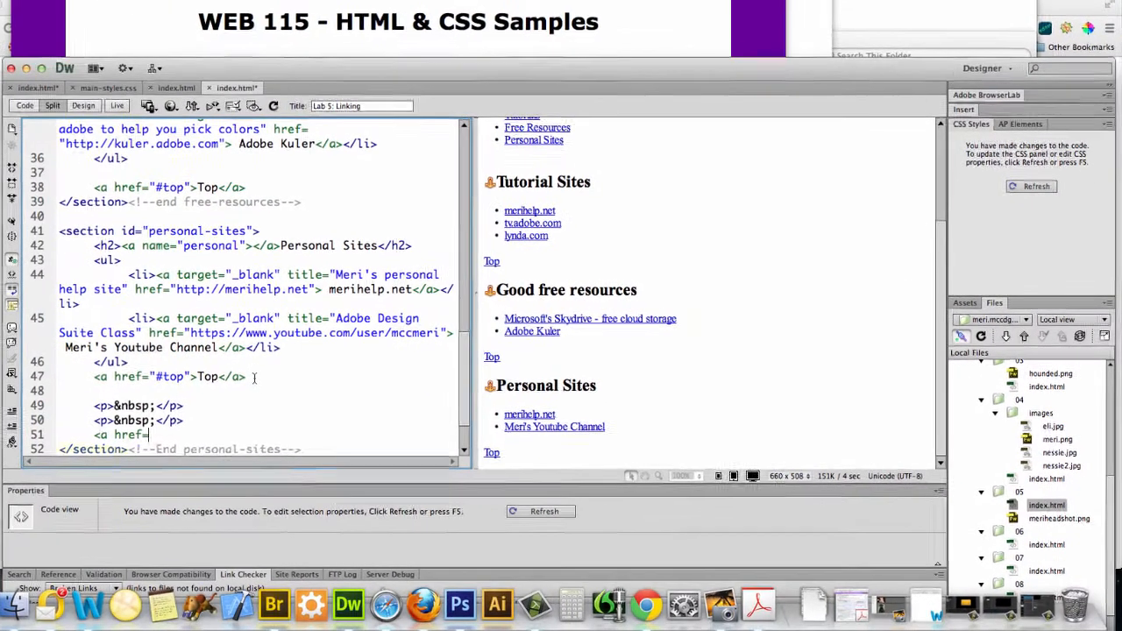
{"action": "type", "text": "meri.mcc"}
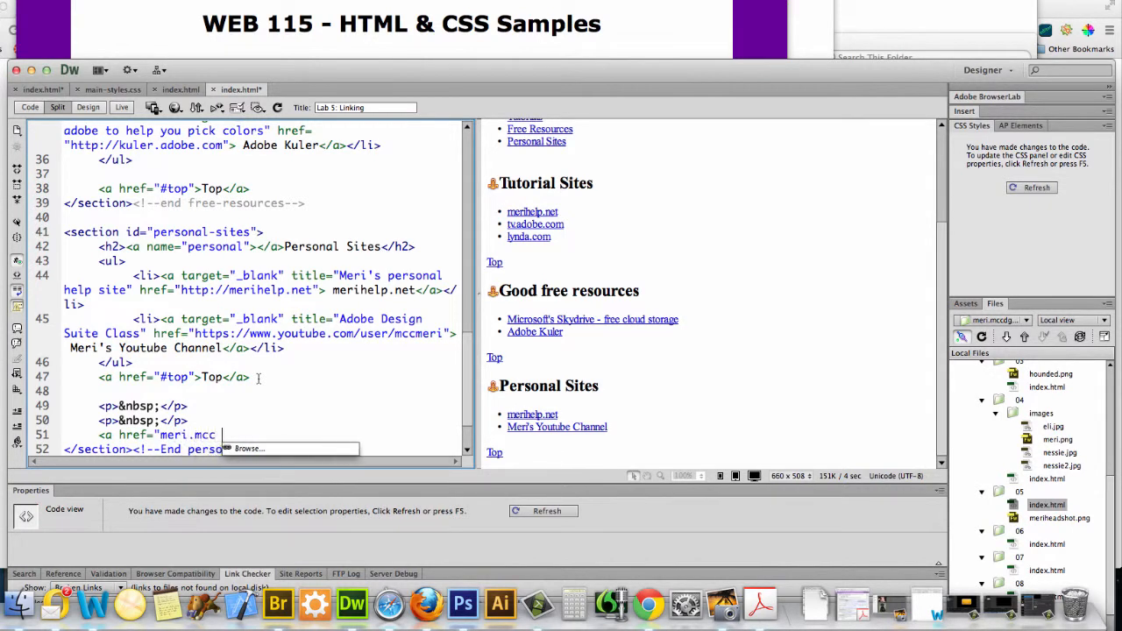
{"action": "type", "text": "dgm.net/"}
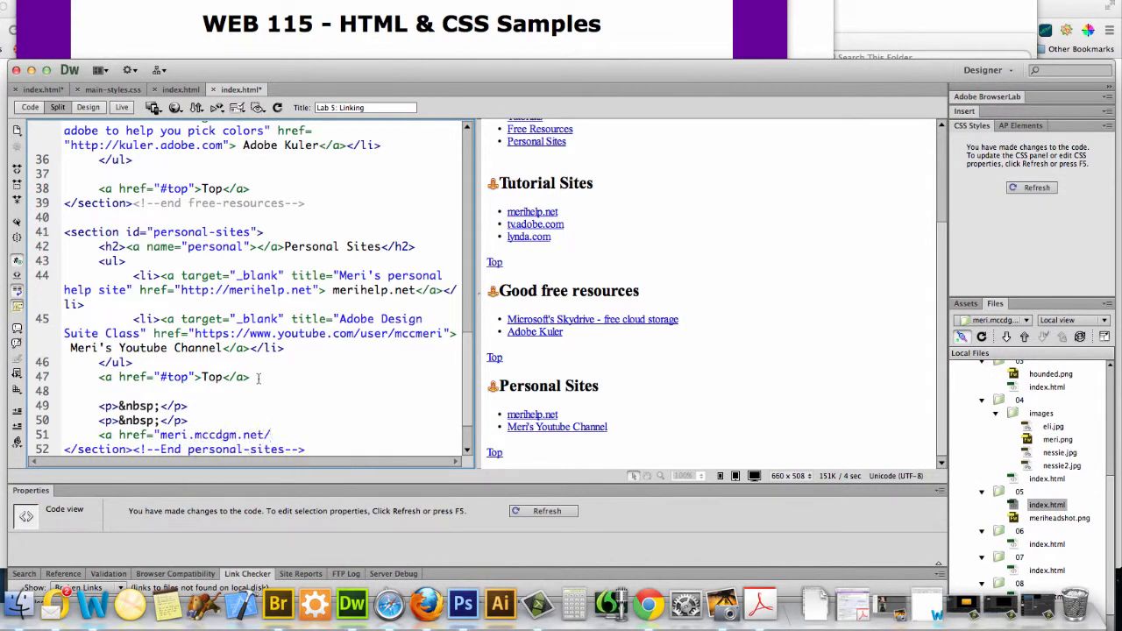
{"action": "type", "text": "web115\""}
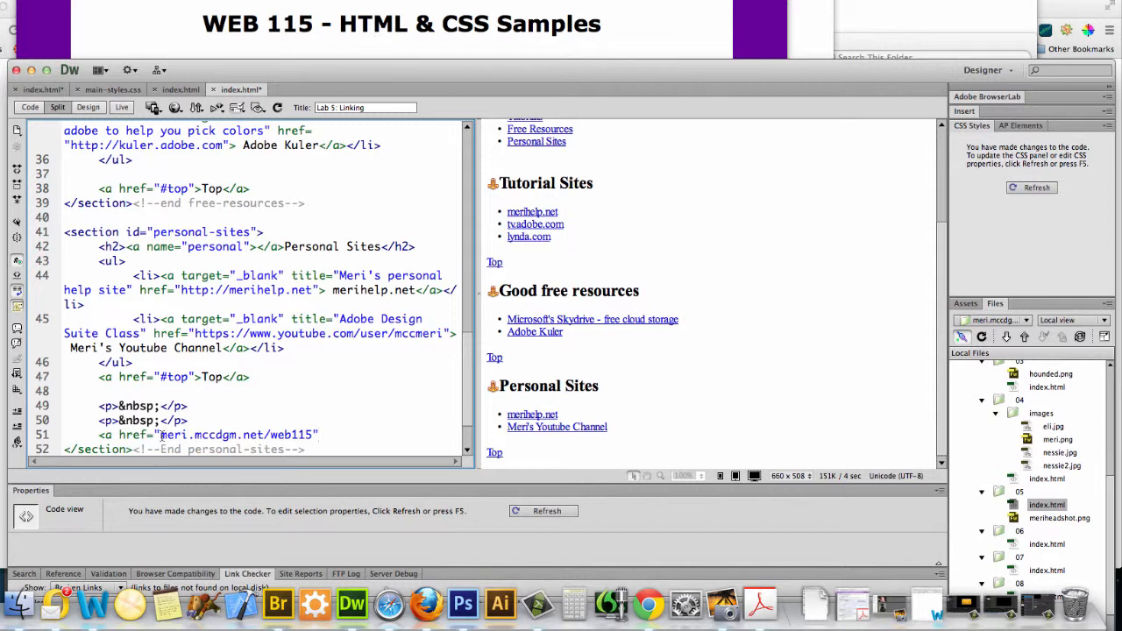
{"action": "type", "text": "httt"}
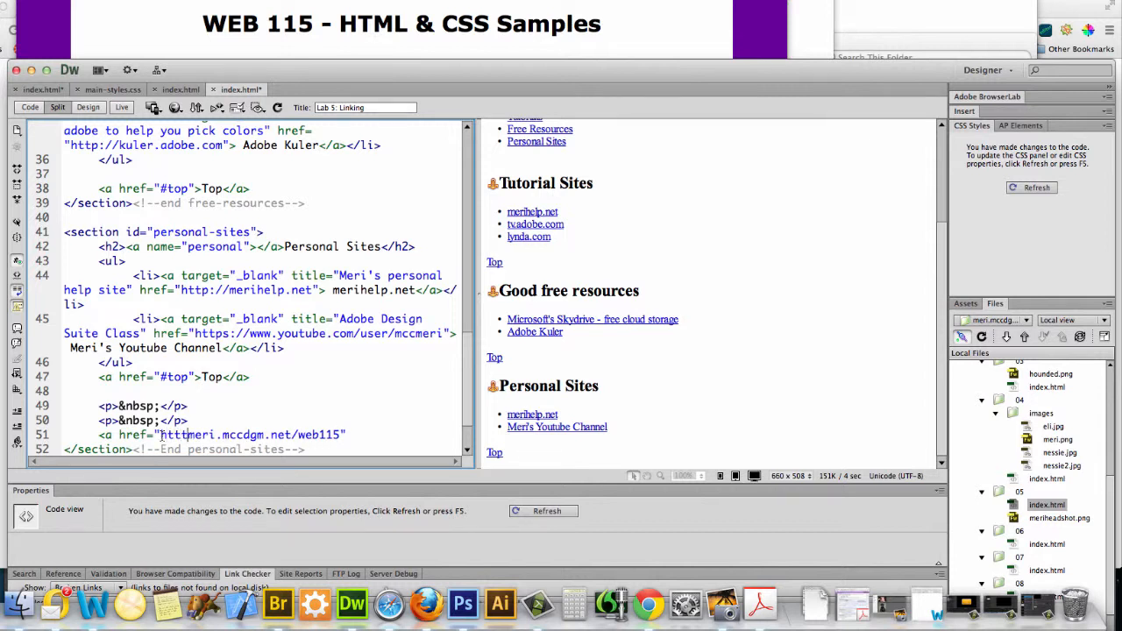
{"action": "type", "text": "http://"}
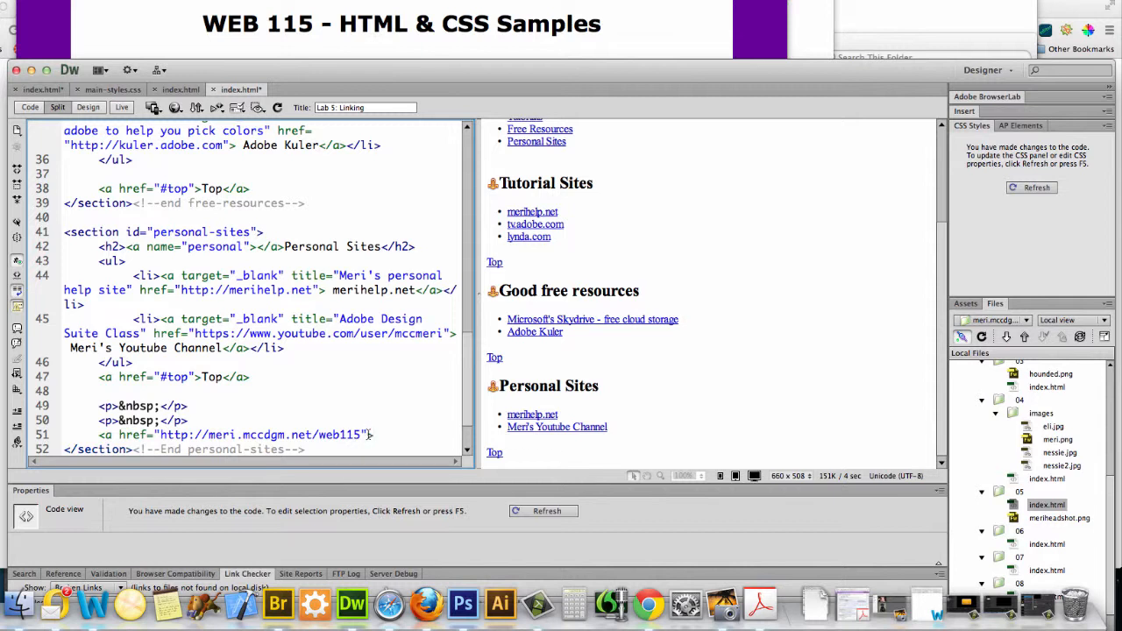
{"action": "type", "text": "Home"}
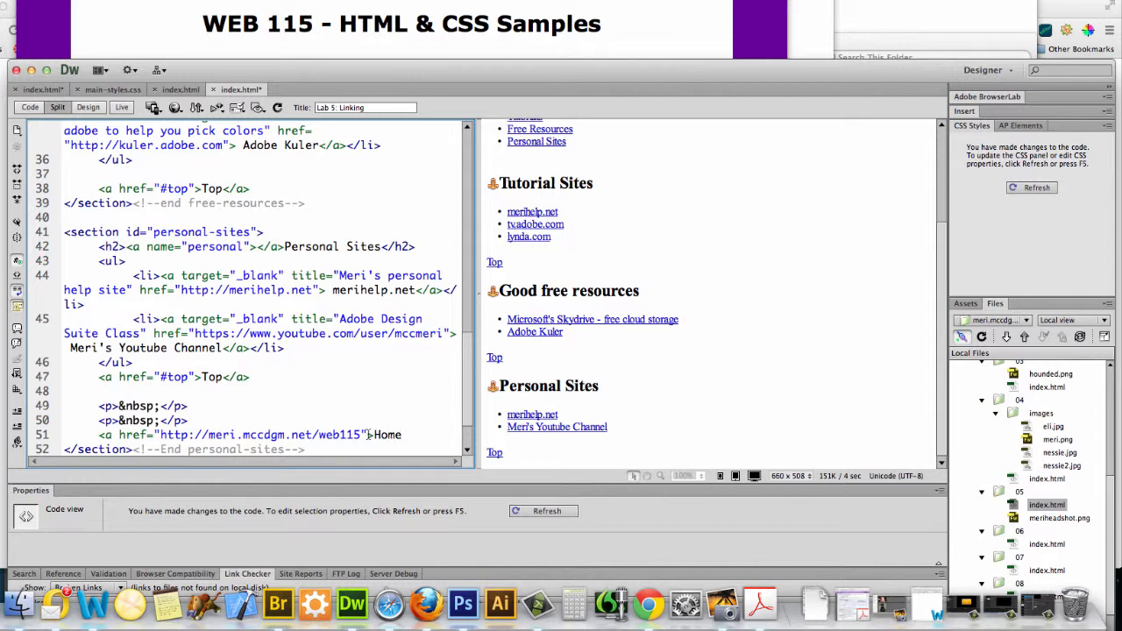
{"action": "type", "text": "</a>"}
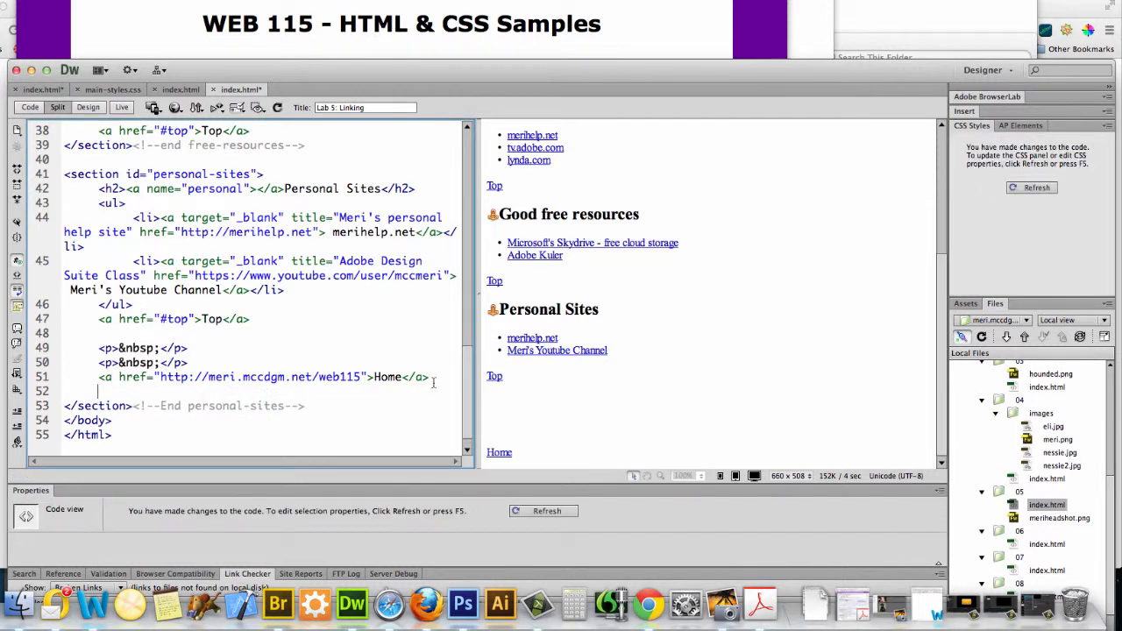
Start a relative anchor with href="../index.html" after the Home link
{"action": "type", "text": "<a h"}
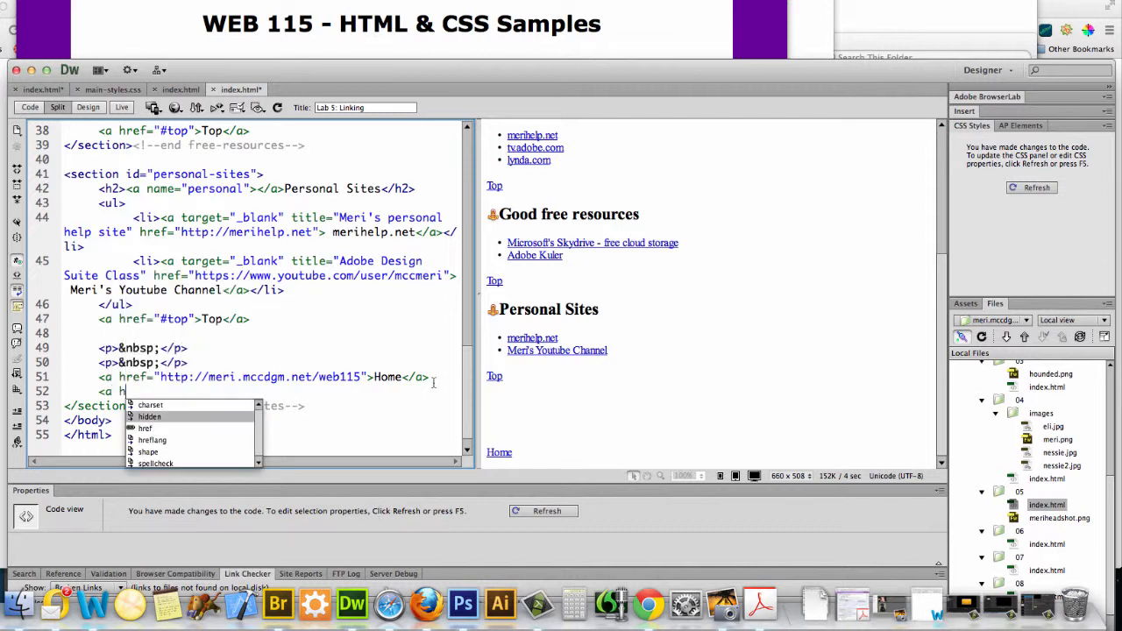
{"action": "type", "text": "ref=\""}
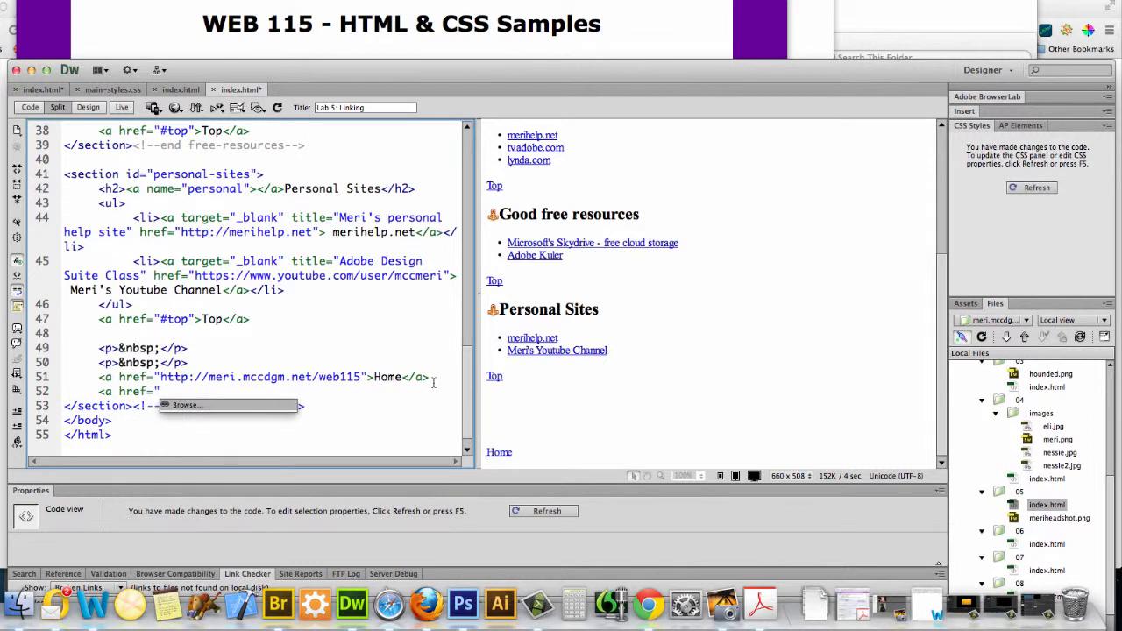
{"action": "type", "text": ".."}
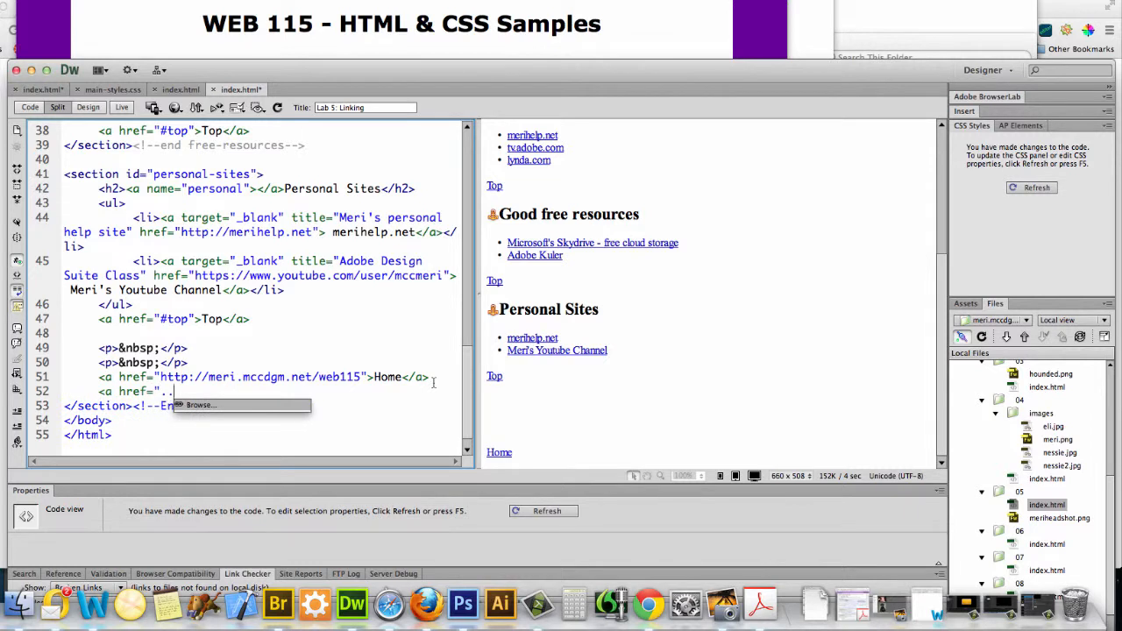
{"action": "type", "text": "/"}
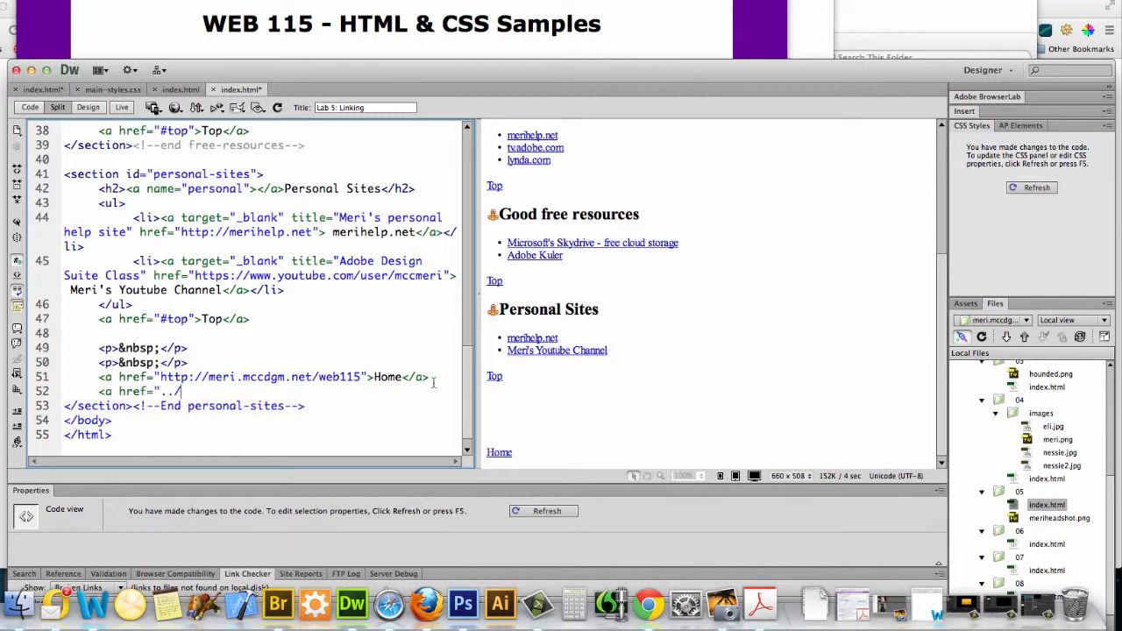
{"action": "type", "text": "i"}
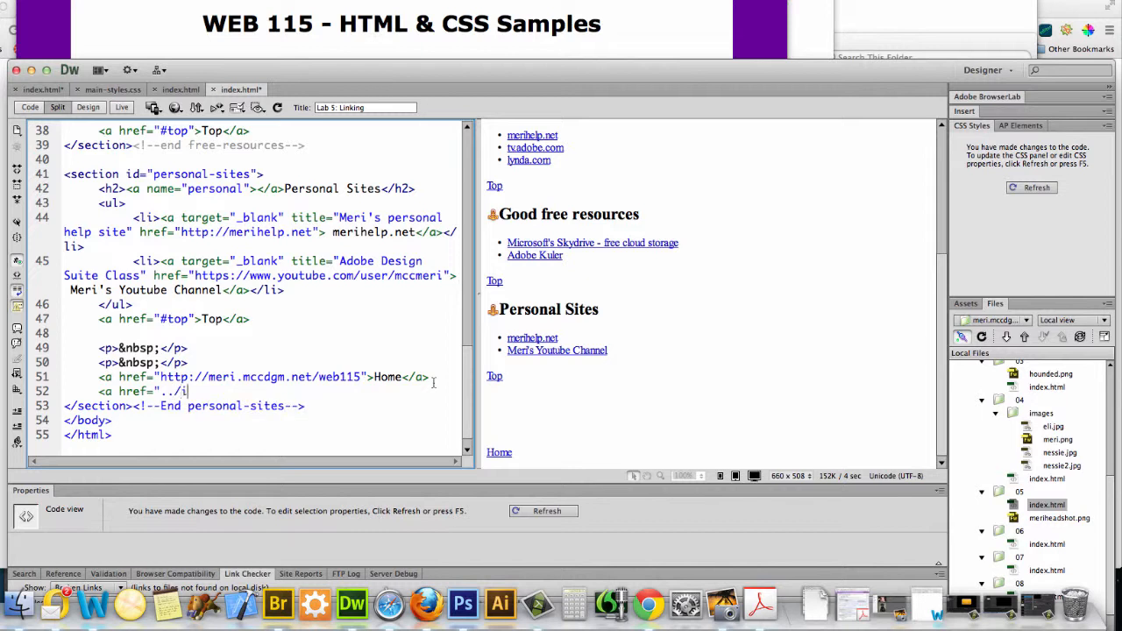
{"action": "type", "text": "index.htm"}
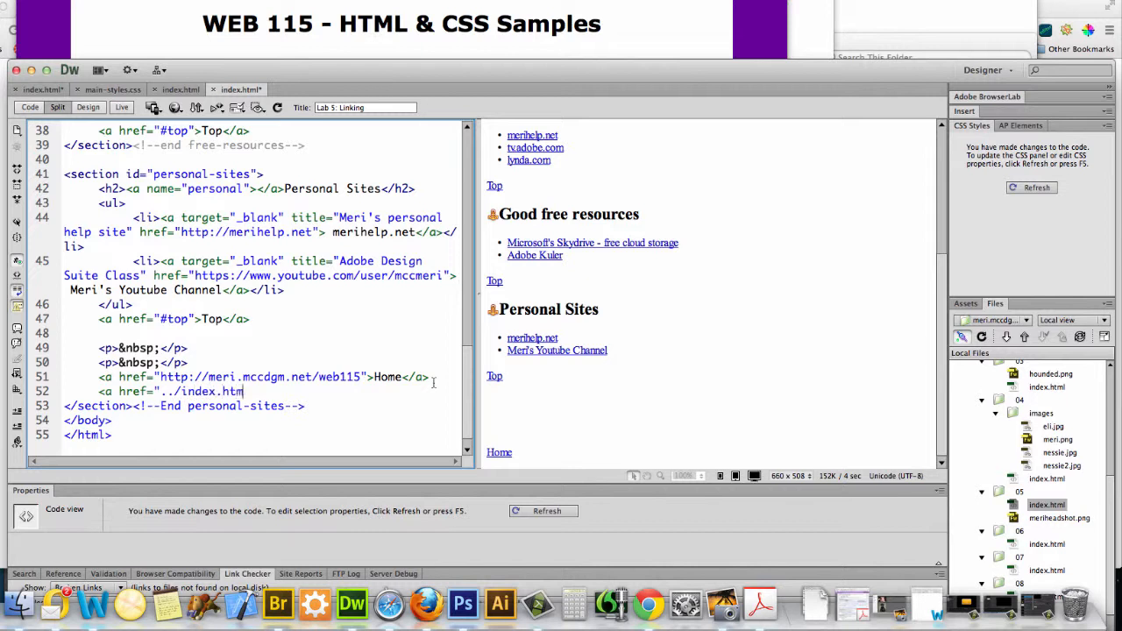
{"action": "type", "text": "l\">"}
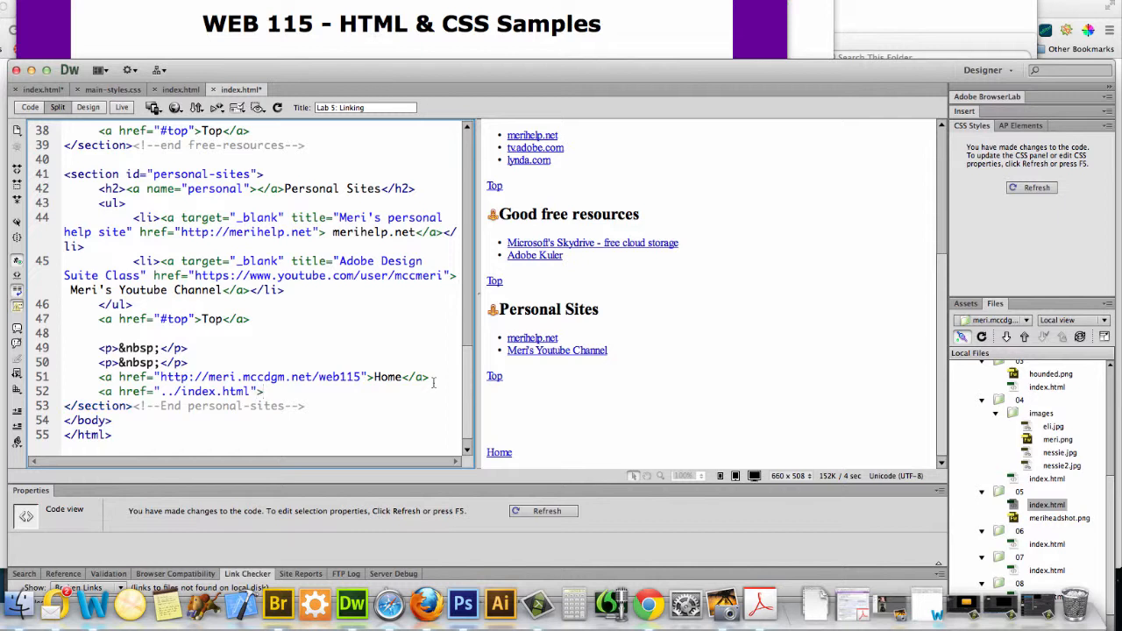
Give the anchor the text 'WEB 115 home' and wrap it in its own <p> paragraph
{"action": "type", "text": "WEB 115"}
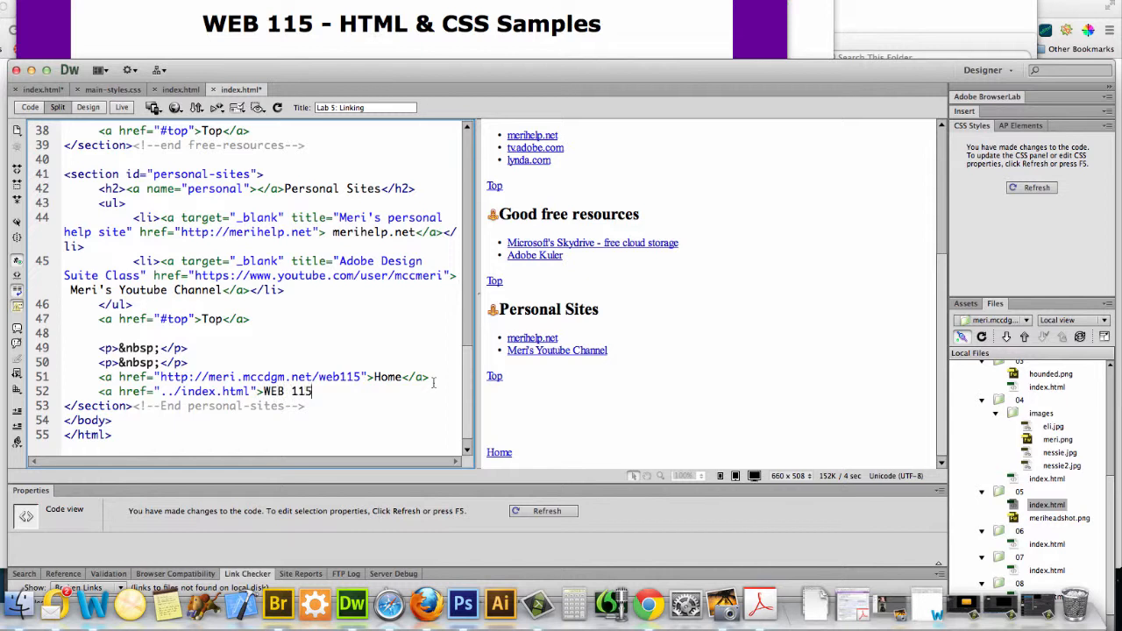
{"action": "type", "text": "home</a>"}
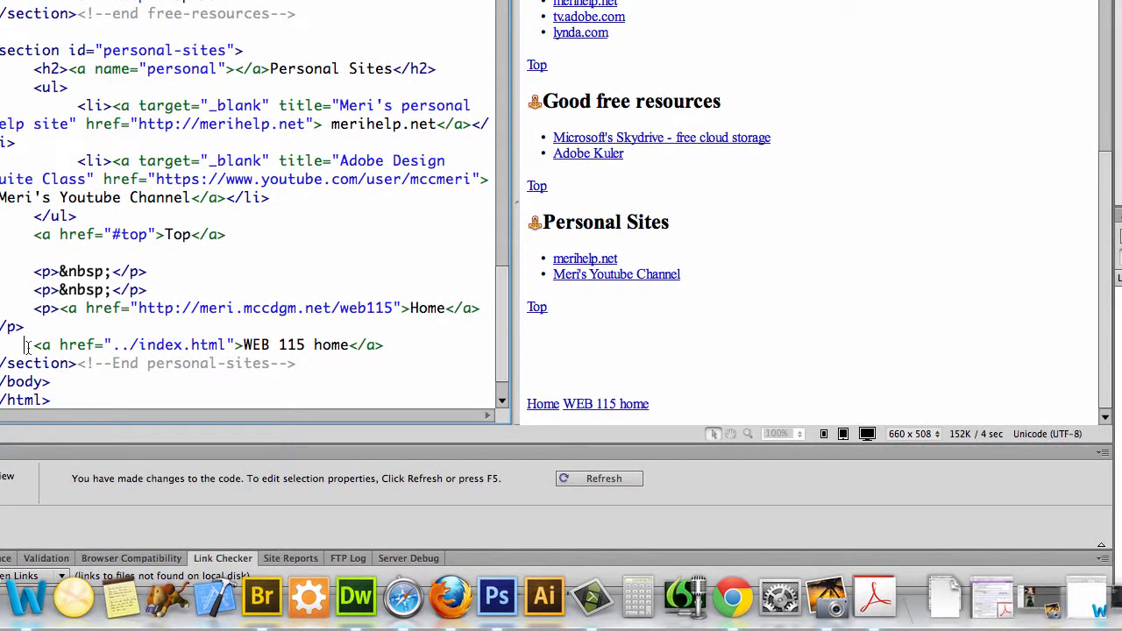
{"action": "type", "text": "M"}
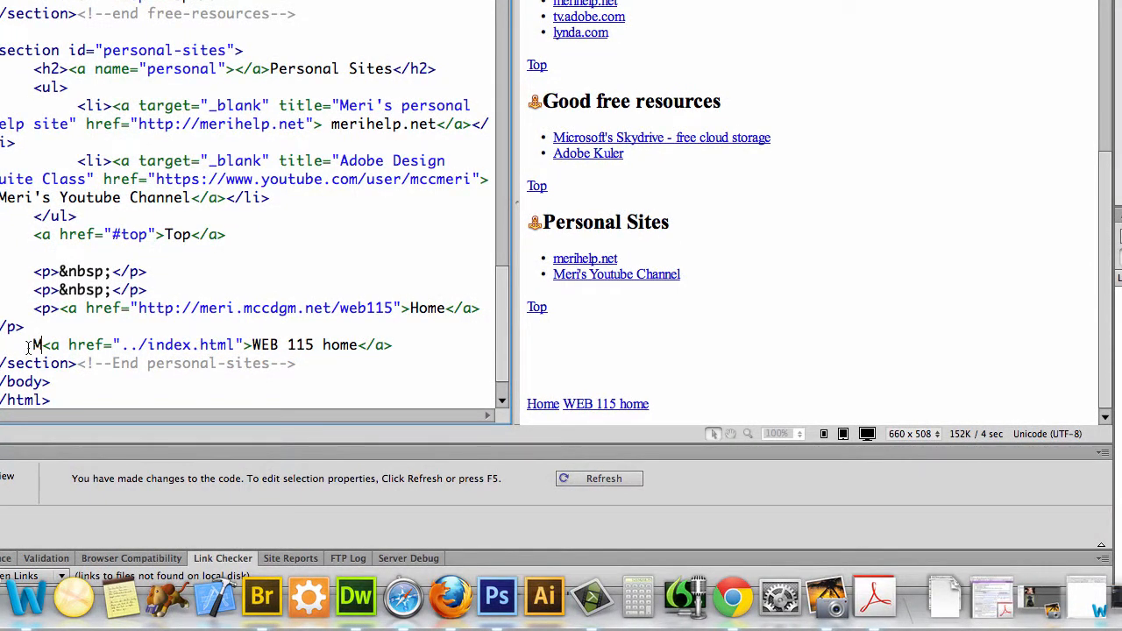
{"action": "type", "text": "<p>"}
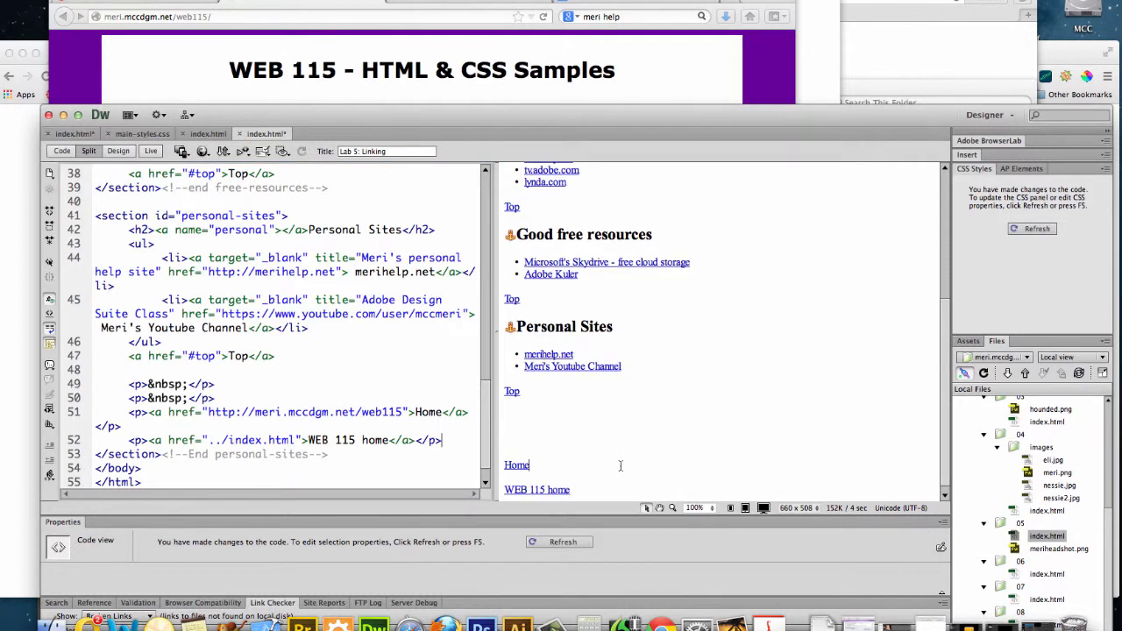
{"action": "mouse_move", "coordinate": [433, 330]}
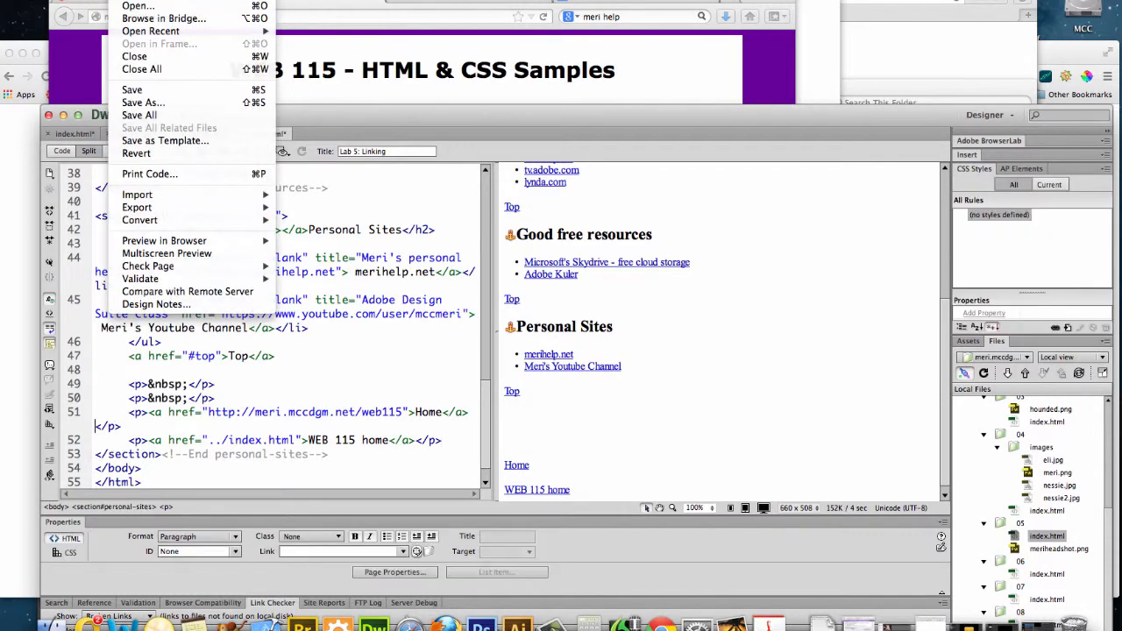
{"action": "mouse_move", "coordinate": [138, 116]}
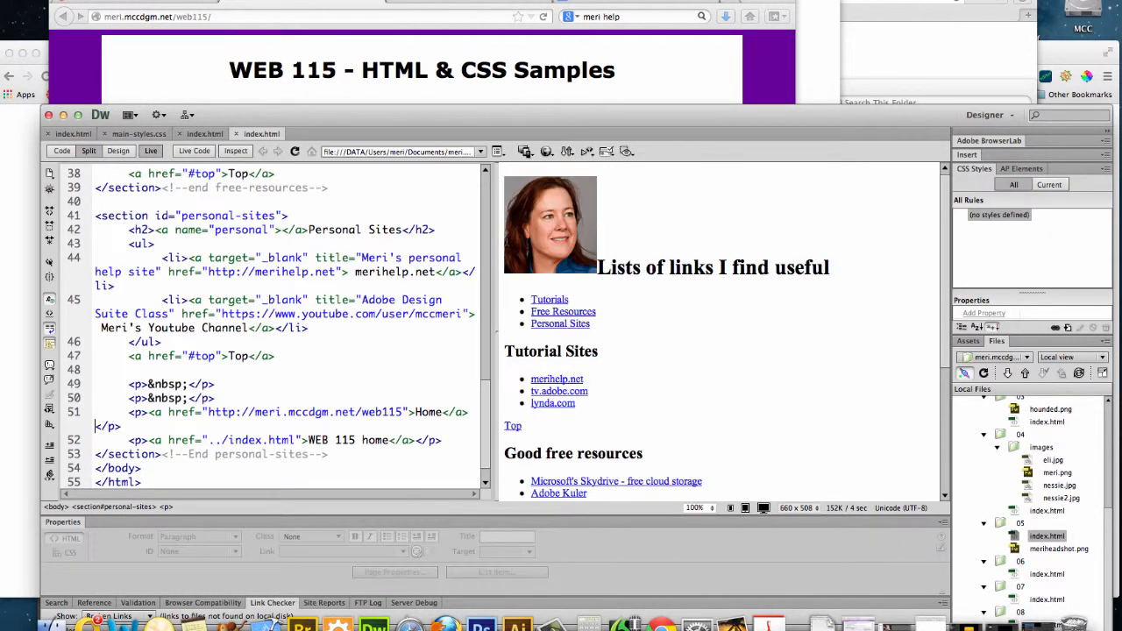
With the saved page rendered live, bring up the Preview in Browser list
{"action": "scroll", "scroll_direction": "down", "scroll_amount": 3}
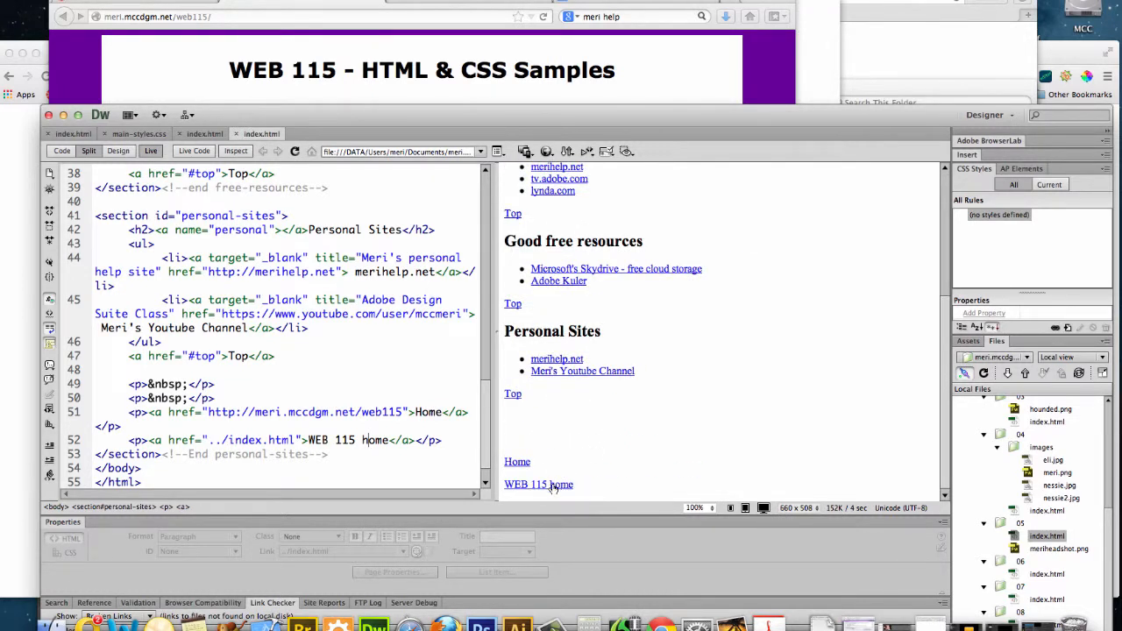
{"action": "left_click", "coordinate": [547, 151]}
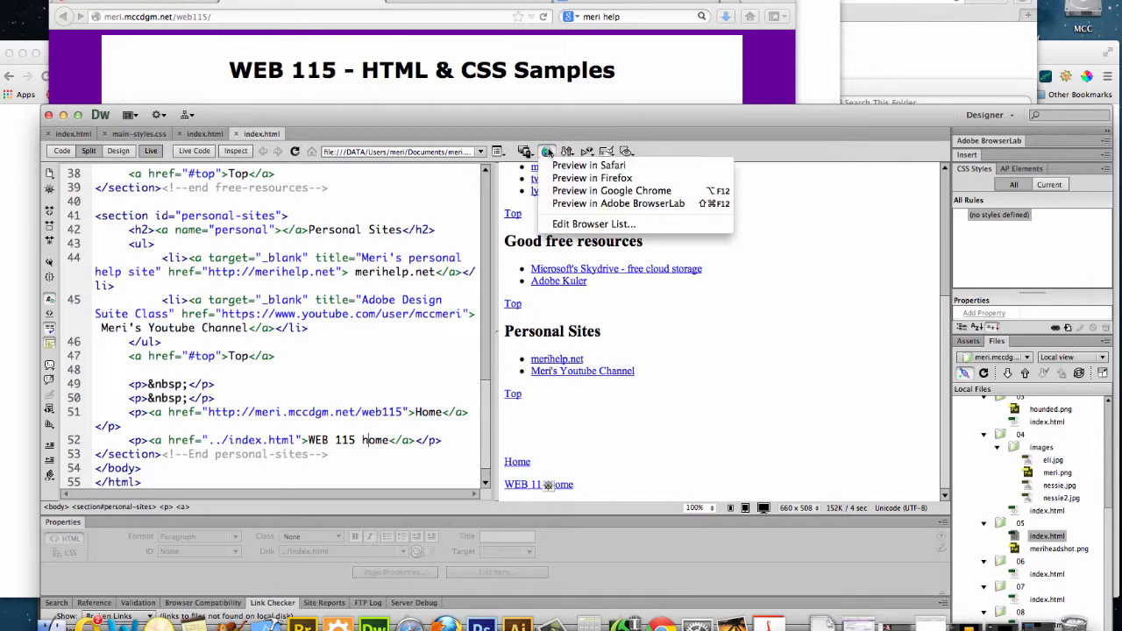
Preview the page in Firefox and follow its WEB 115 home link
{"action": "left_click", "coordinate": [587, 164]}
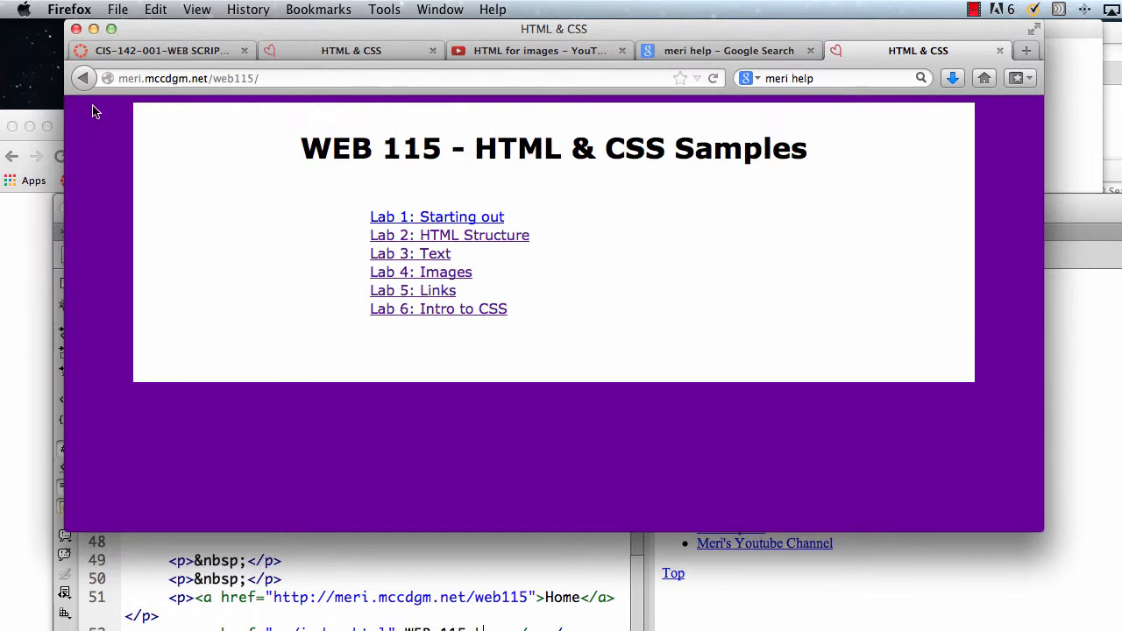
{"action": "left_click", "coordinate": [412, 291]}
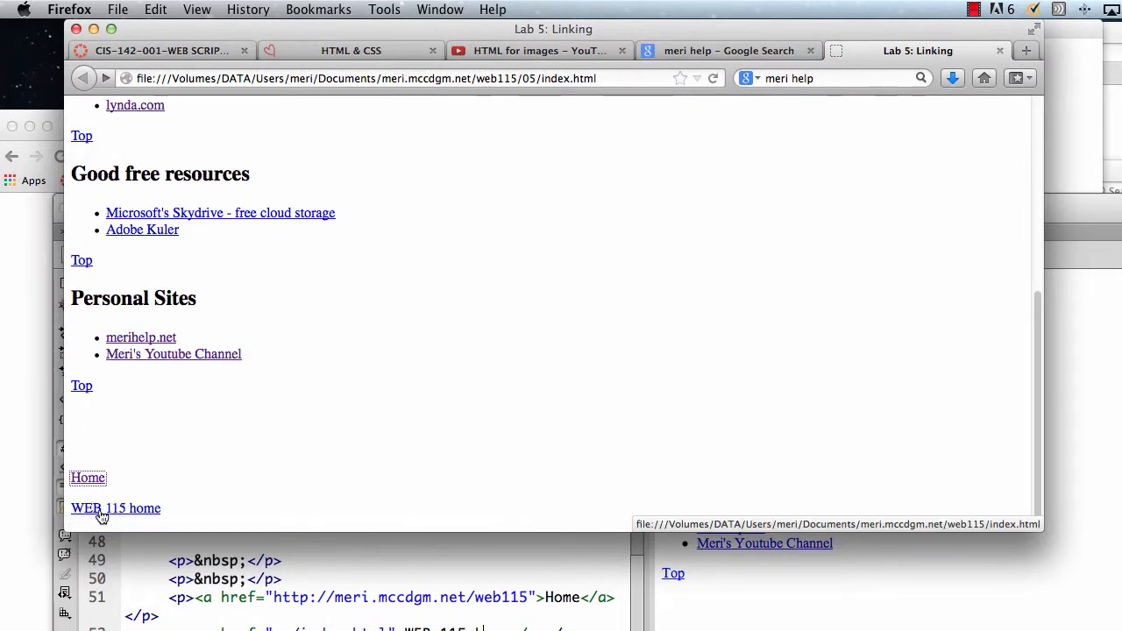
{"action": "left_click", "coordinate": [116, 509]}
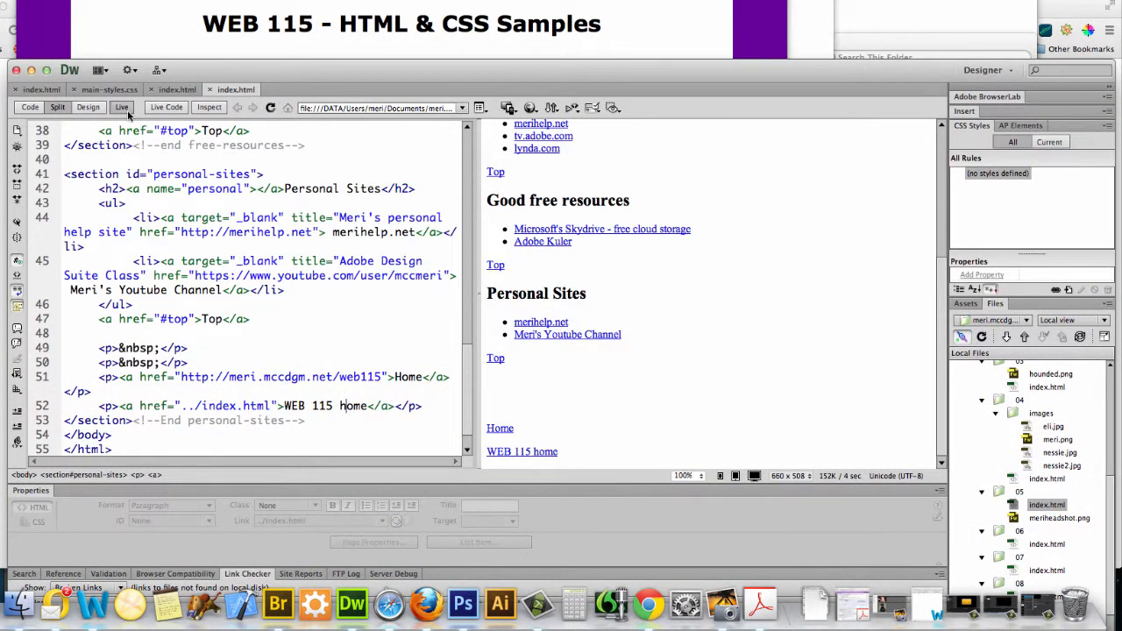
Leave Live view and Put the page to the remote server, answering the dependent-files prompt
{"action": "left_click", "coordinate": [123, 107]}
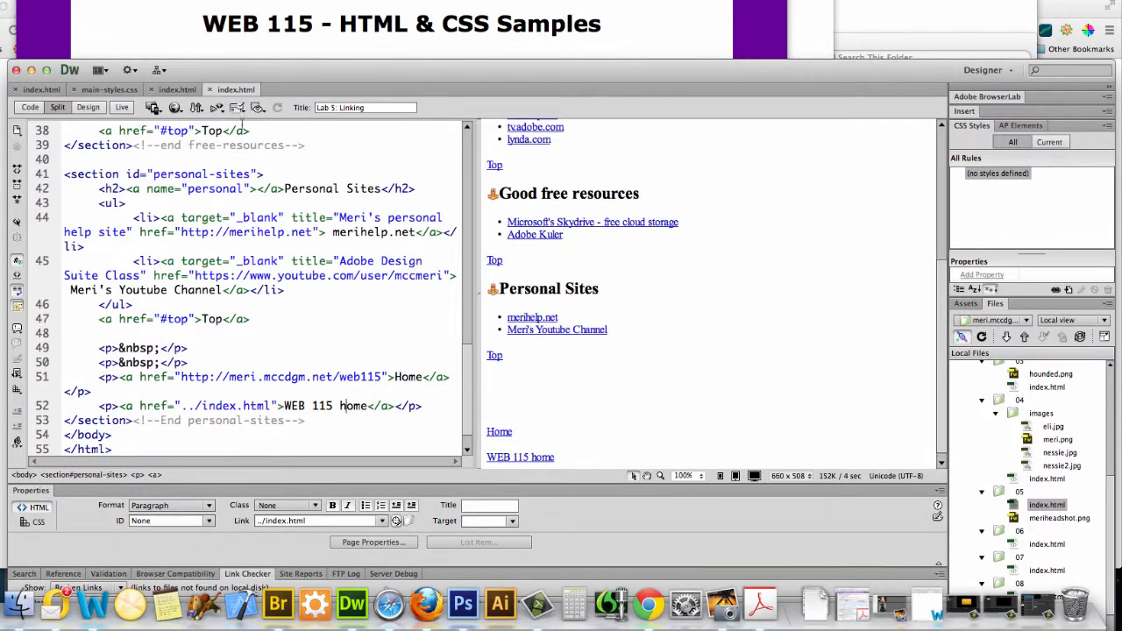
{"action": "left_click", "coordinate": [196, 107]}
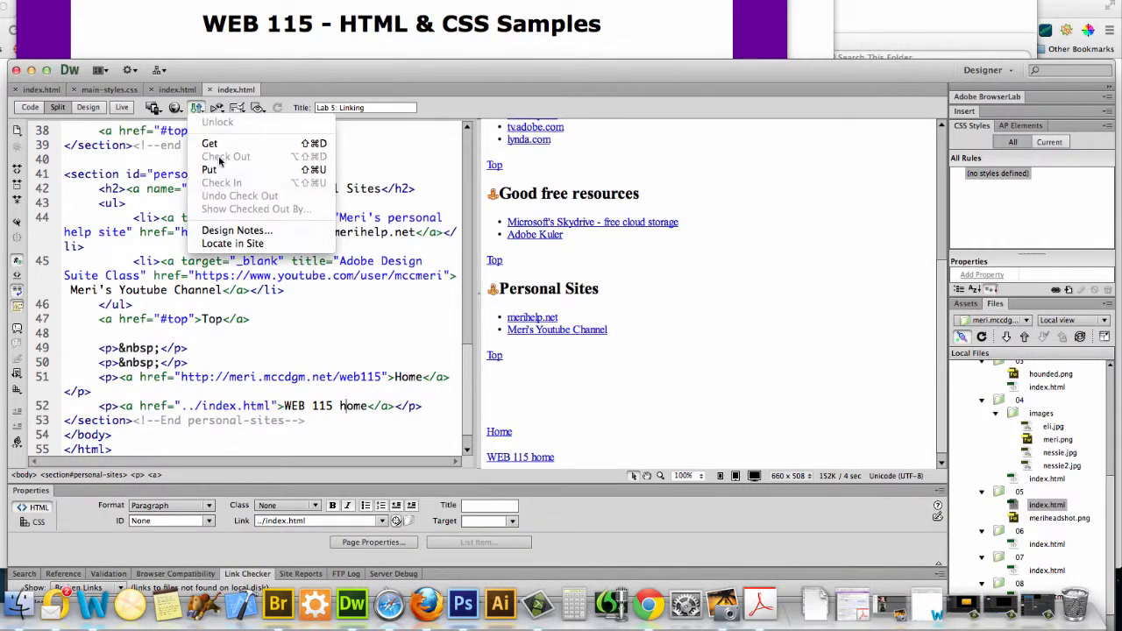
{"action": "left_click", "coordinate": [209, 168]}
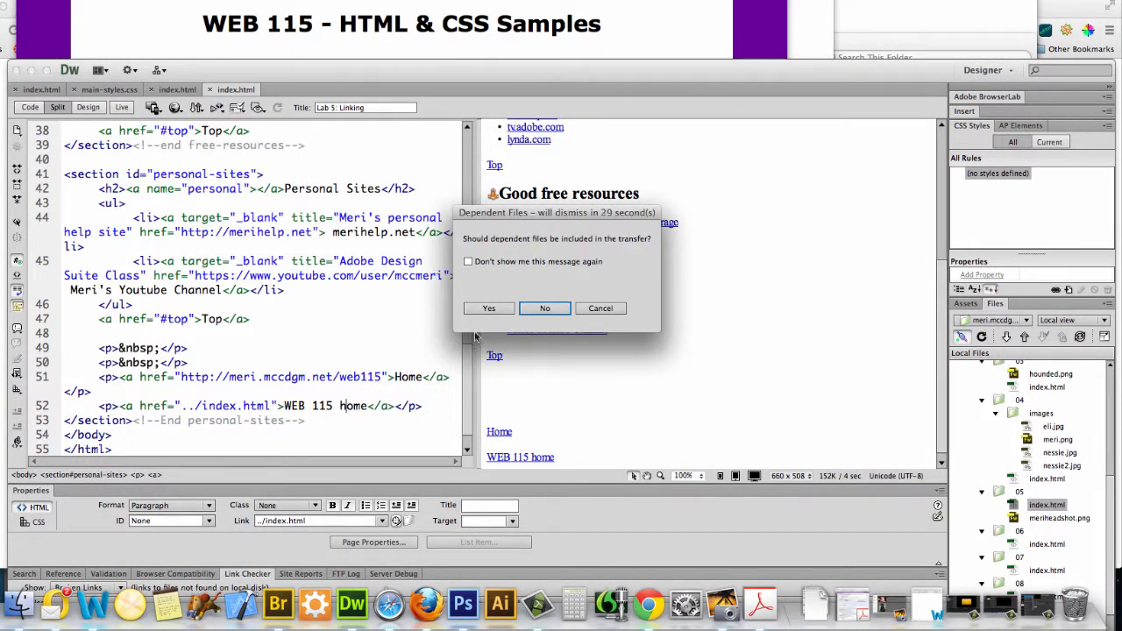
{"action": "left_click", "coordinate": [543, 309]}
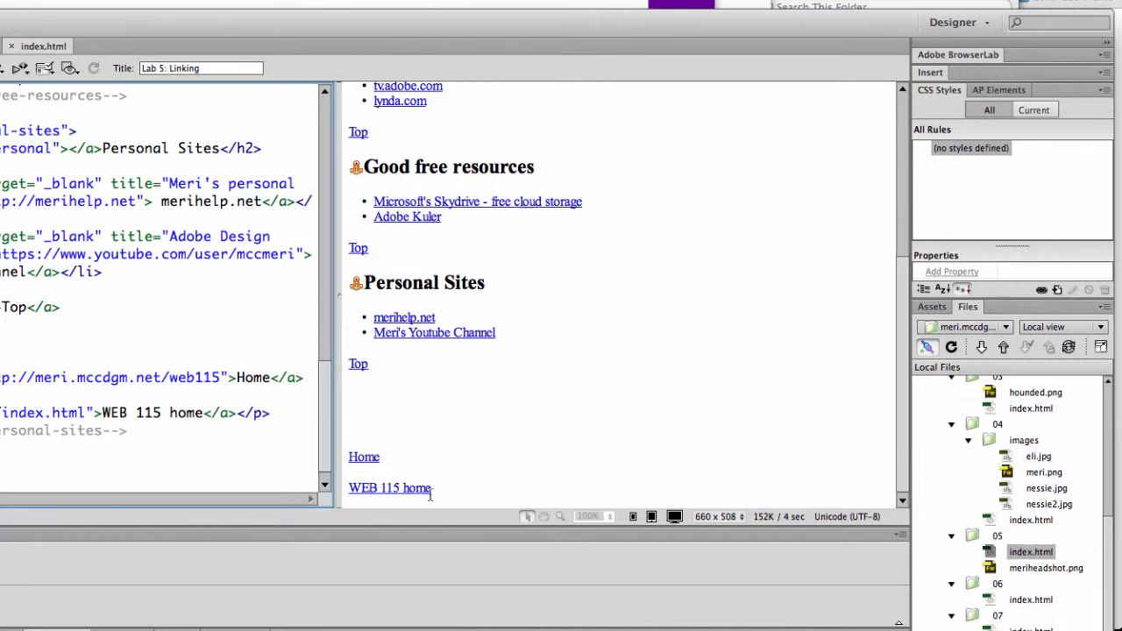
{"action": "mouse_move", "coordinate": [412, 477]}
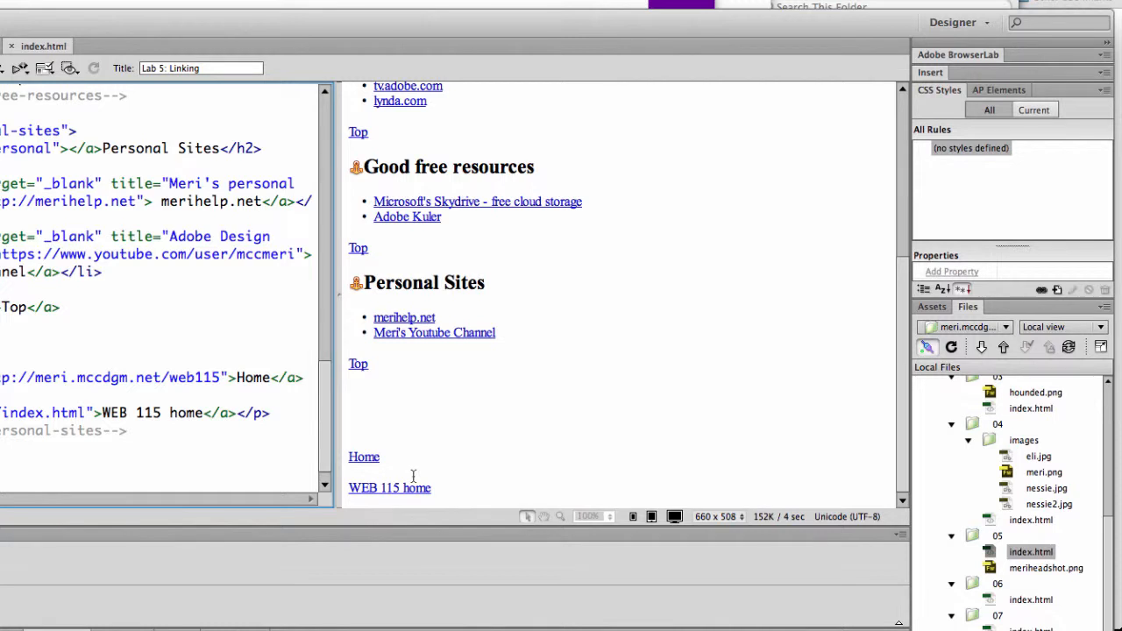